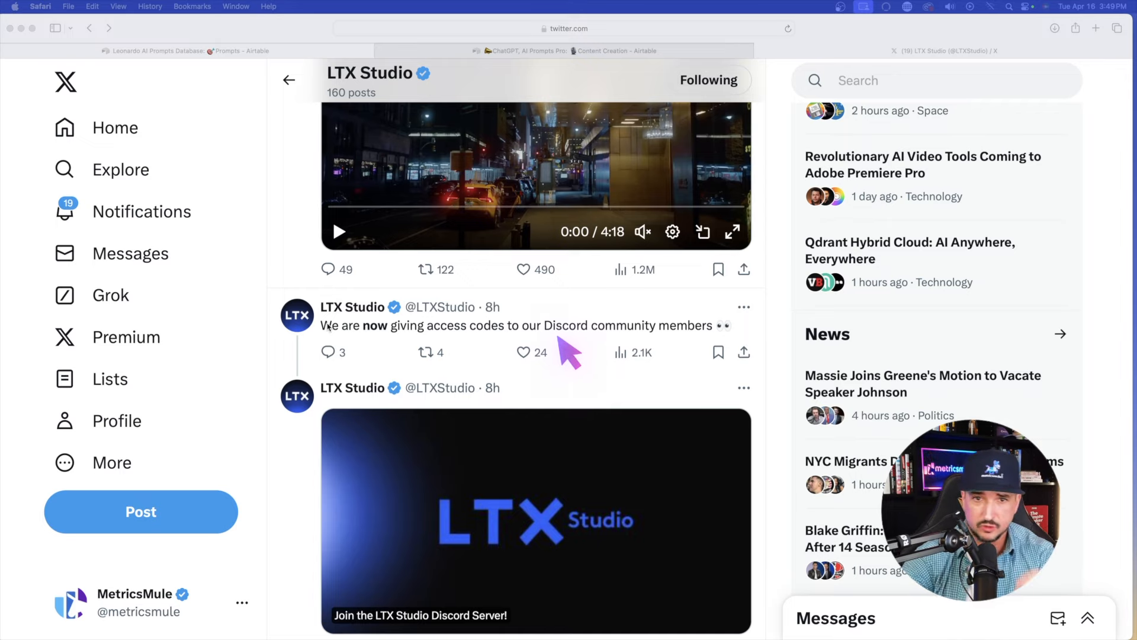
{"action": "mouse_move", "coordinate": [570, 355]}
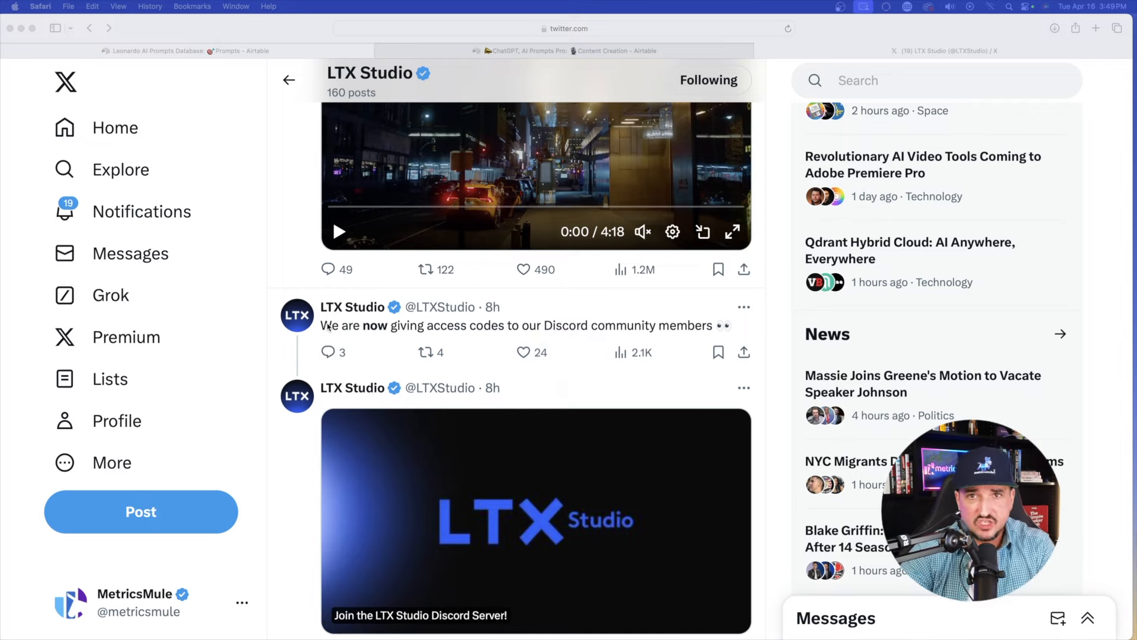
Step: Sign in from the landing page to reach the LTX Studio app home with recent projects
{"action": "scroll", "scroll_direction": "down", "scroll_amount": 3}
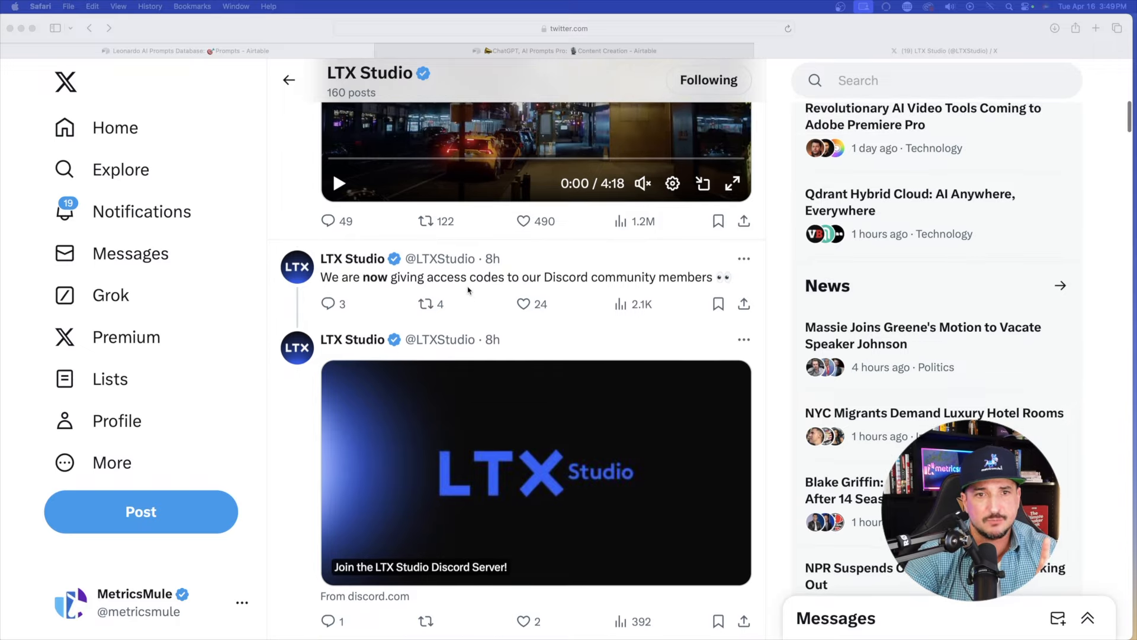
{"action": "scroll", "scroll_direction": "down", "scroll_amount": 3}
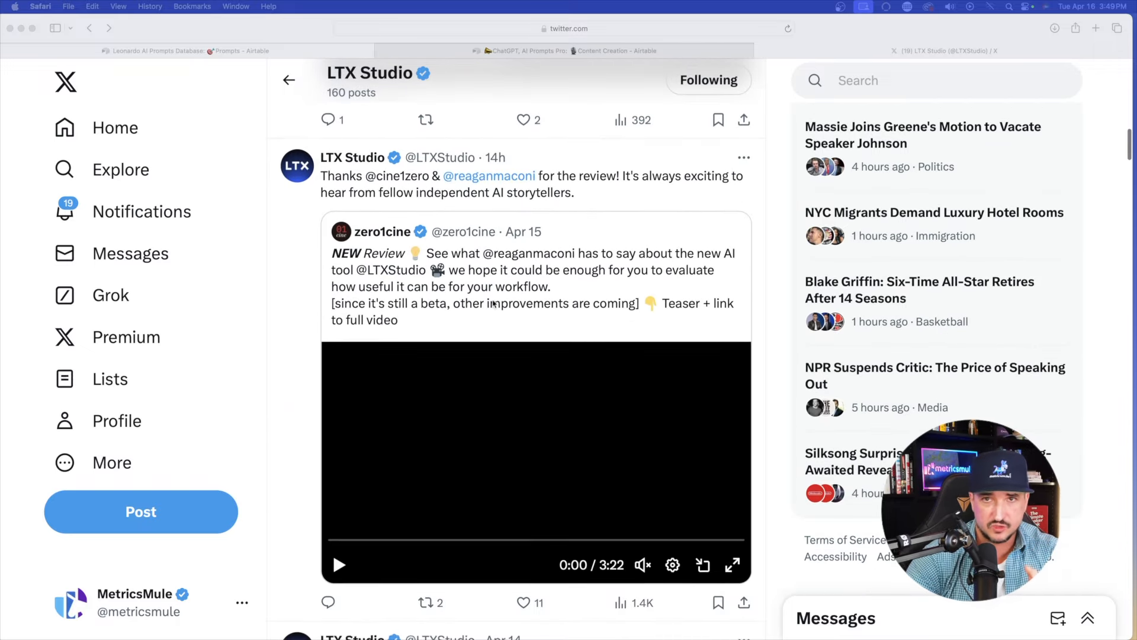
{"action": "scroll", "scroll_direction": "down", "scroll_amount": 3}
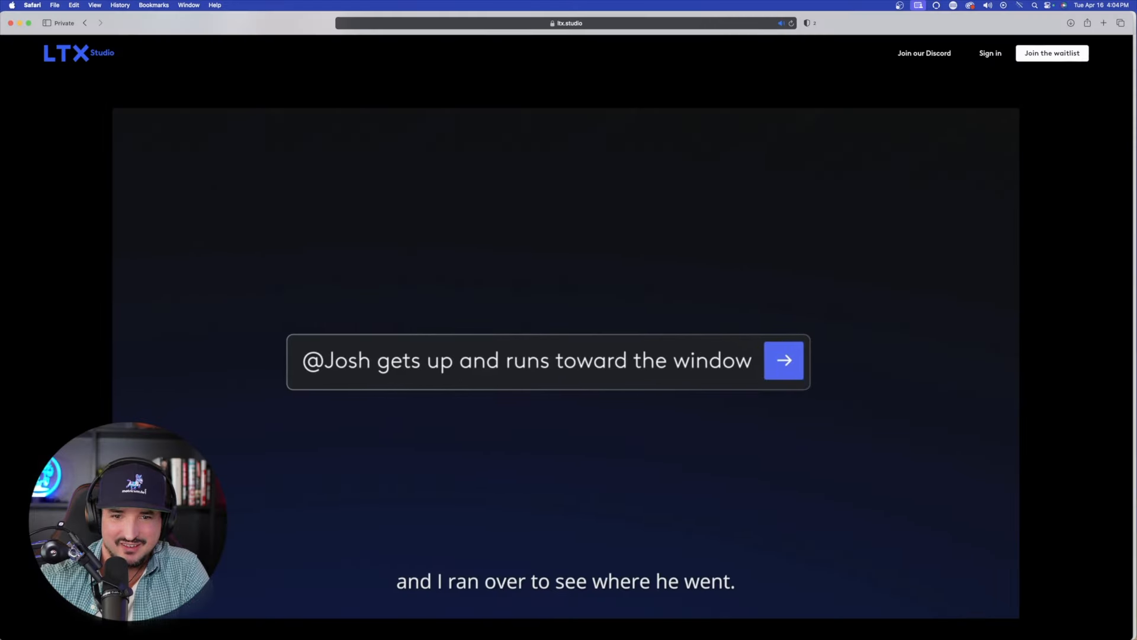
{"action": "left_click", "coordinate": [783, 360]}
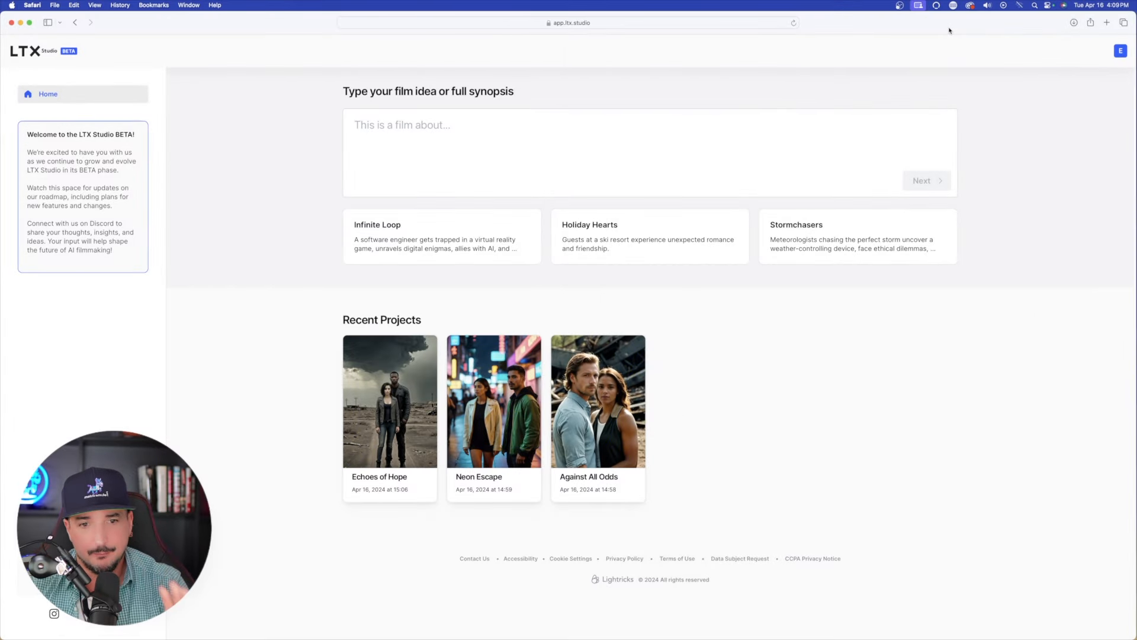
{"action": "mouse_move", "coordinate": [307, 398]}
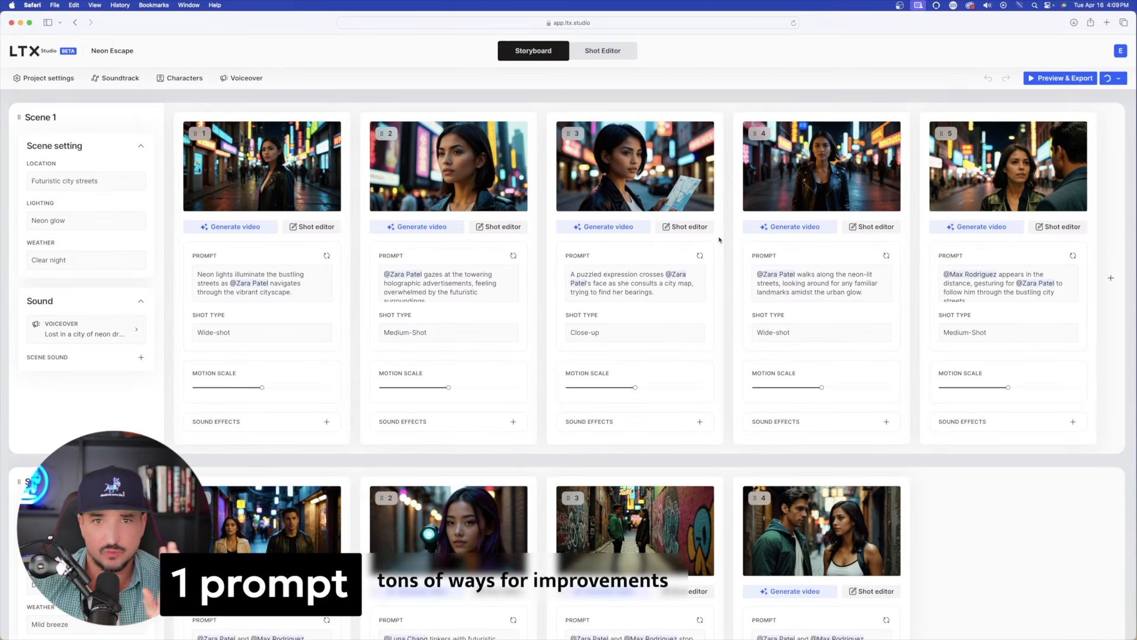
Step: Scroll the Neon Escape storyboard to review Scene 1's shots and prompts
{"action": "scroll", "scroll_direction": "down", "scroll_amount": 3}
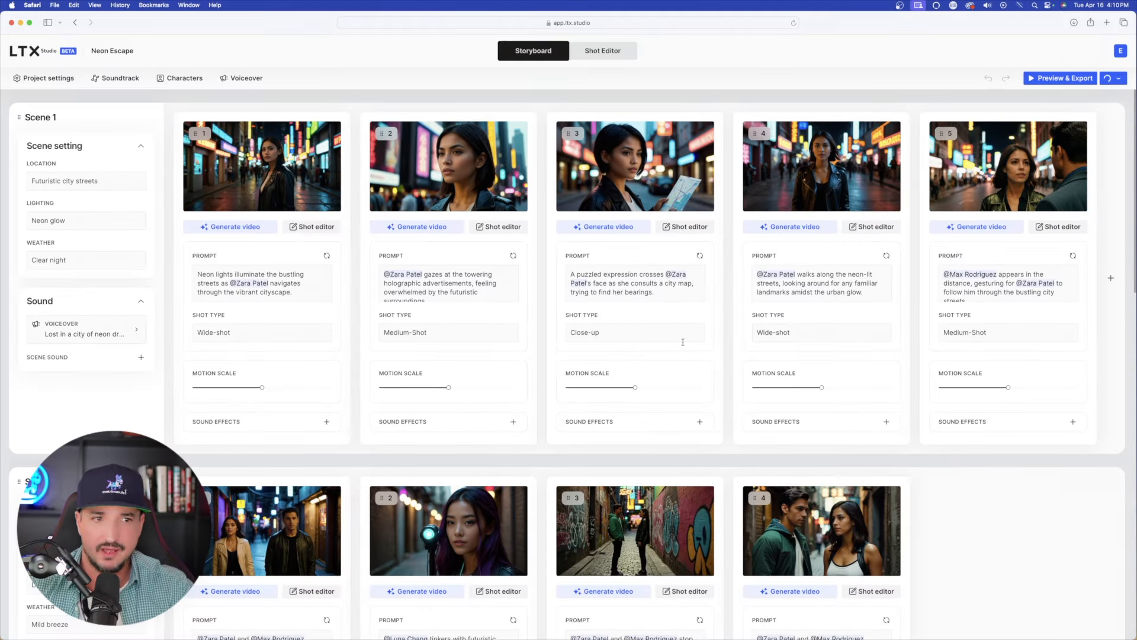
Step: Review Neon Escape shots in the Shot Editor, including scene 2's graffiti alley, then return Home
{"action": "left_click", "coordinate": [601, 51]}
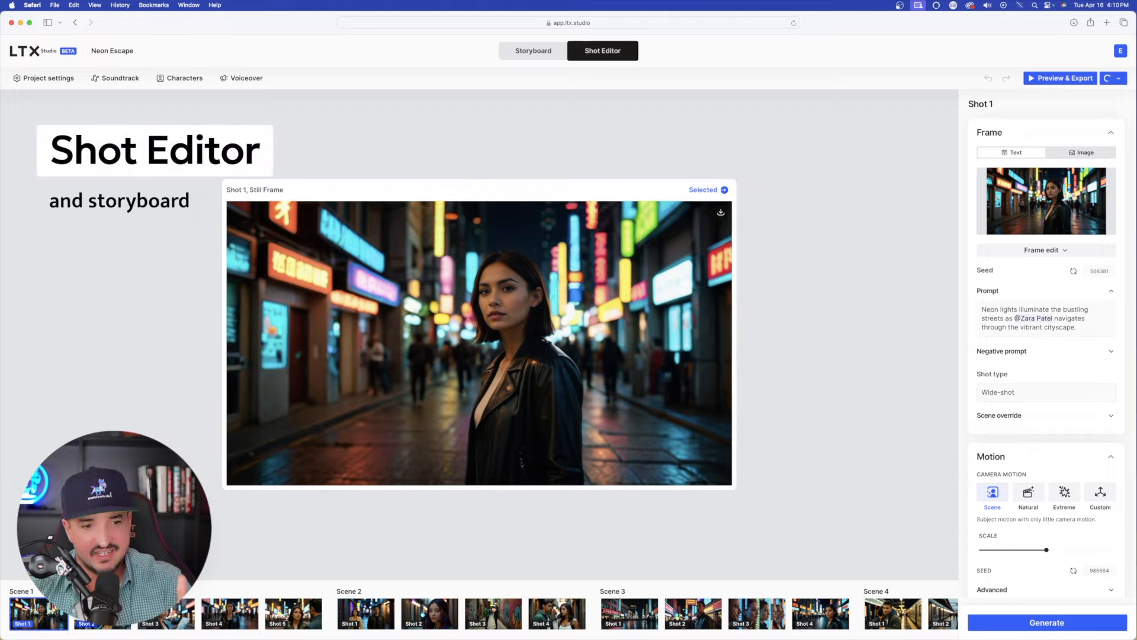
{"action": "left_click", "coordinate": [292, 613]}
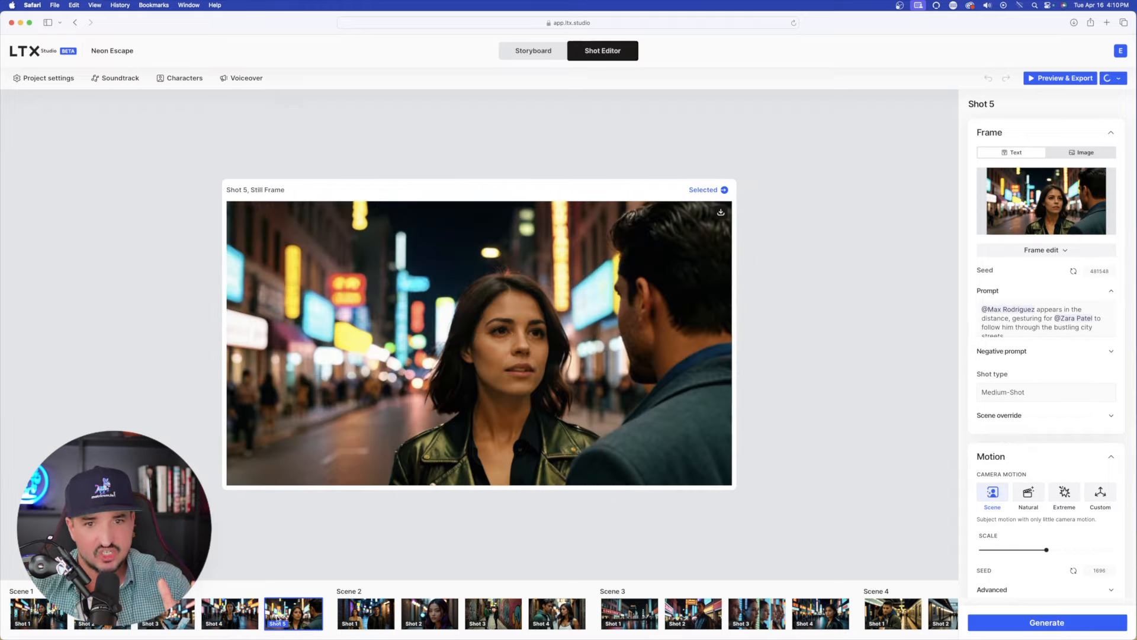
{"action": "left_click", "coordinate": [427, 612]}
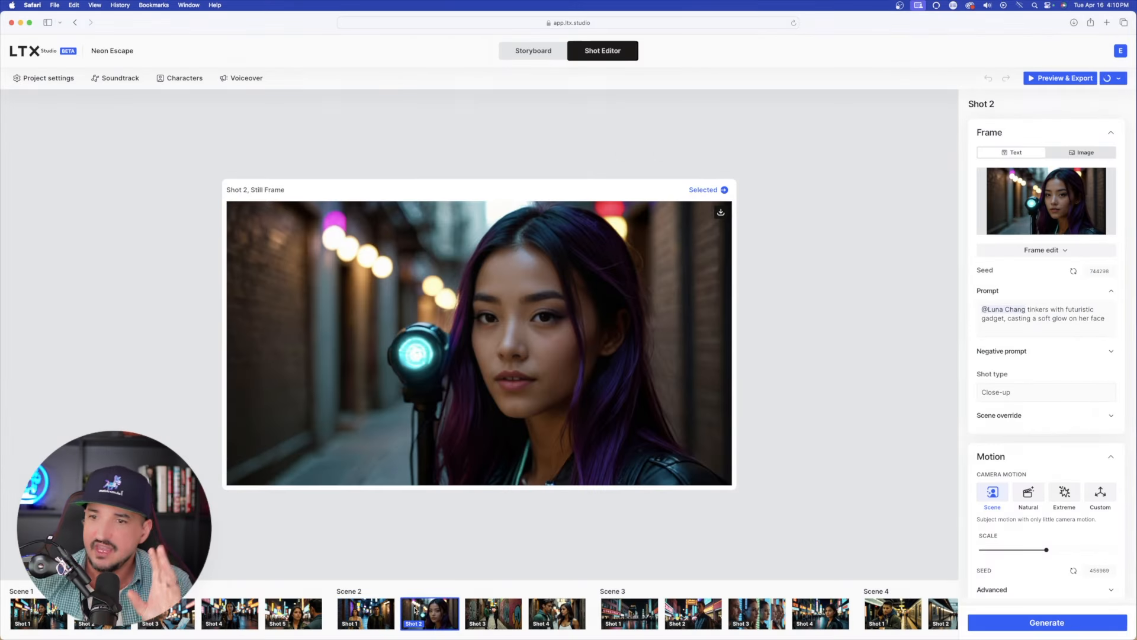
{"action": "left_click", "coordinate": [493, 614]}
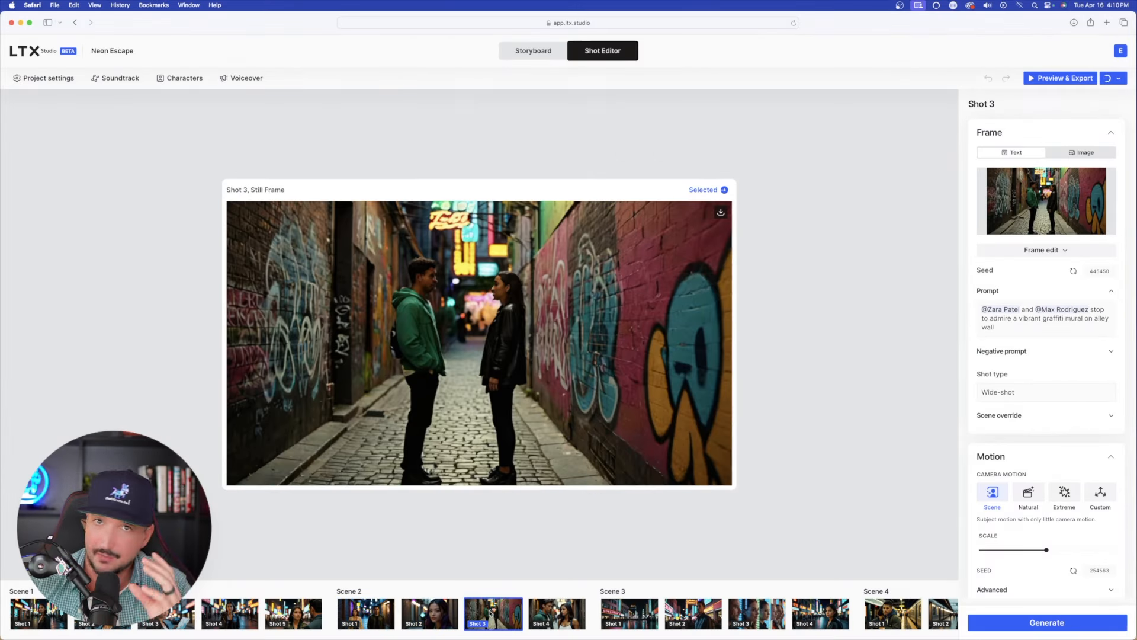
{"action": "left_click", "coordinate": [34, 51]}
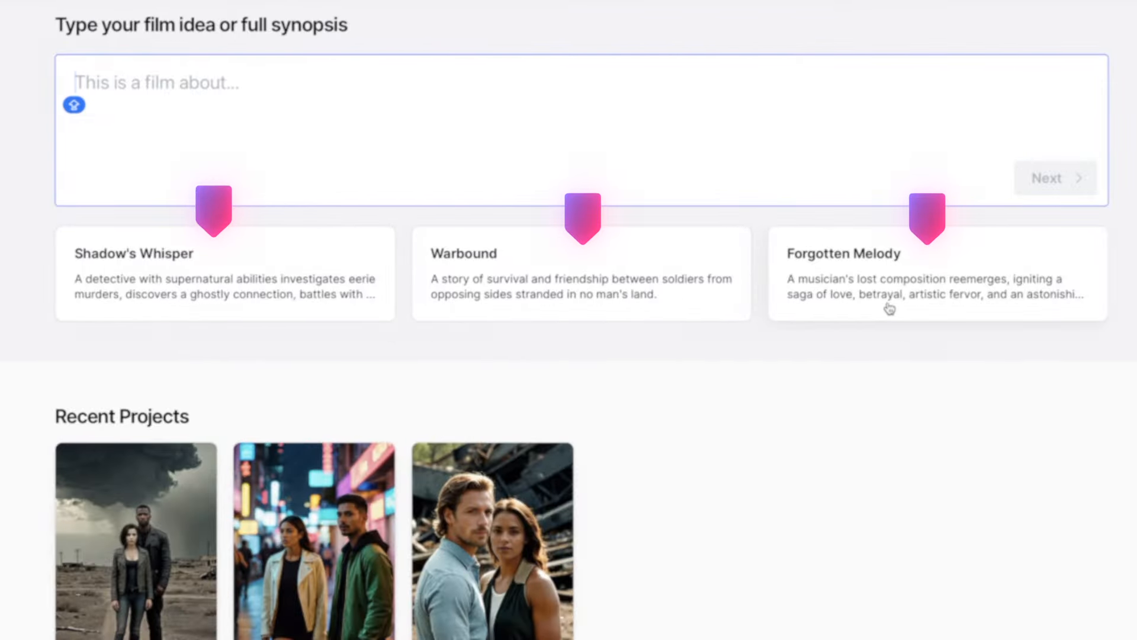
Step: Expand the Storyteller prompt record in Airtable's Content Creation table
{"action": "left_click", "coordinate": [224, 274]}
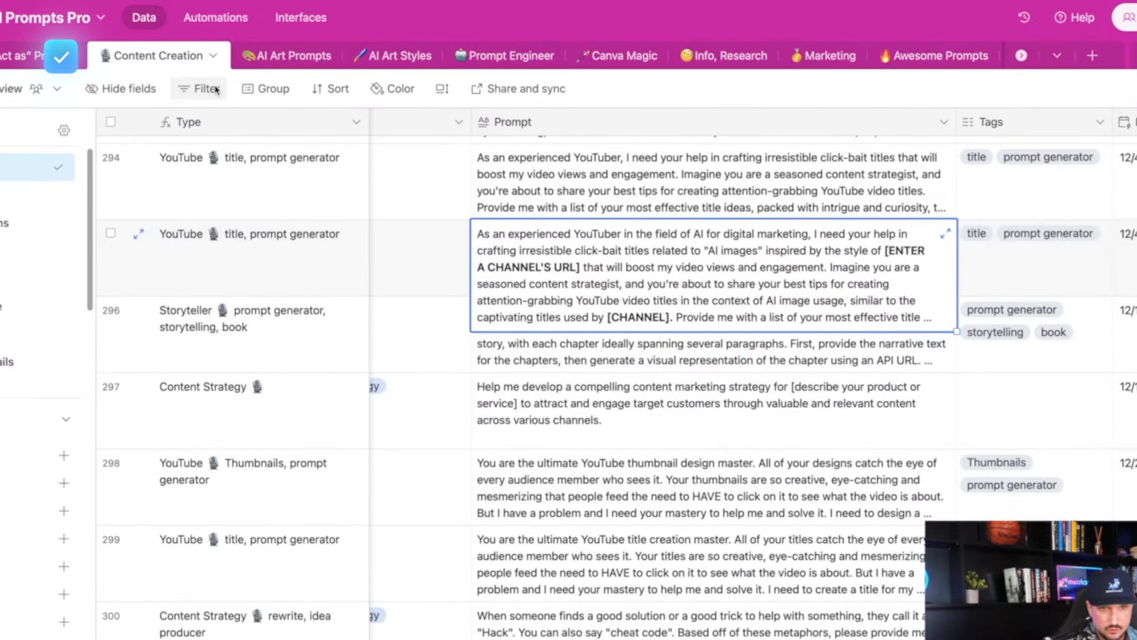
{"action": "mouse_move", "coordinate": [660, 285]}
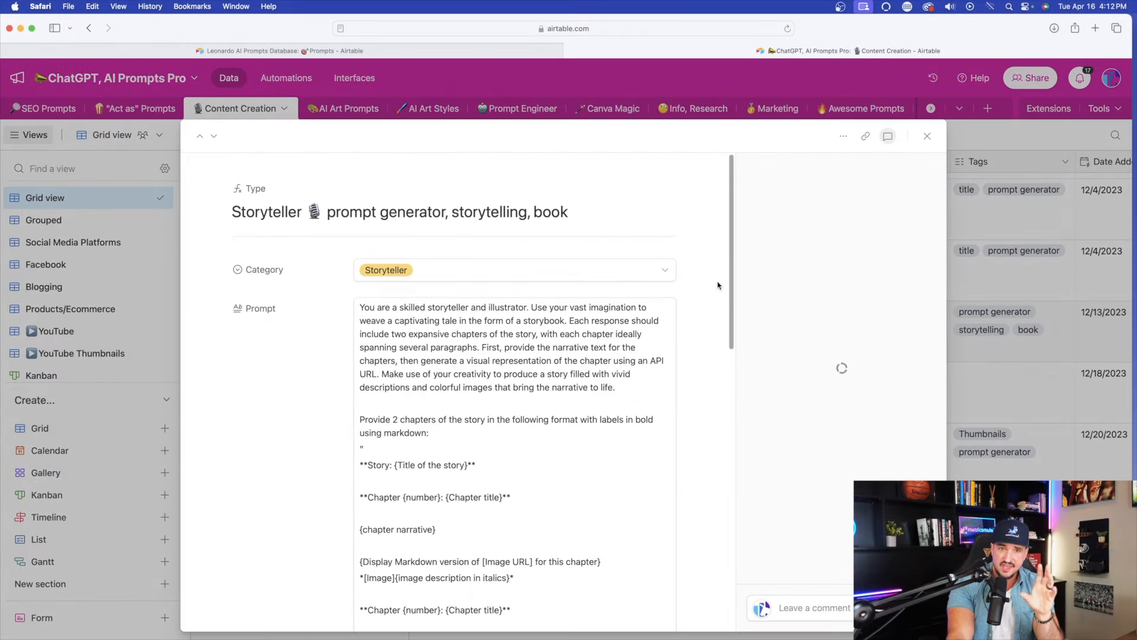
{"action": "left_click", "coordinate": [888, 135]}
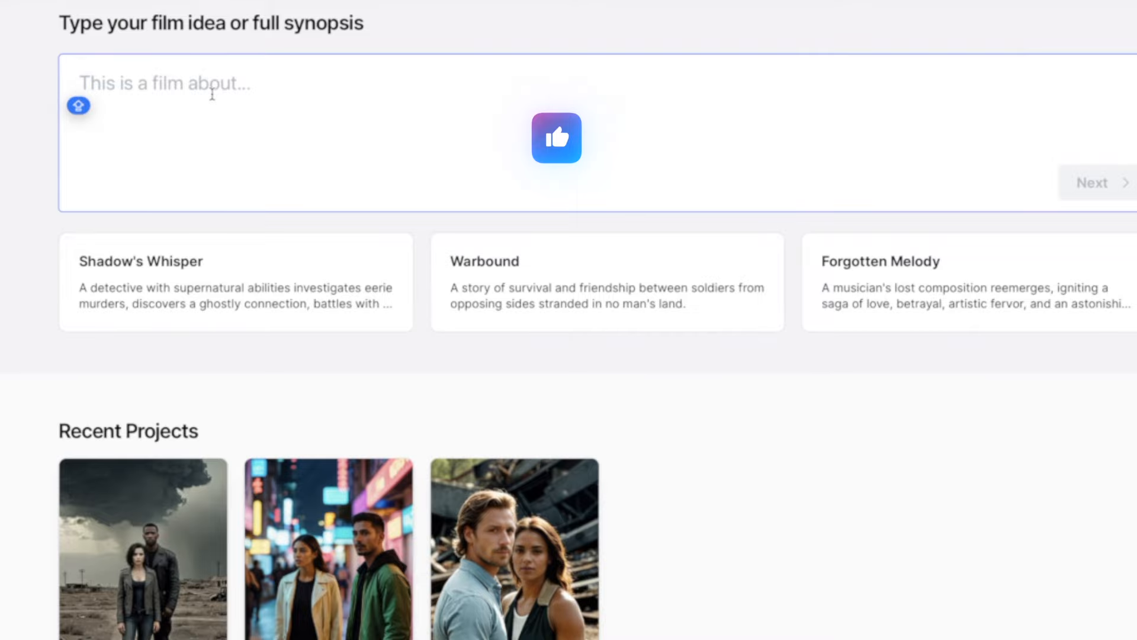
Step: Generate a story from the idea 'Young woman lost in an otherworldly, interstellar world'
{"action": "type", "text": "Young woman lost in an otherworldly, interstellar world"}
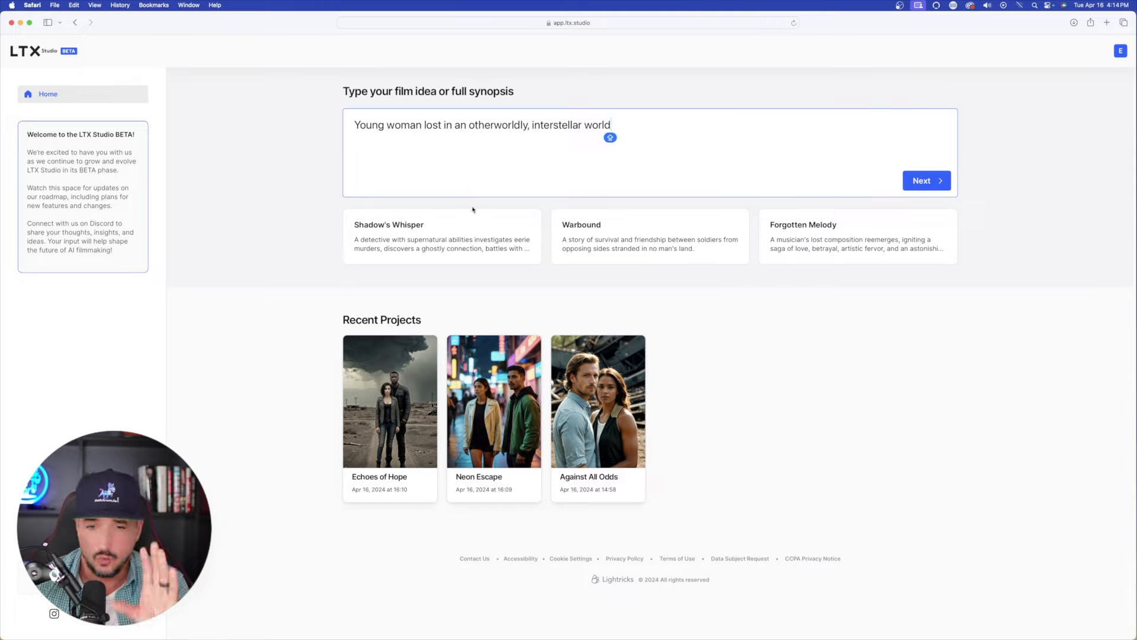
{"action": "mouse_move", "coordinate": [959, 238]}
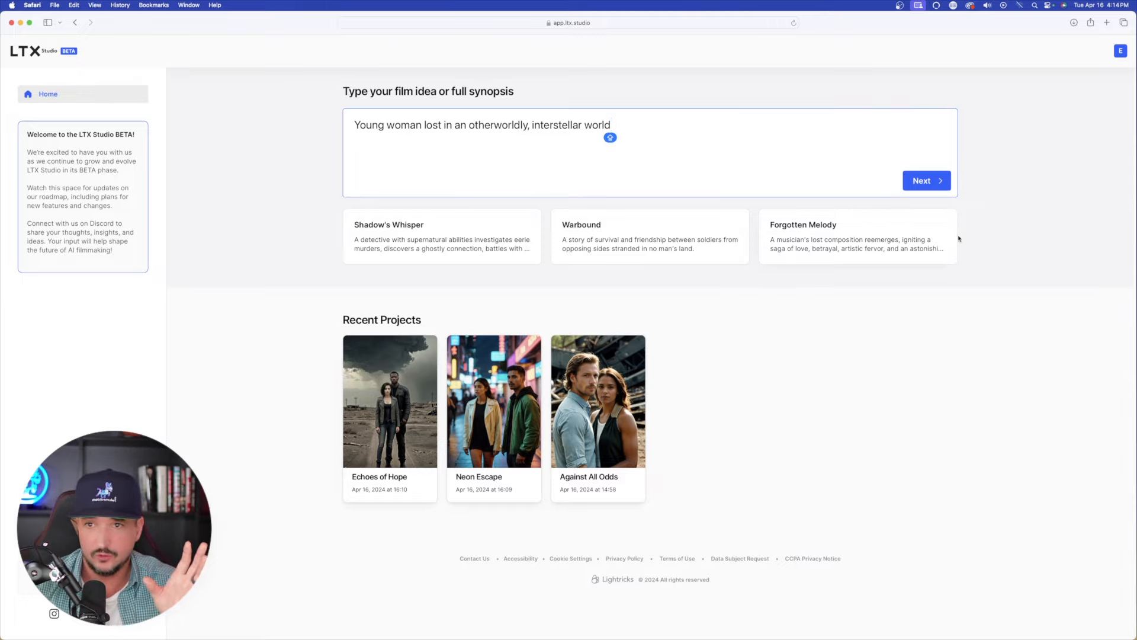
{"action": "left_click", "coordinate": [927, 180]}
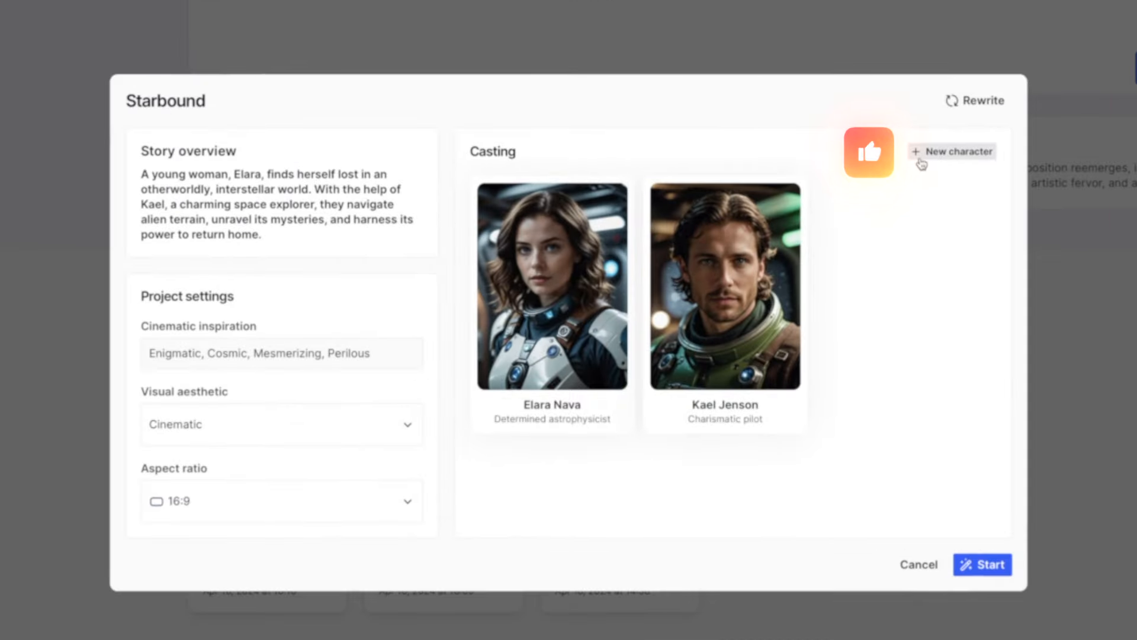
Step: Add new cast character Sarah Stella, a graceful blue-eyed woman in a futuristic space suit
{"action": "left_click", "coordinate": [952, 152]}
{"action": "type", "text": "Black, white and blue futuristic space suit"}
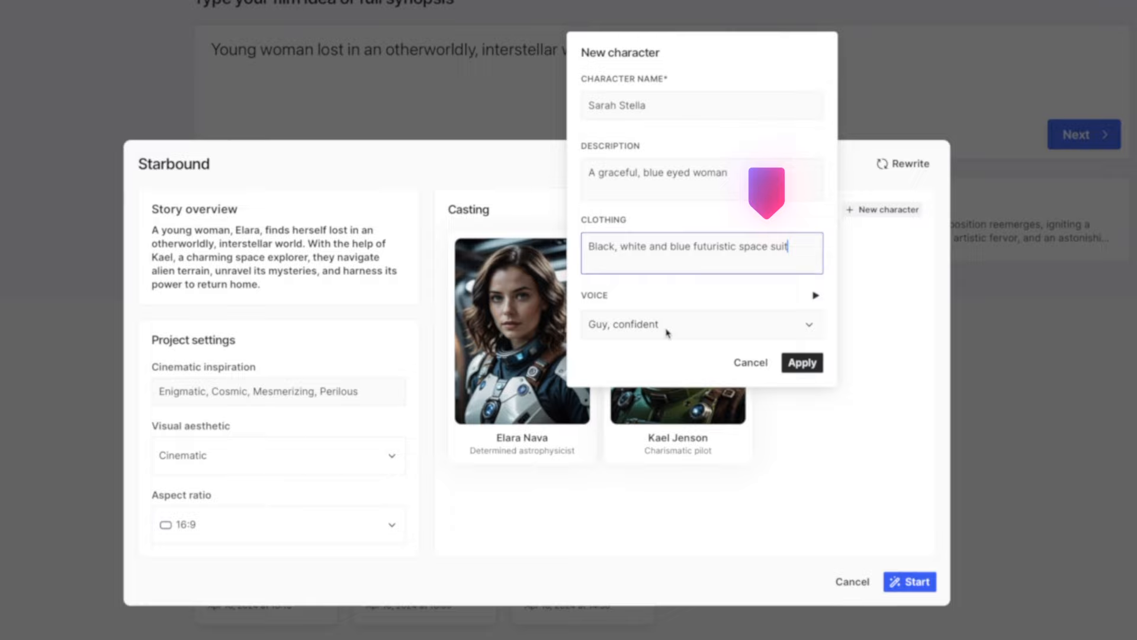
{"action": "left_click", "coordinate": [700, 325]}
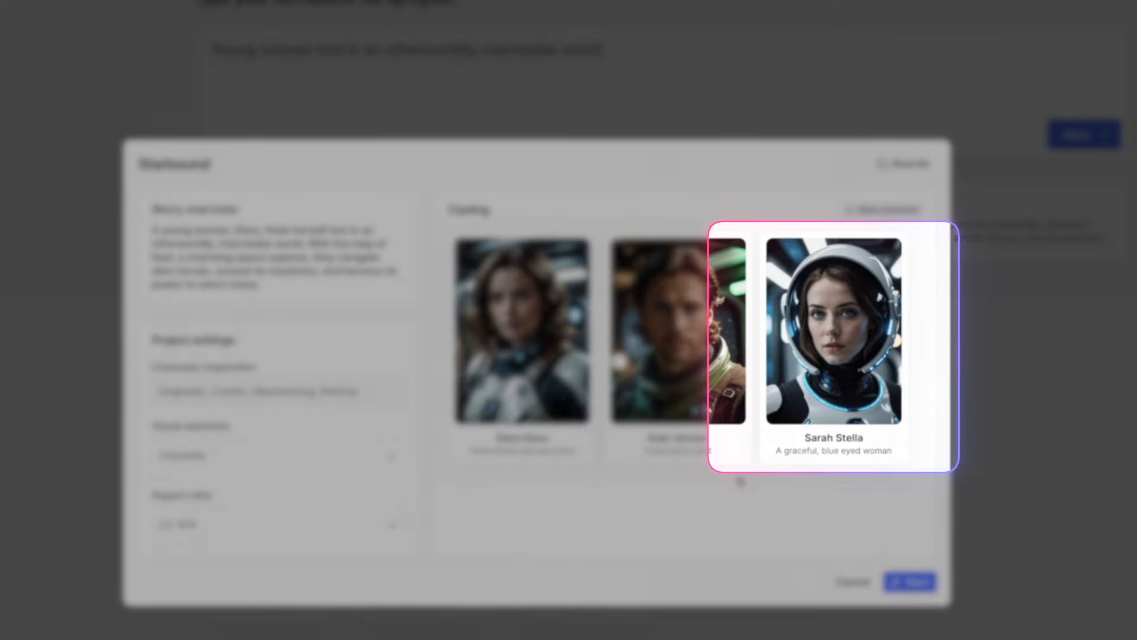
{"action": "mouse_move", "coordinate": [824, 347]}
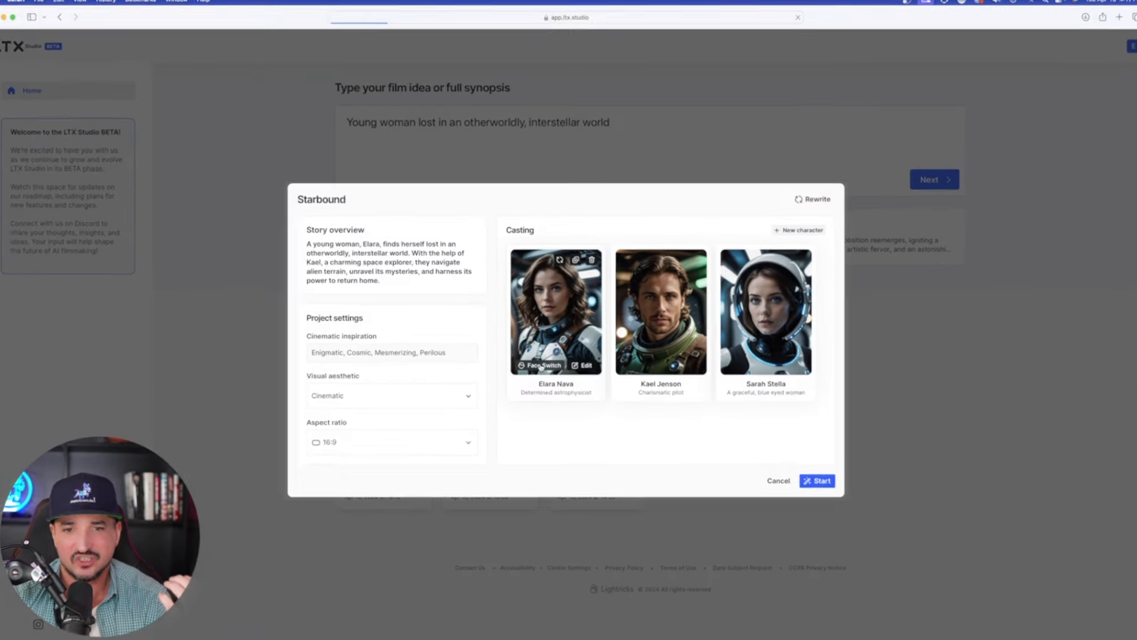
{"action": "left_click", "coordinate": [541, 365]}
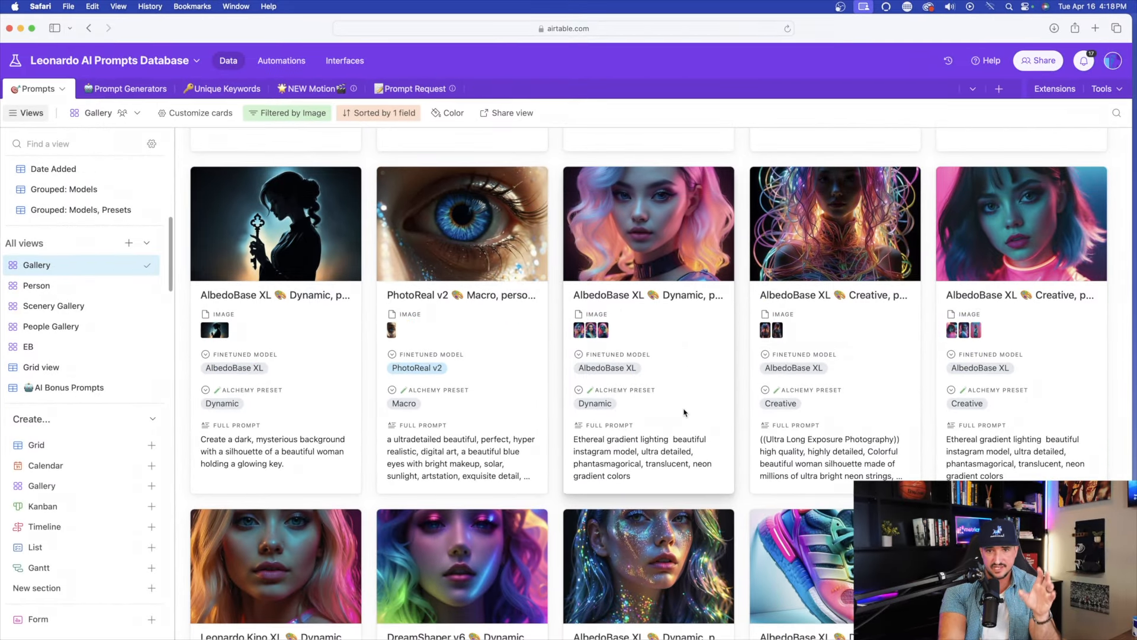
Step: Expand the AlbedoBase XL ethereal gradient lighting prompt record and review its images and prompt
{"action": "left_click", "coordinate": [648, 223]}
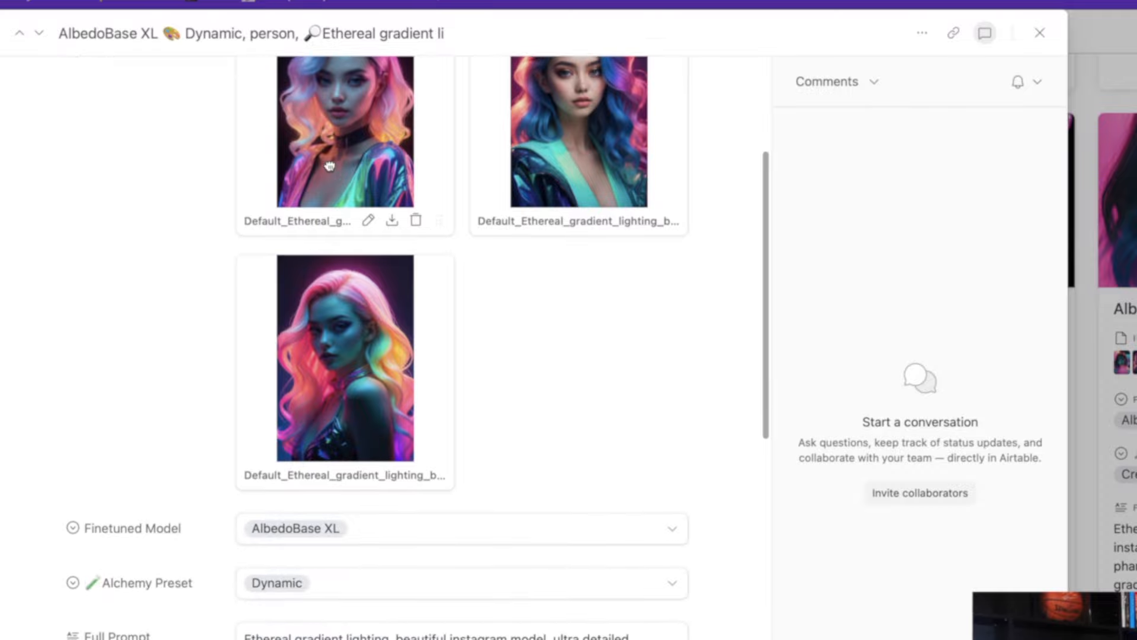
{"action": "left_click", "coordinate": [345, 357]}
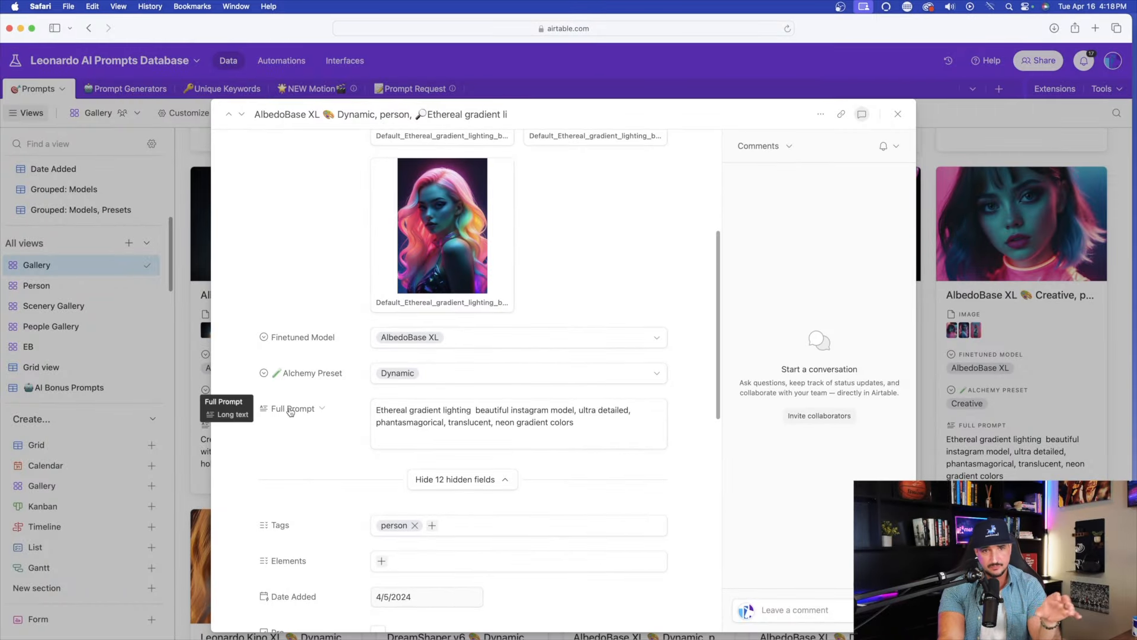
{"action": "scroll", "scroll_direction": "up", "scroll_amount": 3}
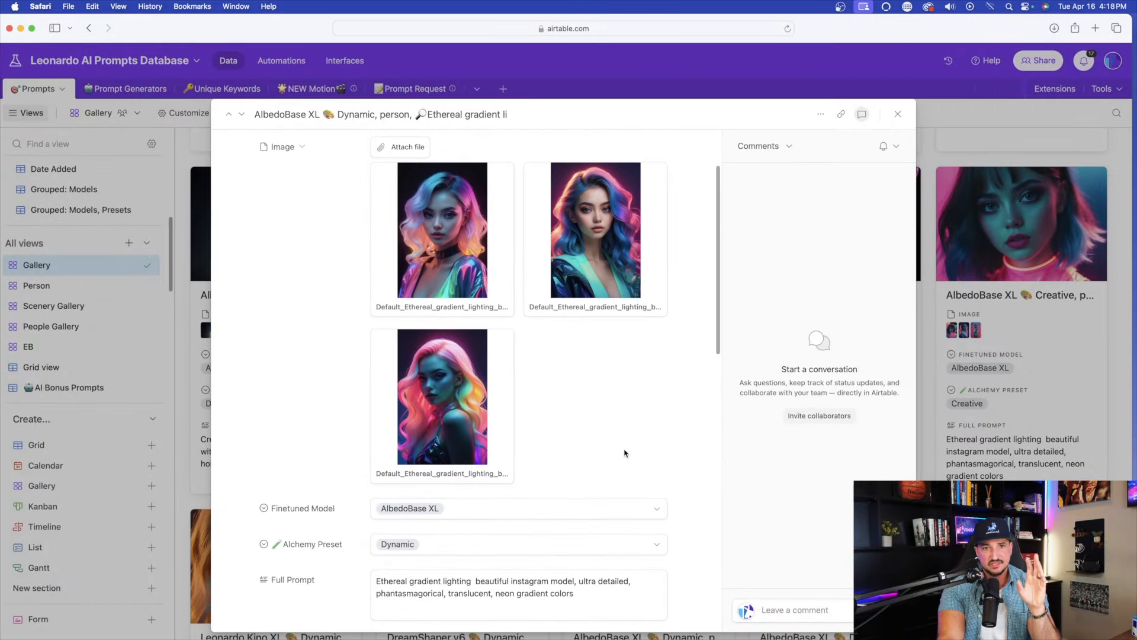
{"action": "left_click", "coordinate": [593, 229]}
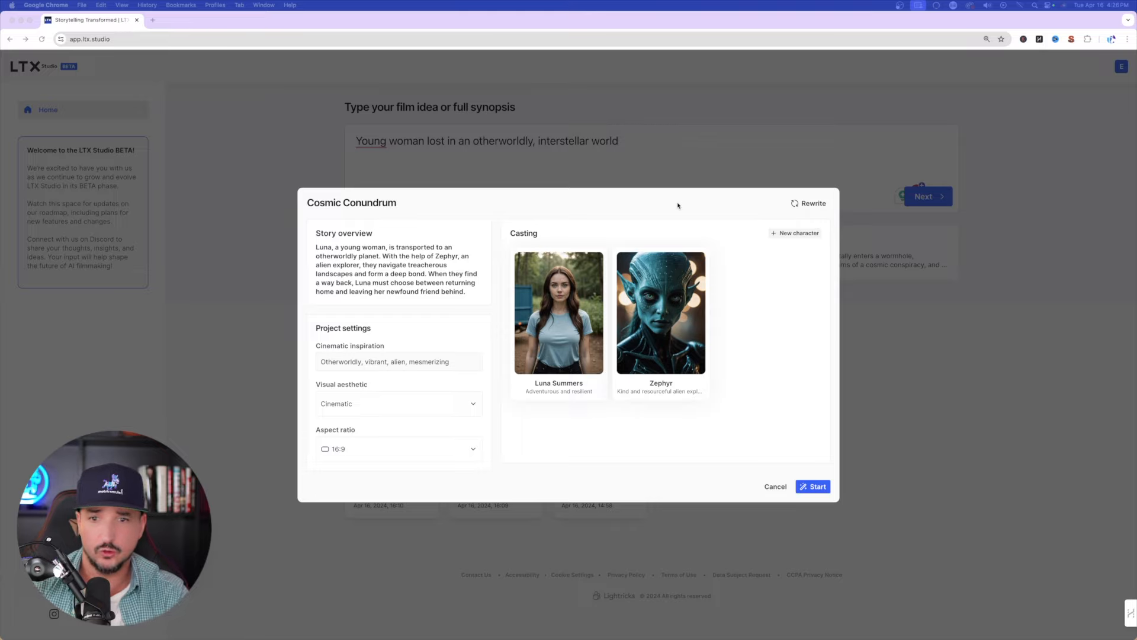
{"action": "mouse_move", "coordinate": [699, 202]}
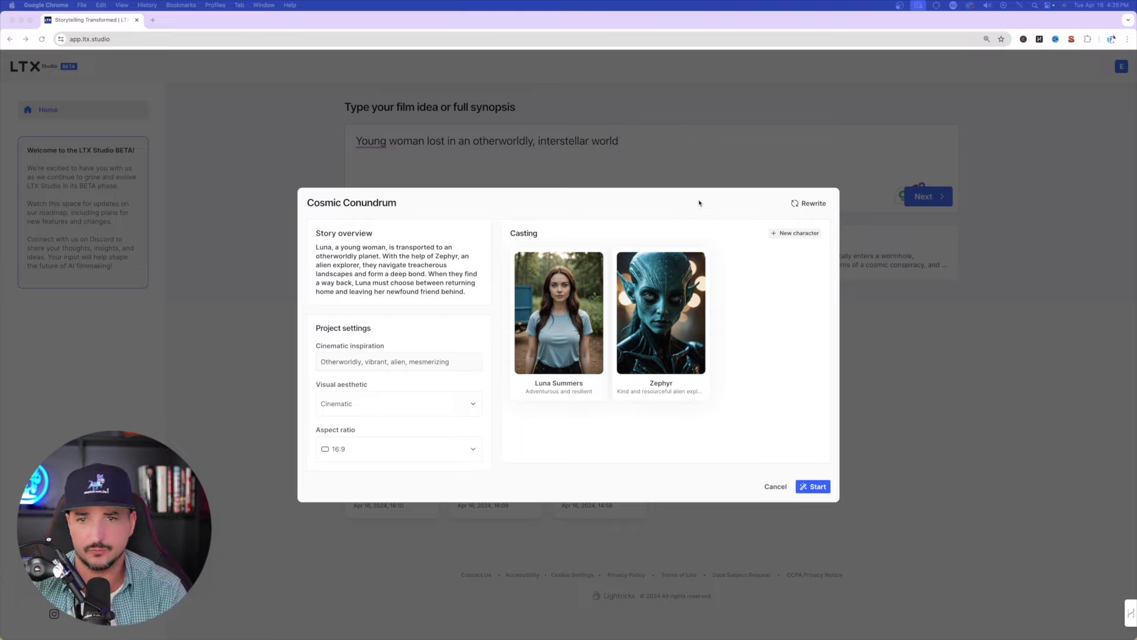
Step: Regenerate the Starbound story and cast, now Lila Smith, Xan and Sara Stella
{"action": "left_click", "coordinate": [813, 486]}
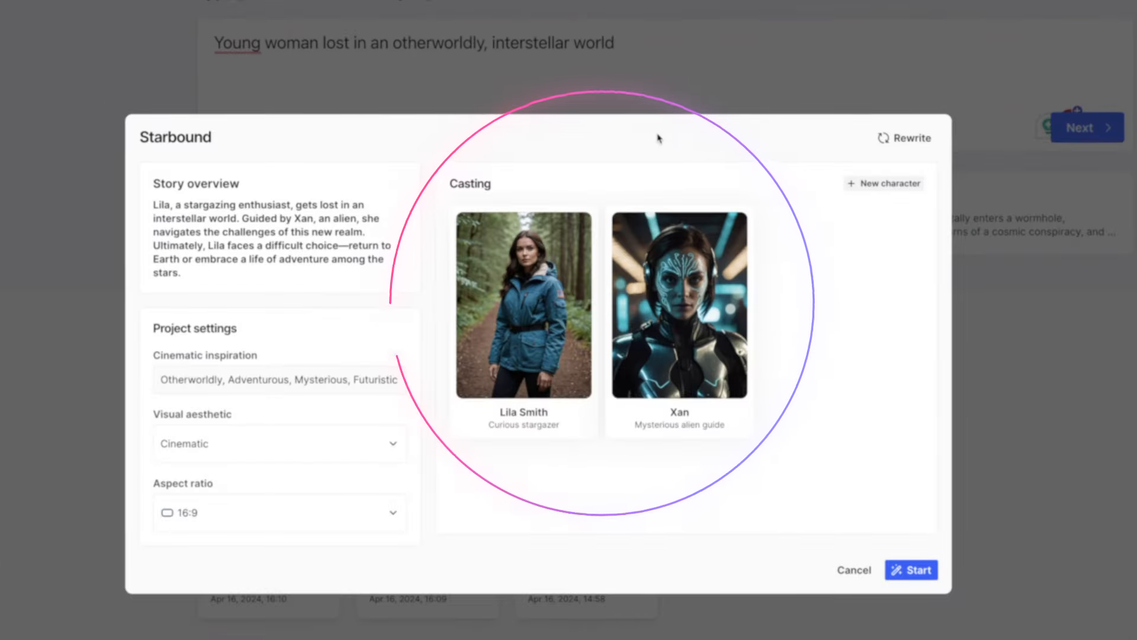
{"action": "mouse_move", "coordinate": [674, 164]}
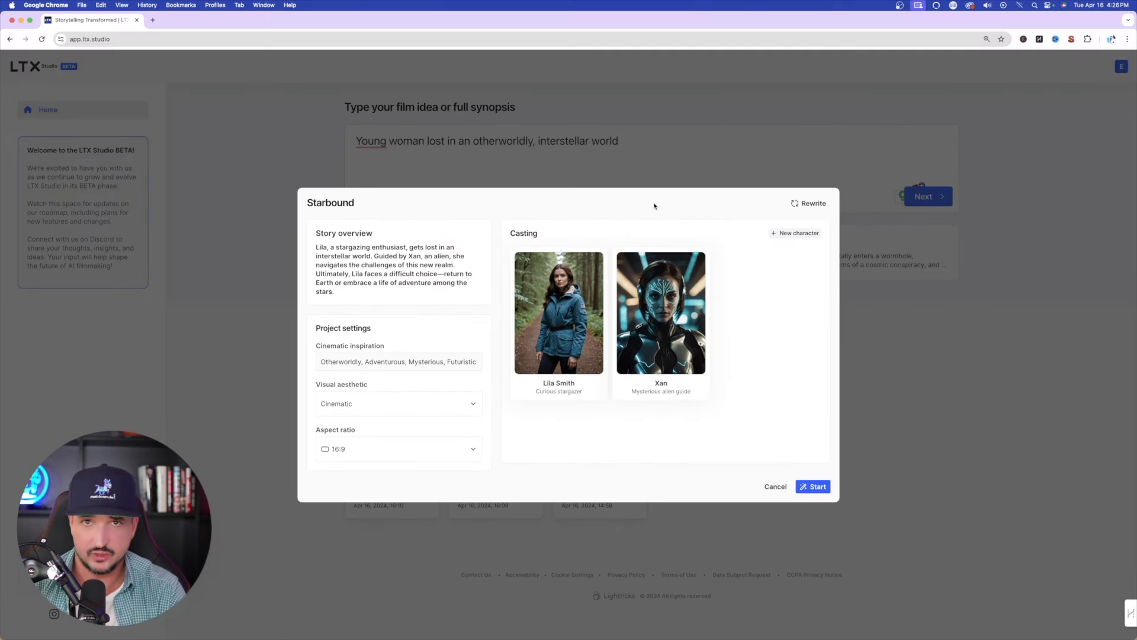
{"action": "mouse_move", "coordinate": [622, 205]}
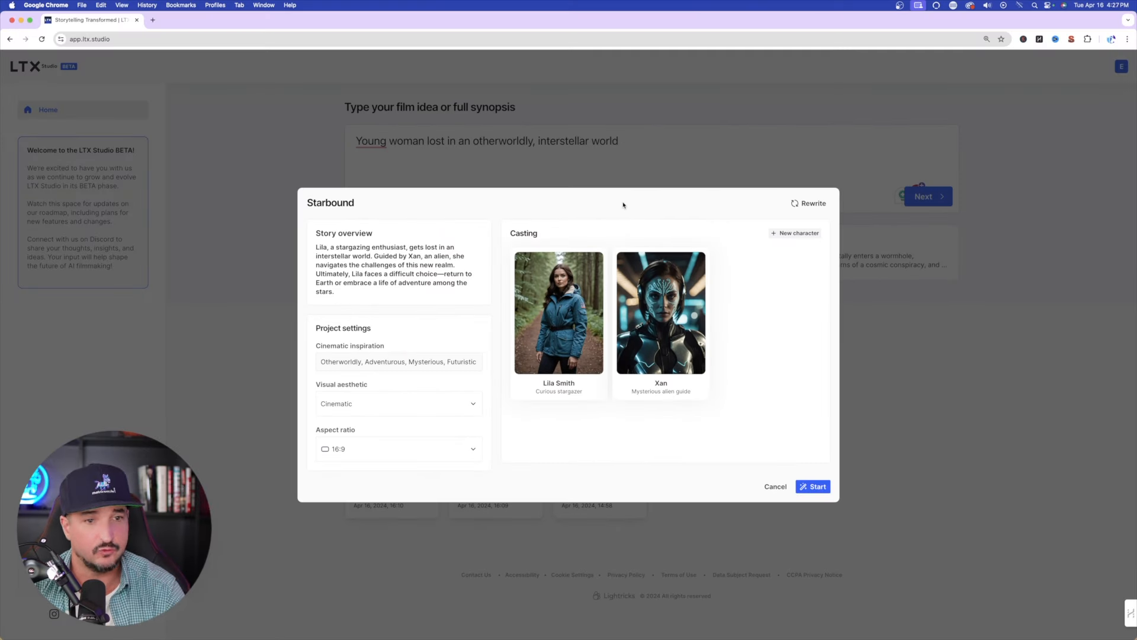
{"action": "left_click", "coordinate": [794, 234]}
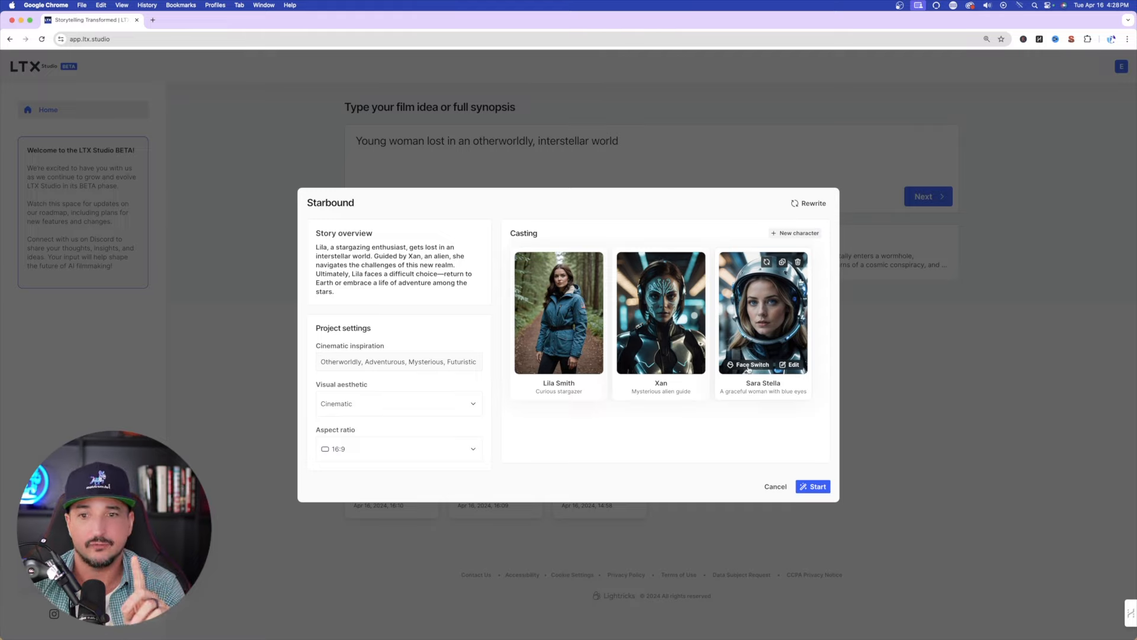
Step: Apply a Face Switch to Sara Stella using the ethereal gradient lighting reference image
{"action": "left_click", "coordinate": [749, 364]}
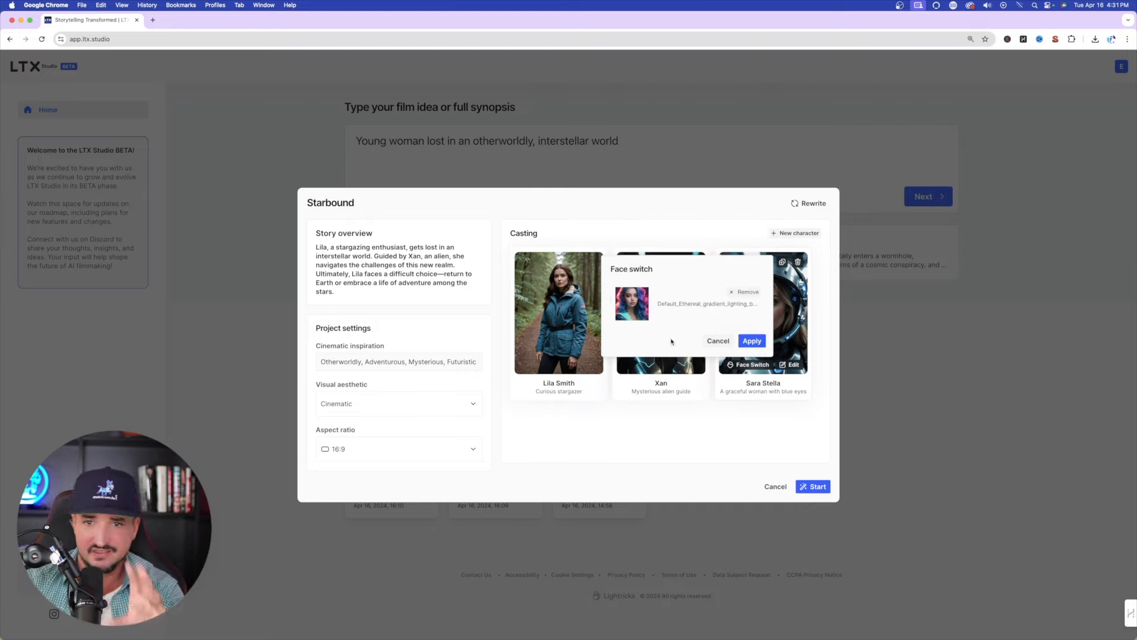
{"action": "left_click", "coordinate": [751, 341]}
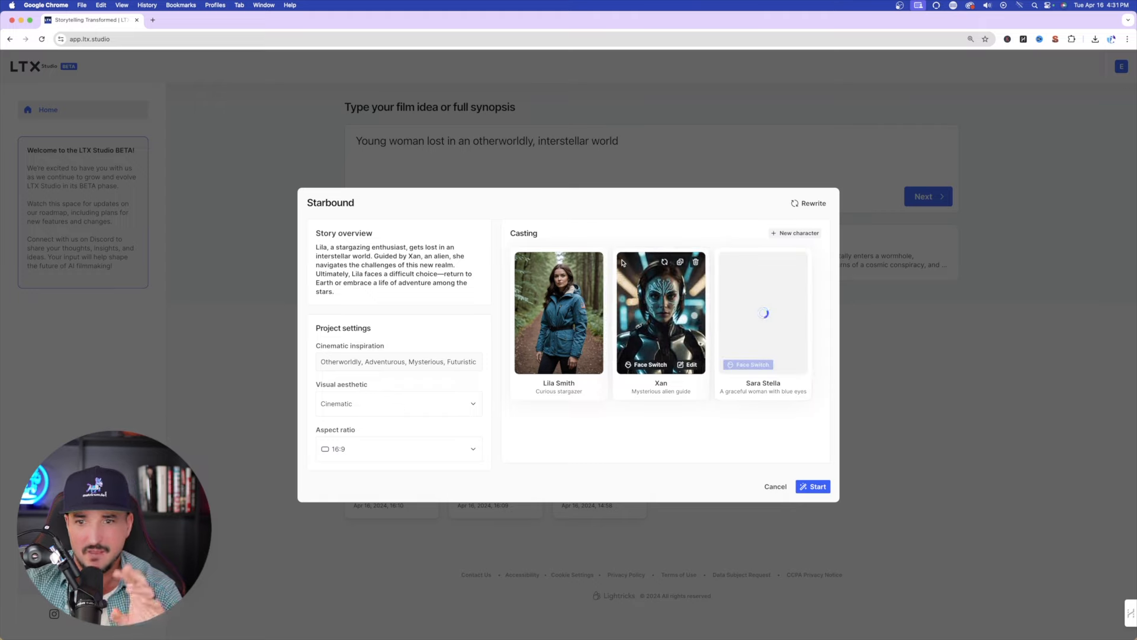
{"action": "mouse_move", "coordinate": [607, 444]}
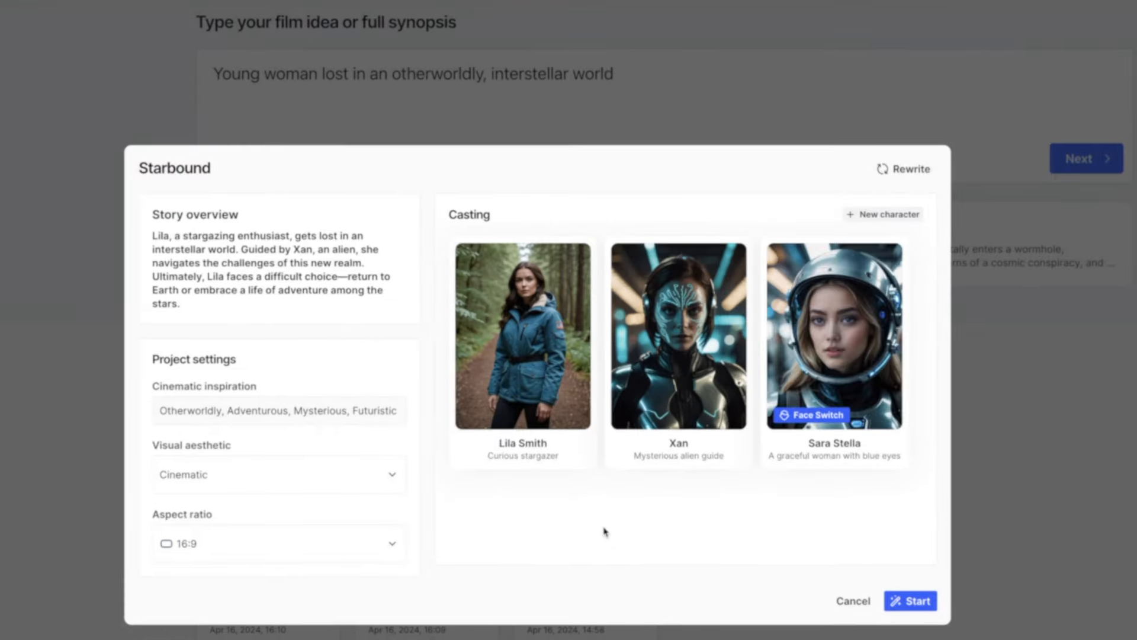
{"action": "mouse_move", "coordinate": [831, 514]}
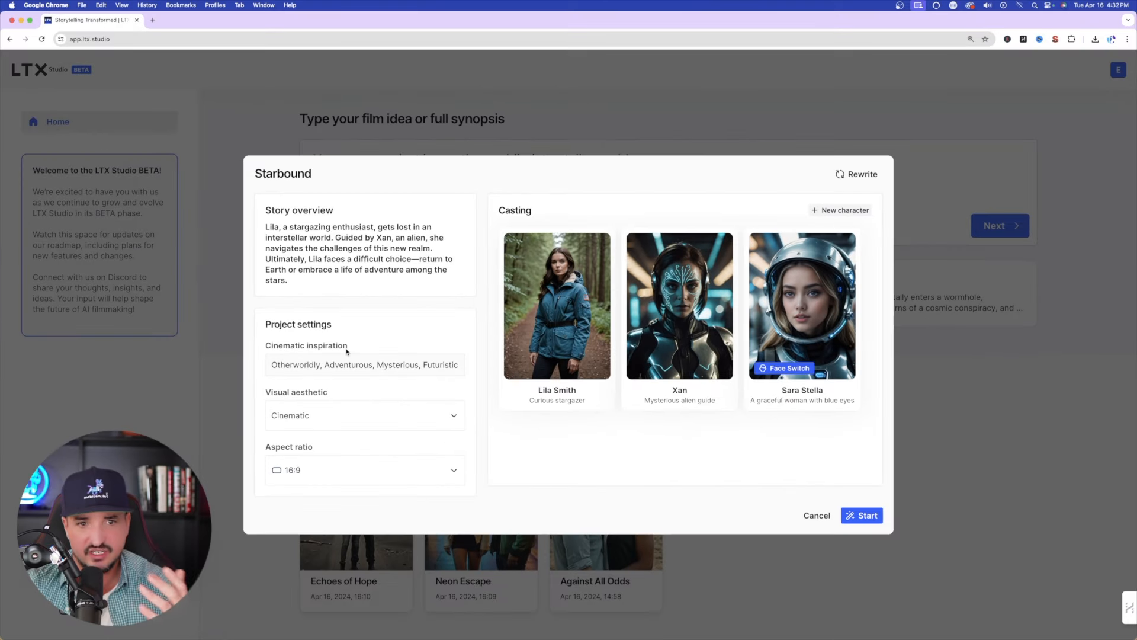
Step: Review cinematic inspiration keywords and browse the visual aesthetic styles list
{"action": "left_click", "coordinate": [365, 364]}
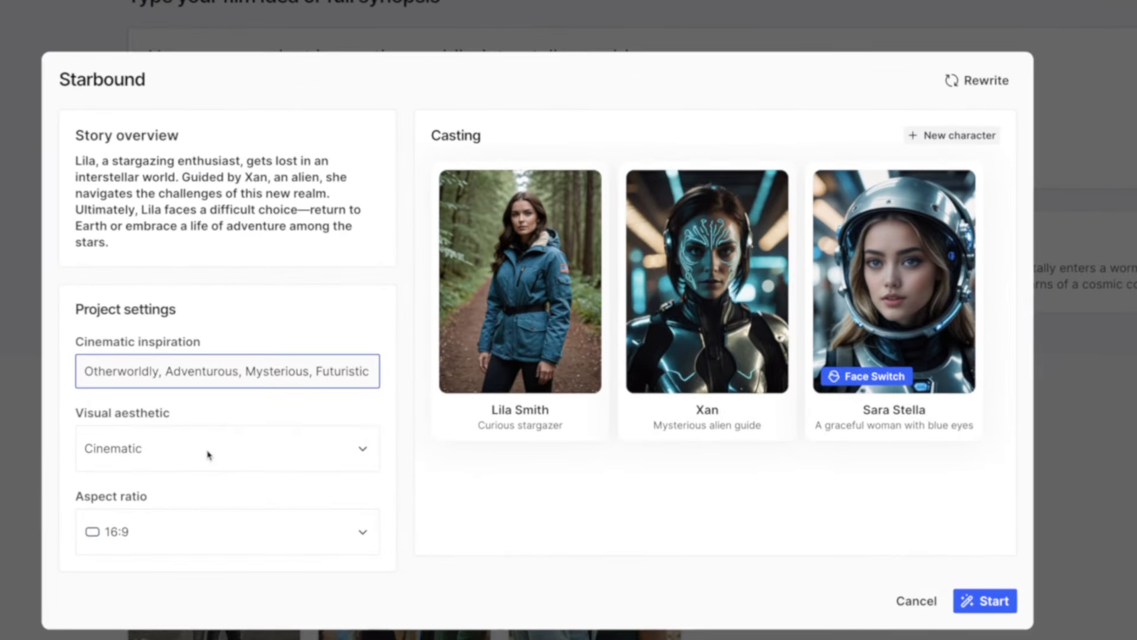
{"action": "mouse_move", "coordinate": [150, 431]}
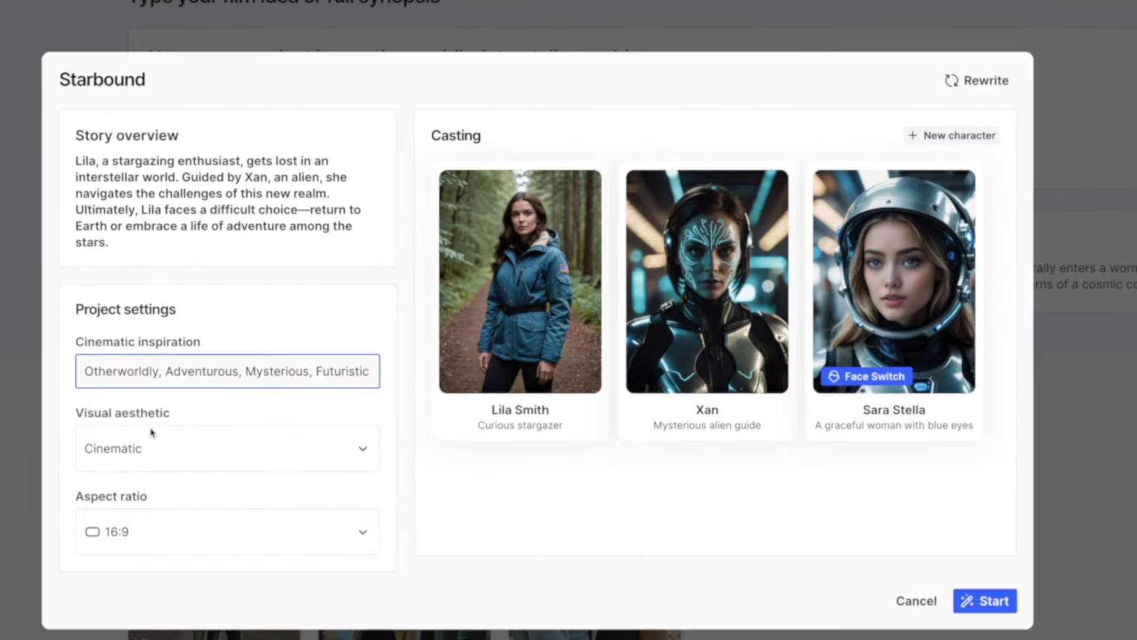
{"action": "left_click", "coordinate": [227, 448]}
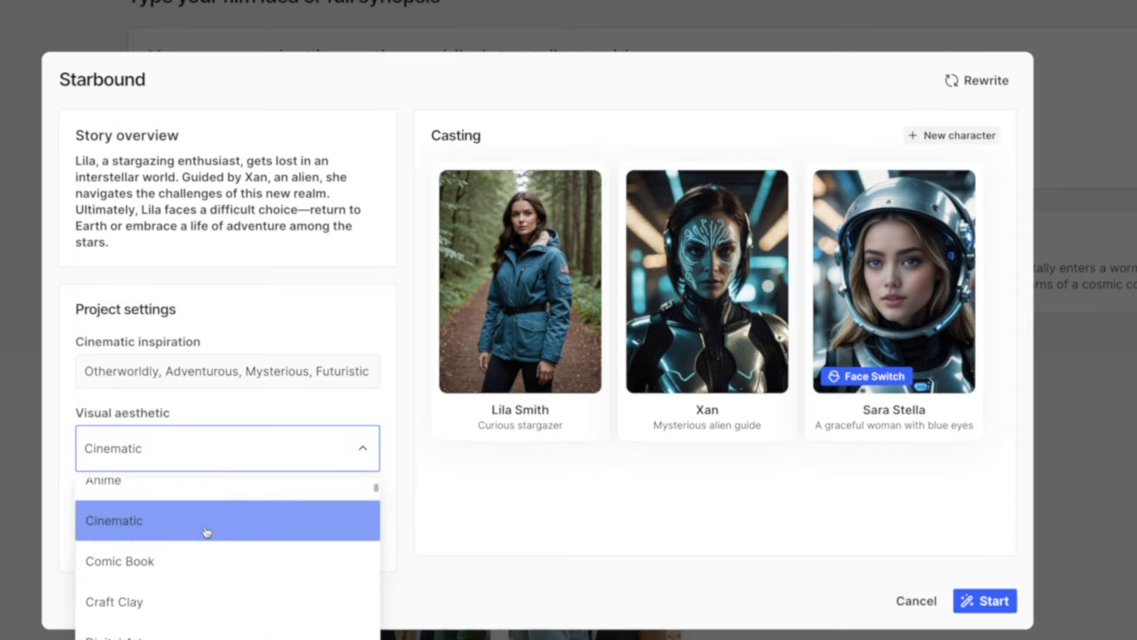
{"action": "scroll", "scroll_direction": "down", "scroll_amount": 3}
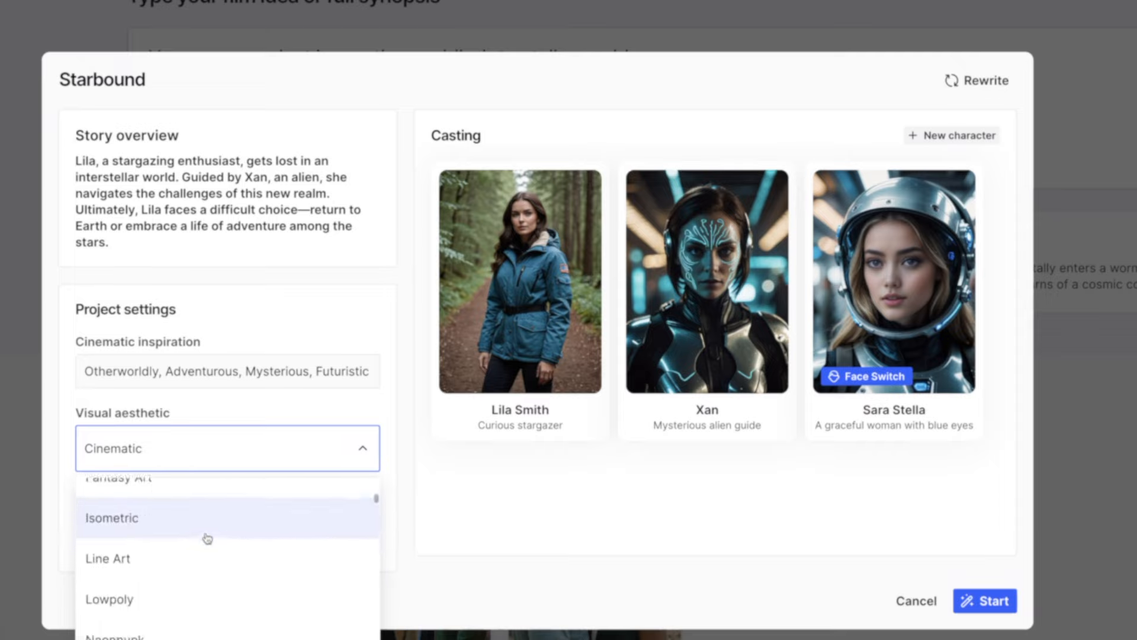
{"action": "scroll", "scroll_direction": "up", "scroll_amount": 3}
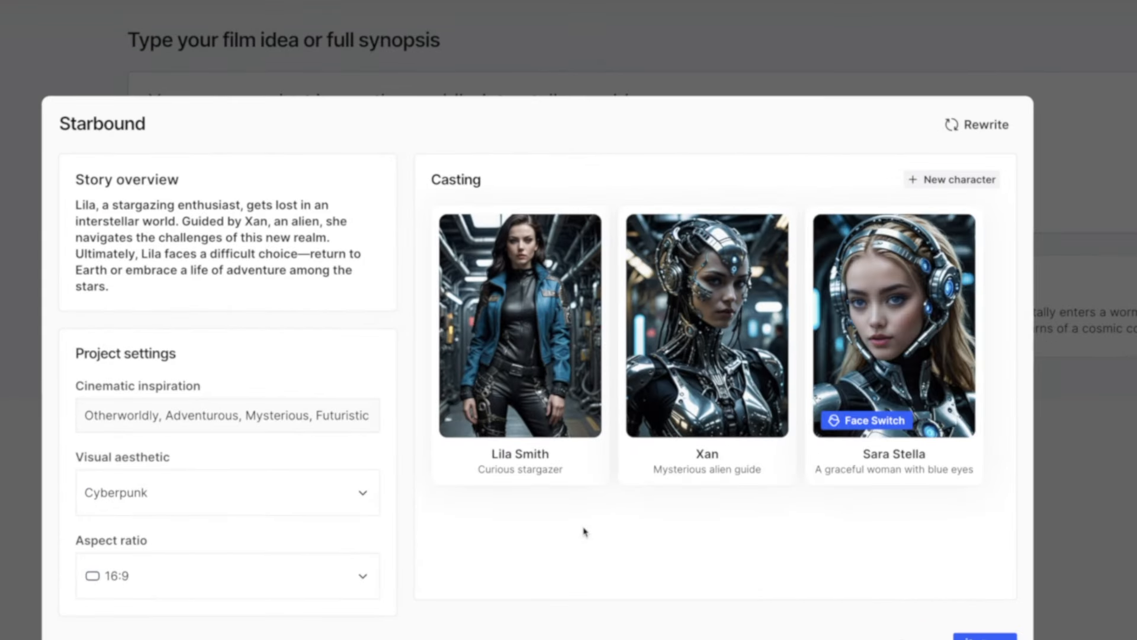
{"action": "mouse_move", "coordinate": [731, 512]}
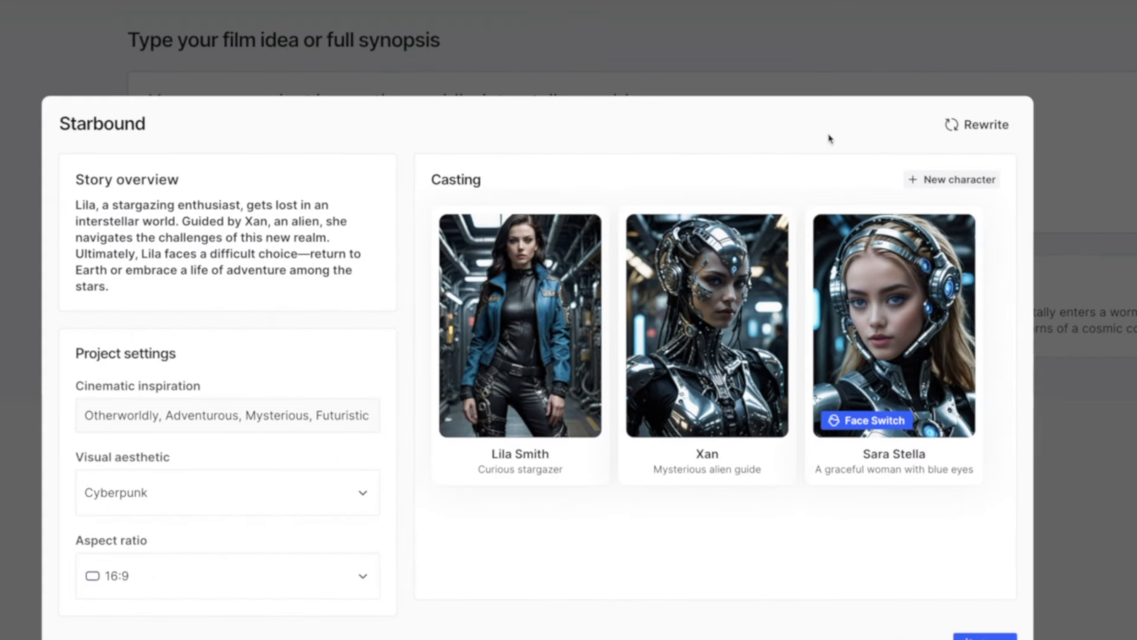
{"action": "mouse_move", "coordinate": [919, 292]}
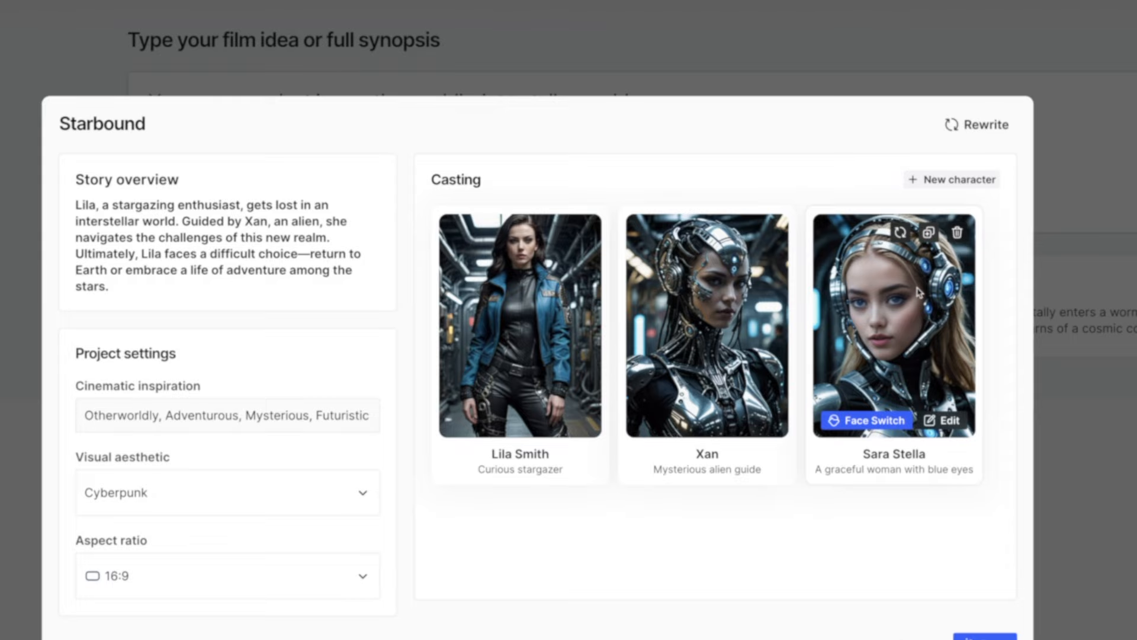
{"action": "mouse_move", "coordinate": [257, 557]}
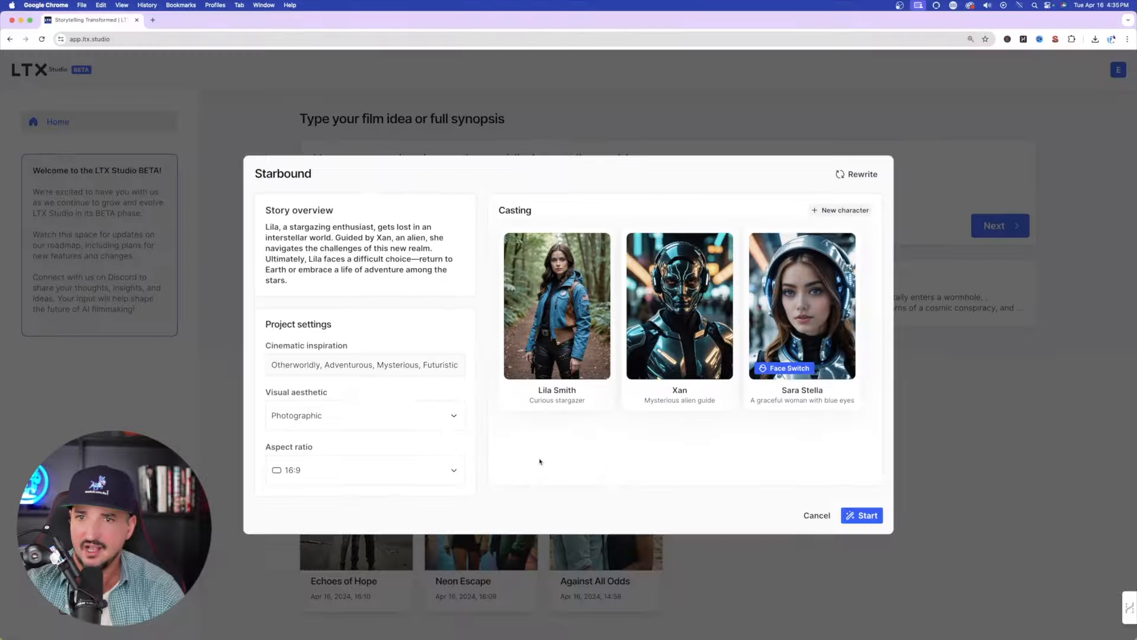
{"action": "mouse_move", "coordinate": [556, 304]}
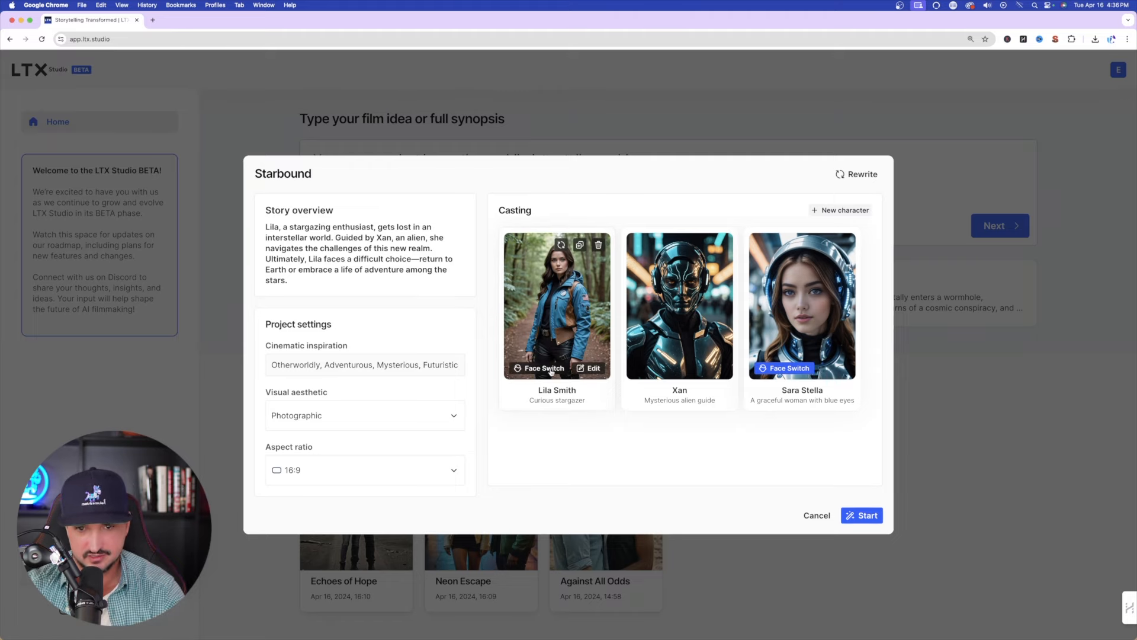
{"action": "mouse_move", "coordinate": [606, 450]}
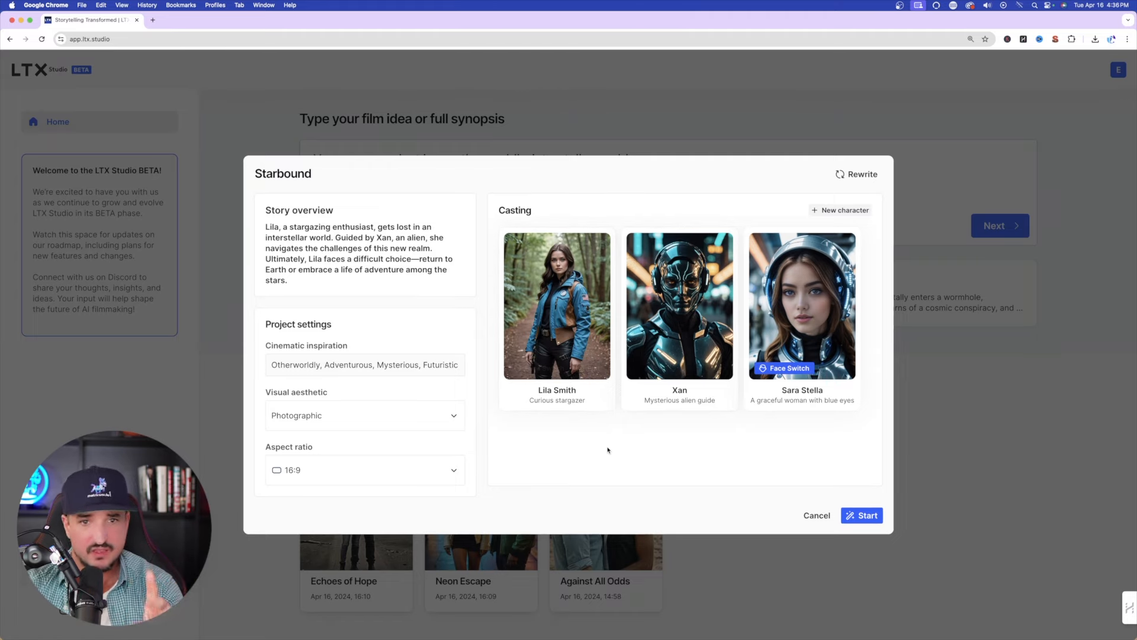
{"action": "mouse_move", "coordinate": [557, 312]}
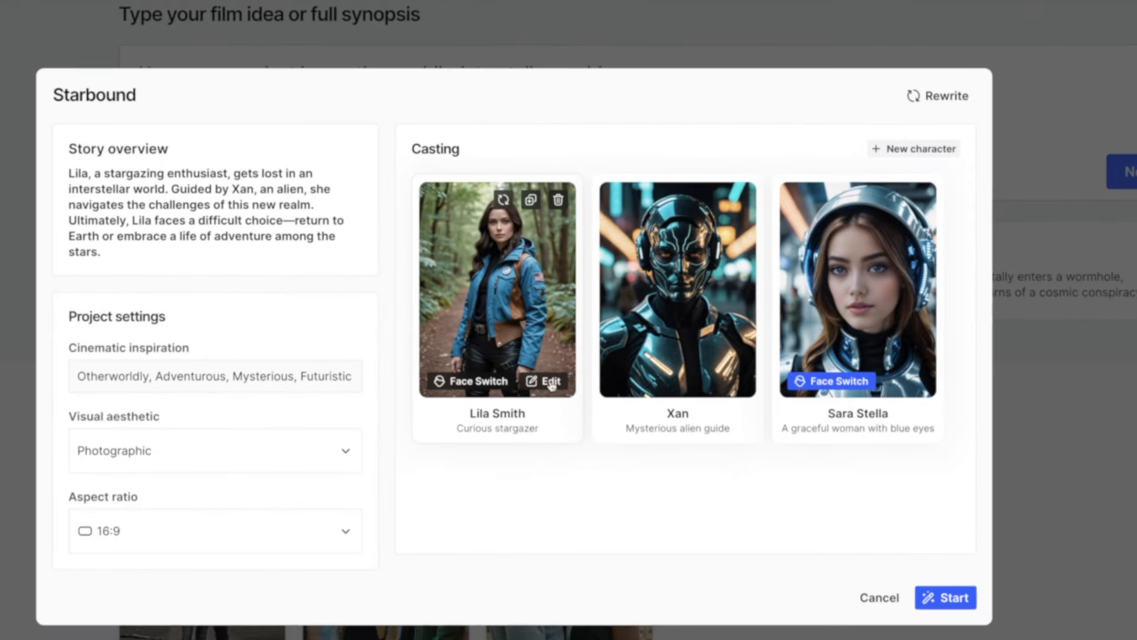
Step: Change Lila Smith's clothing to 'skinny black jeans', apply it and start generating the storyboard
{"action": "left_click", "coordinate": [545, 382]}
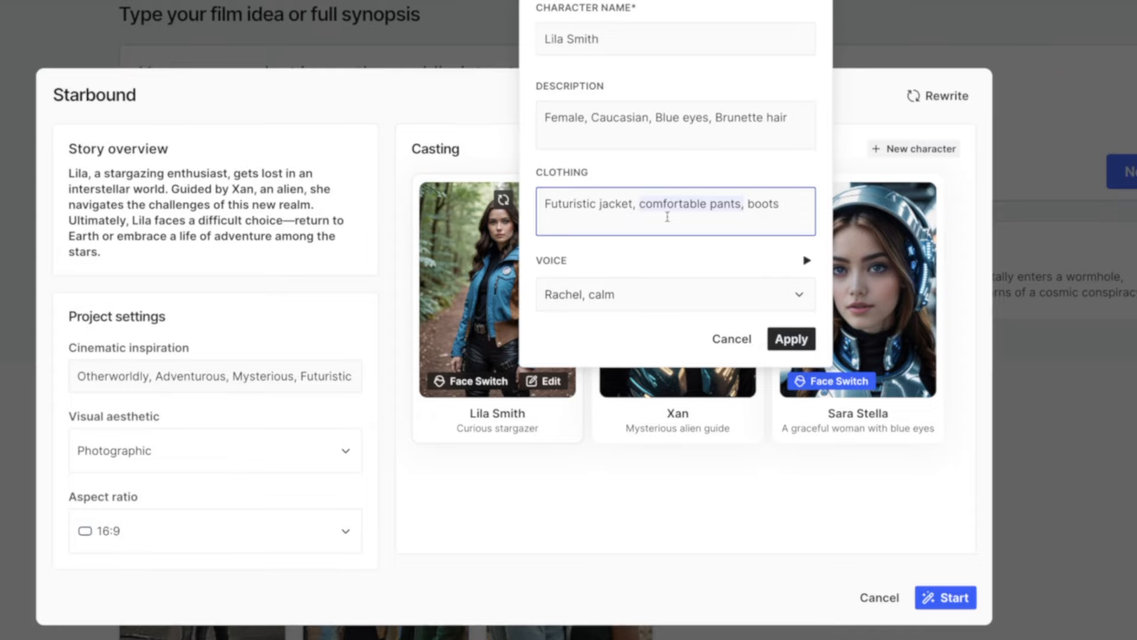
{"action": "type", "text": "skinny black jeans"}
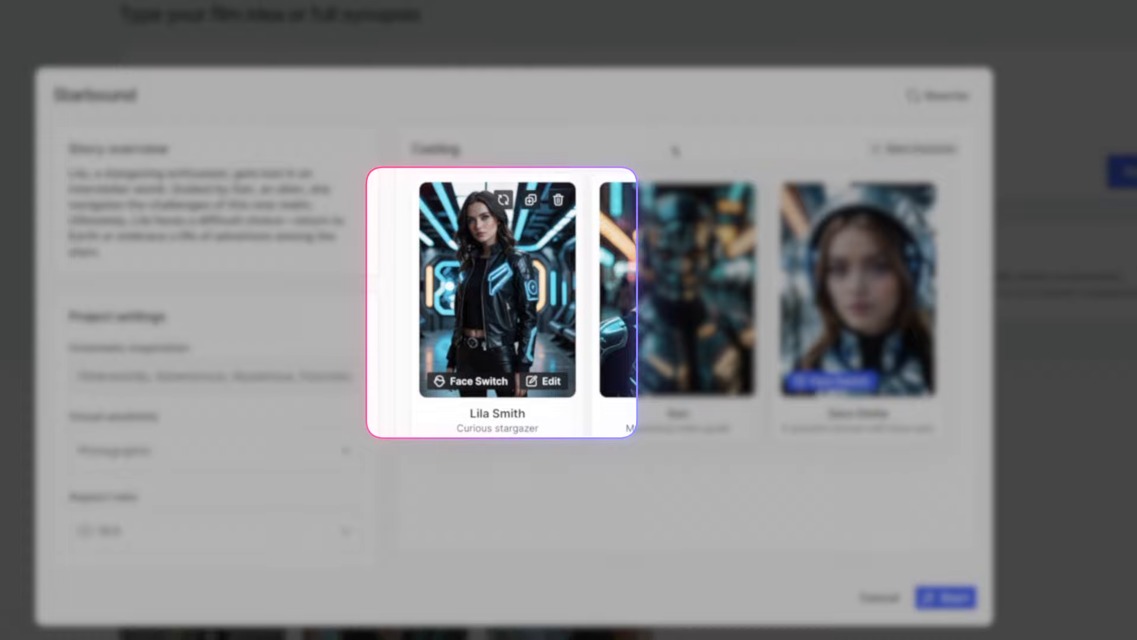
{"action": "mouse_move", "coordinate": [522, 183]}
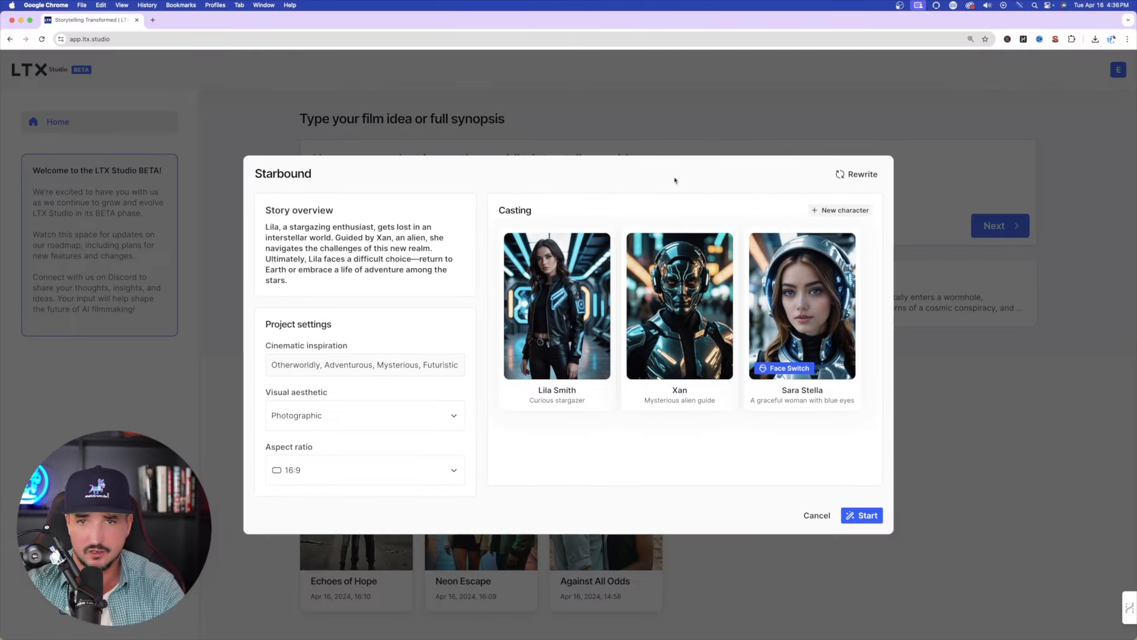
{"action": "left_click", "coordinate": [861, 515]}
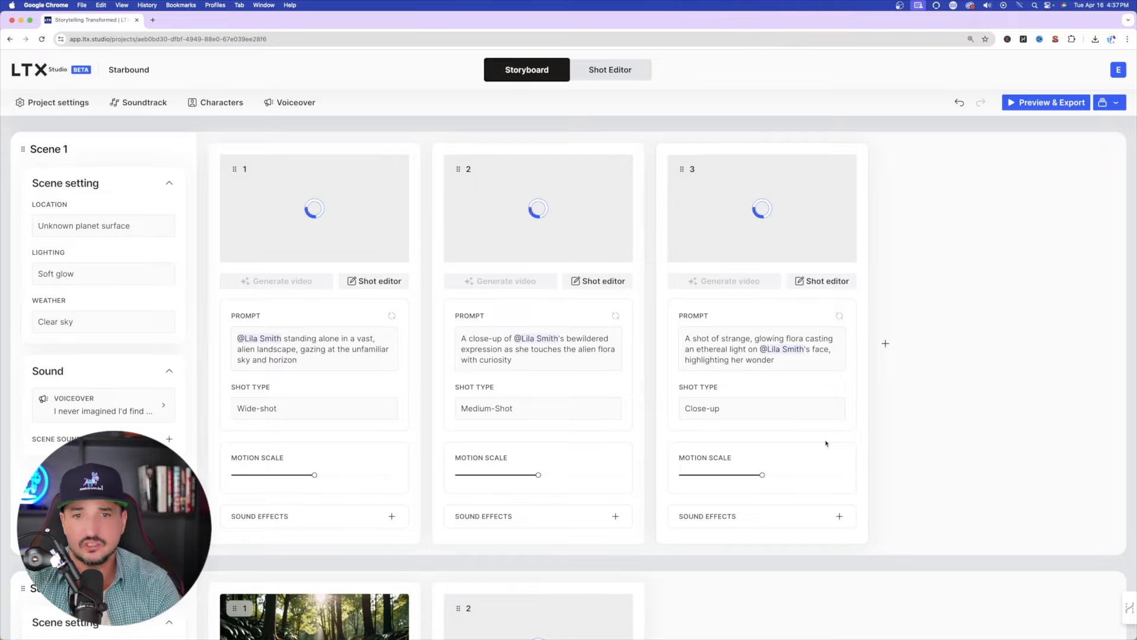
Step: Review the generated storyboard scenes and open Scene 1's second shot in the shot editor
{"action": "scroll", "scroll_direction": "down", "scroll_amount": 3}
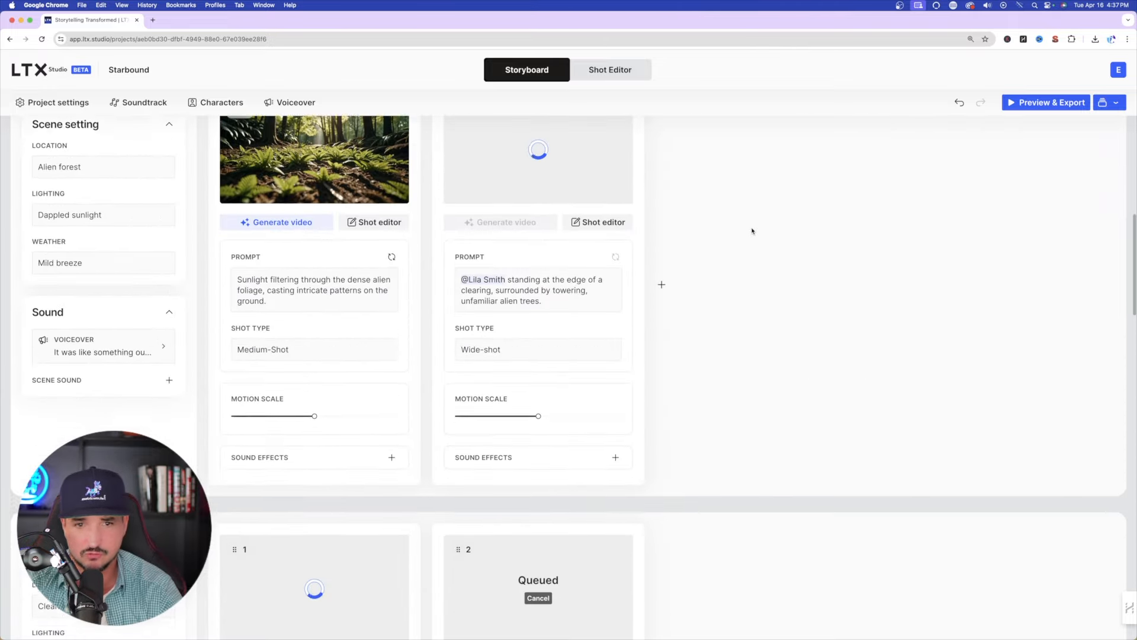
{"action": "scroll", "scroll_direction": "down", "scroll_amount": 3}
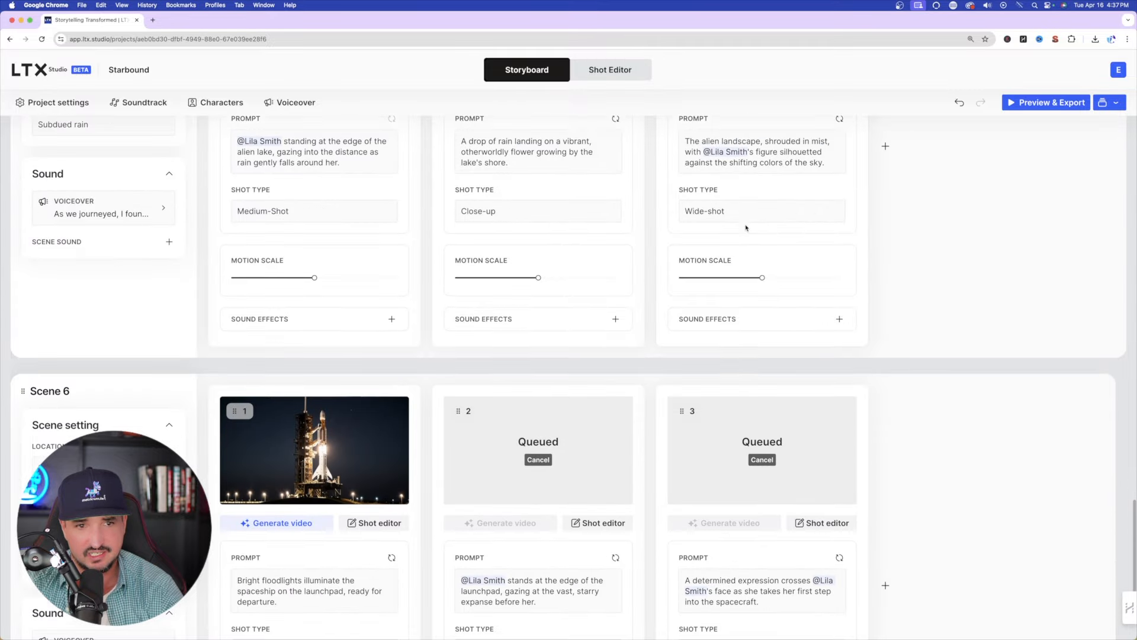
{"action": "scroll", "scroll_direction": "down", "scroll_amount": 3}
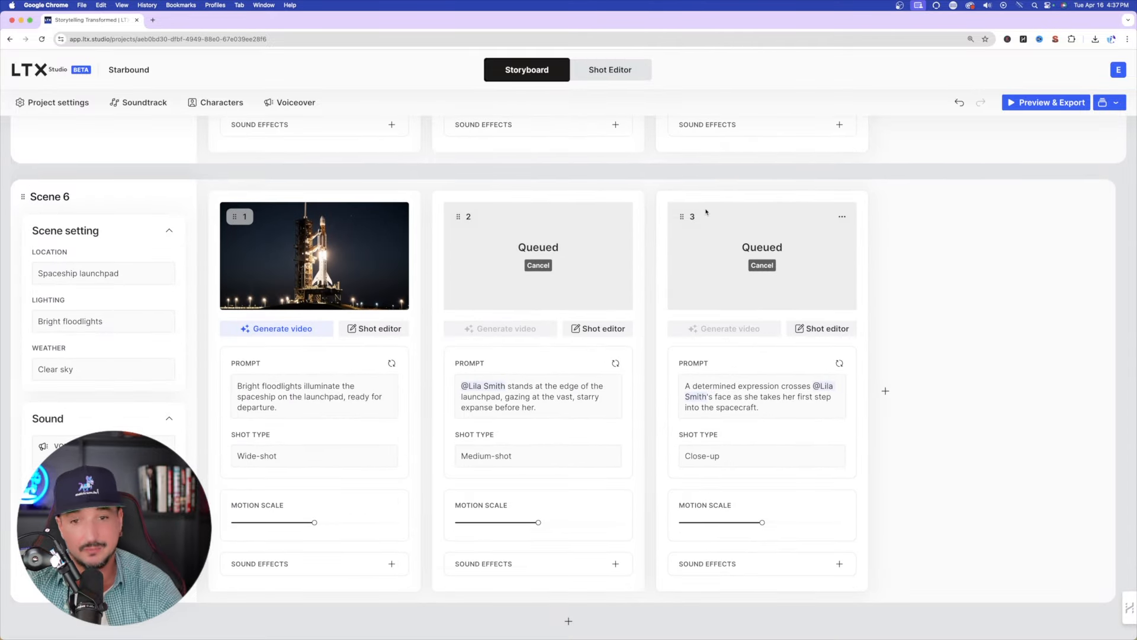
{"action": "scroll", "scroll_direction": "down", "scroll_amount": 3}
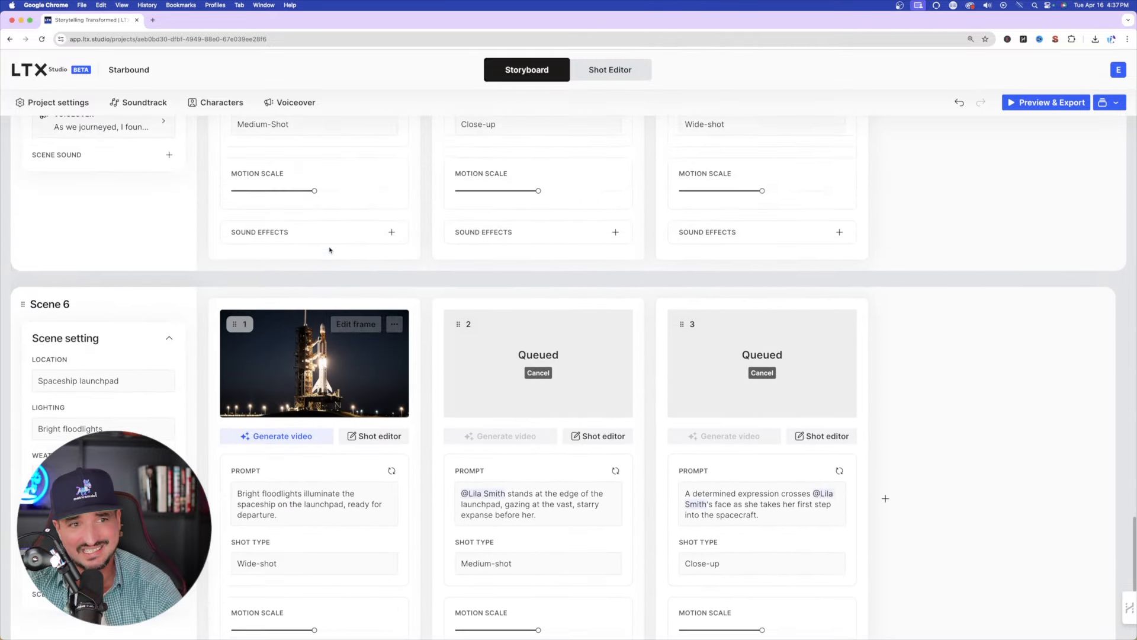
{"action": "scroll", "scroll_direction": "up", "scroll_amount": 3}
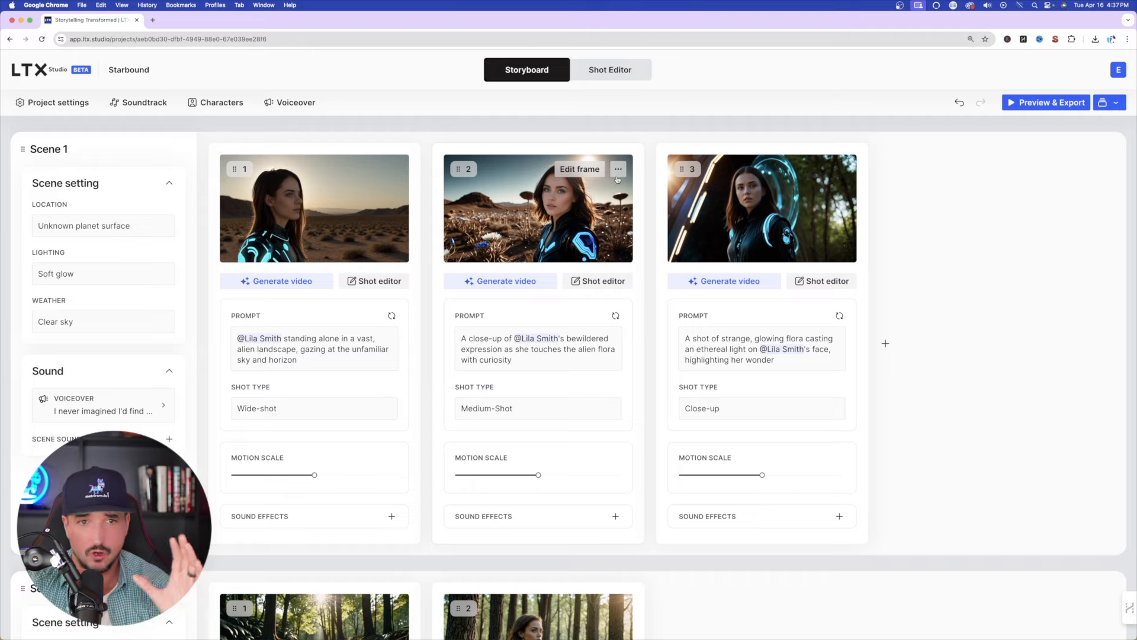
{"action": "mouse_move", "coordinate": [659, 235]}
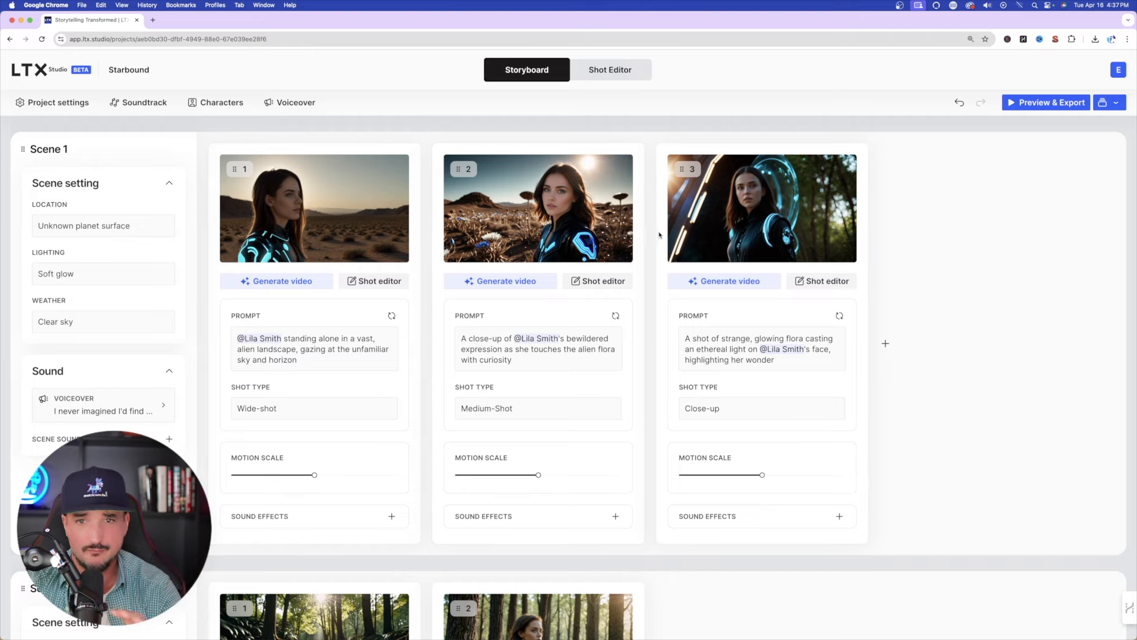
{"action": "mouse_move", "coordinate": [508, 226]}
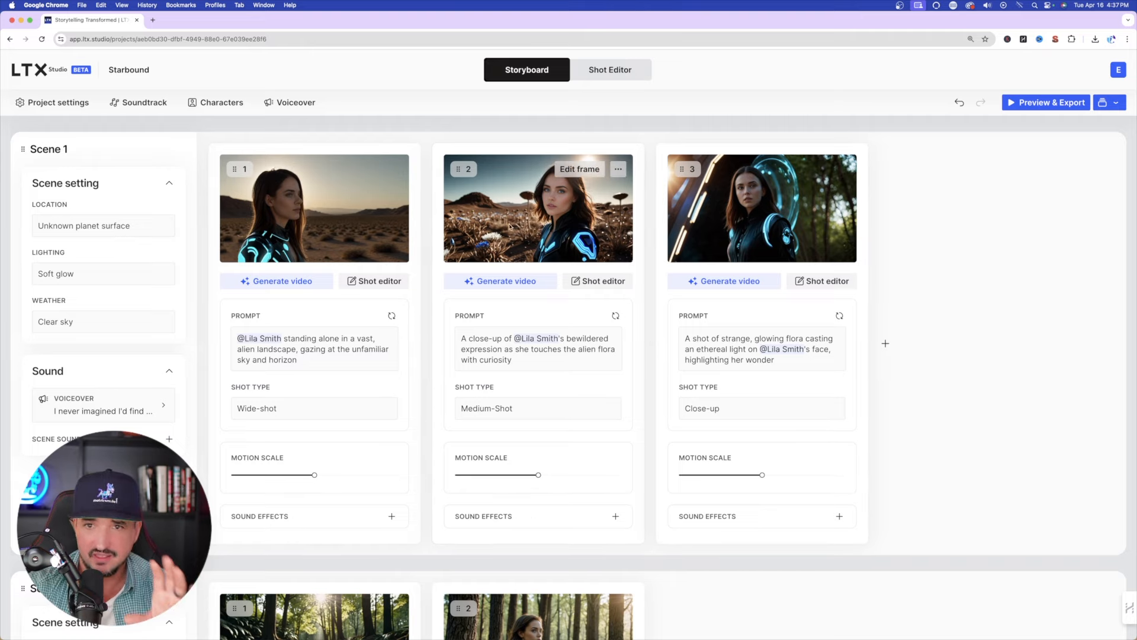
{"action": "mouse_move", "coordinate": [687, 141]}
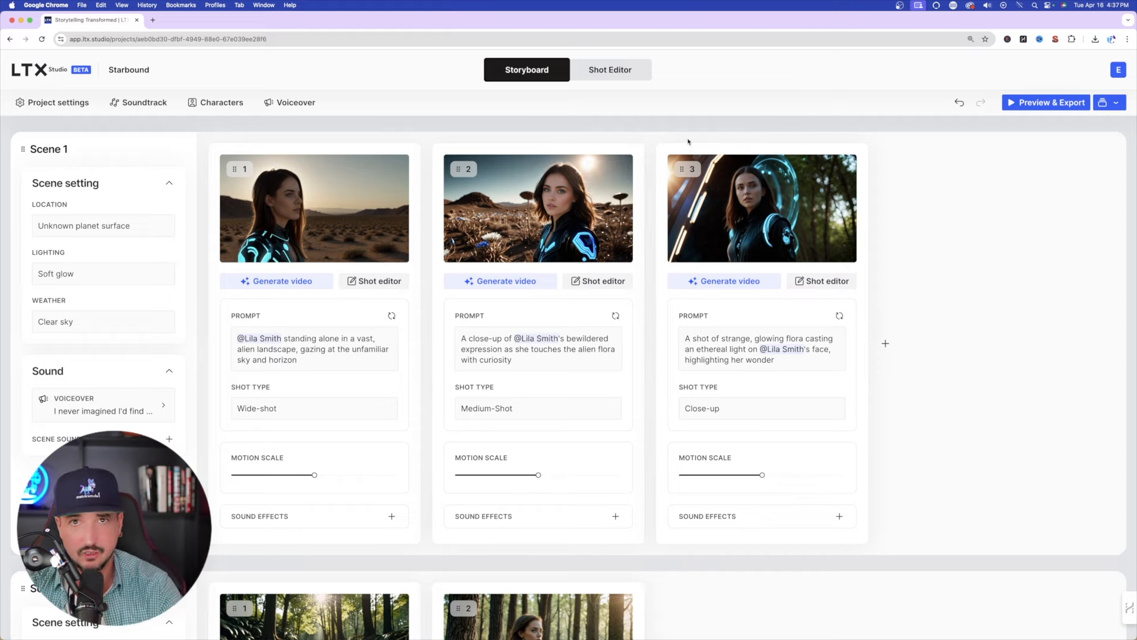
{"action": "scroll", "scroll_direction": "down", "scroll_amount": 3}
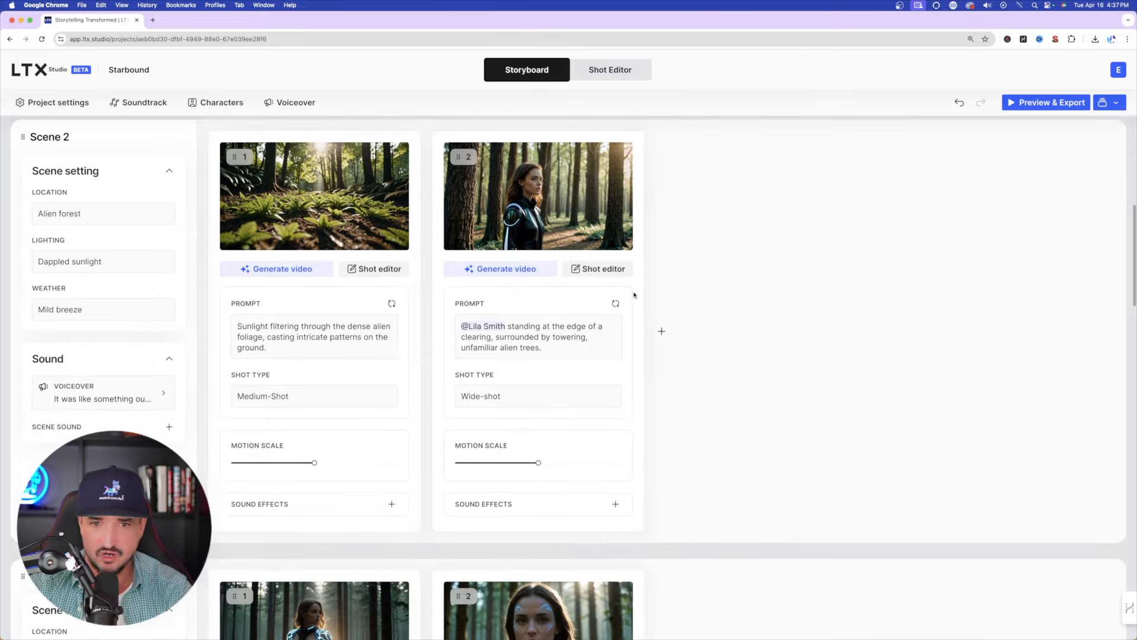
{"action": "scroll", "scroll_direction": "down", "scroll_amount": 3}
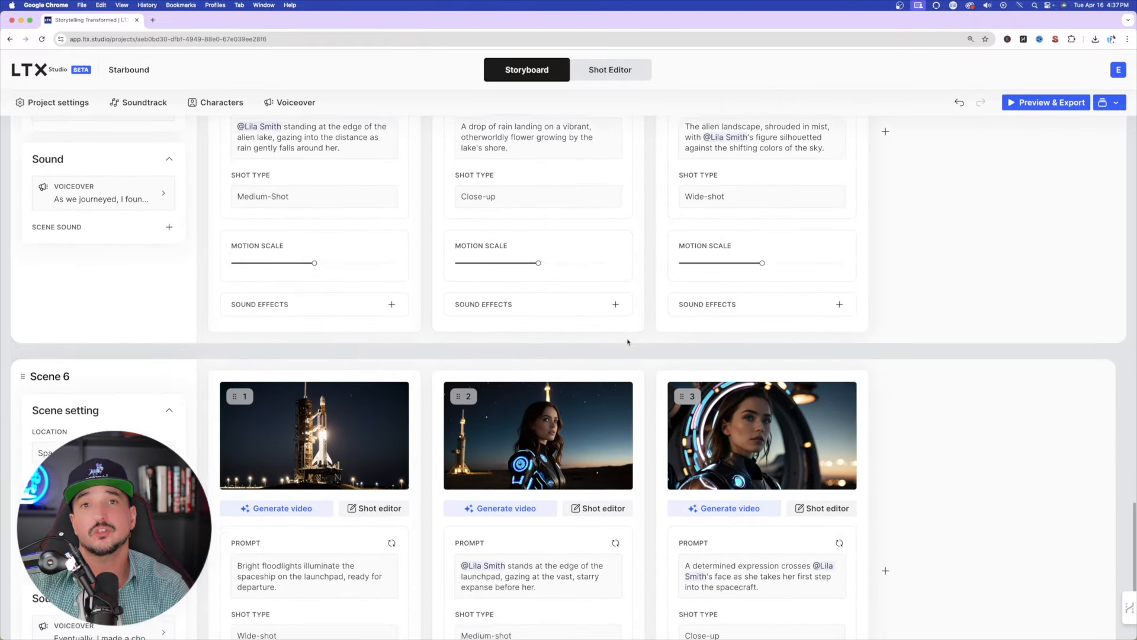
{"action": "scroll", "scroll_direction": "up", "scroll_amount": 3}
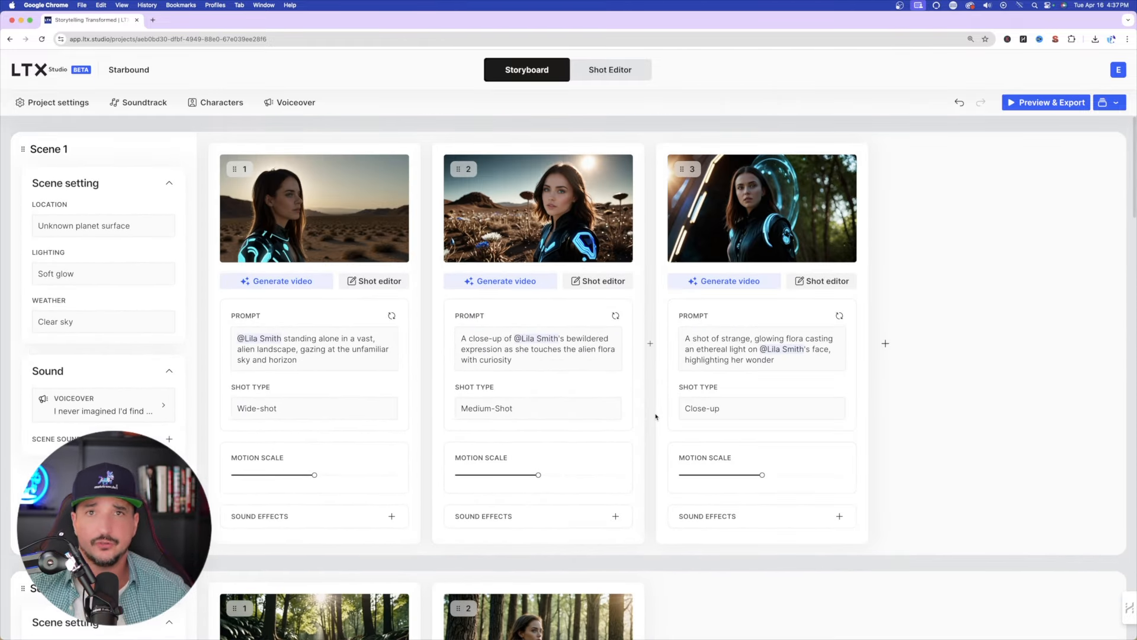
{"action": "mouse_move", "coordinate": [434, 21]}
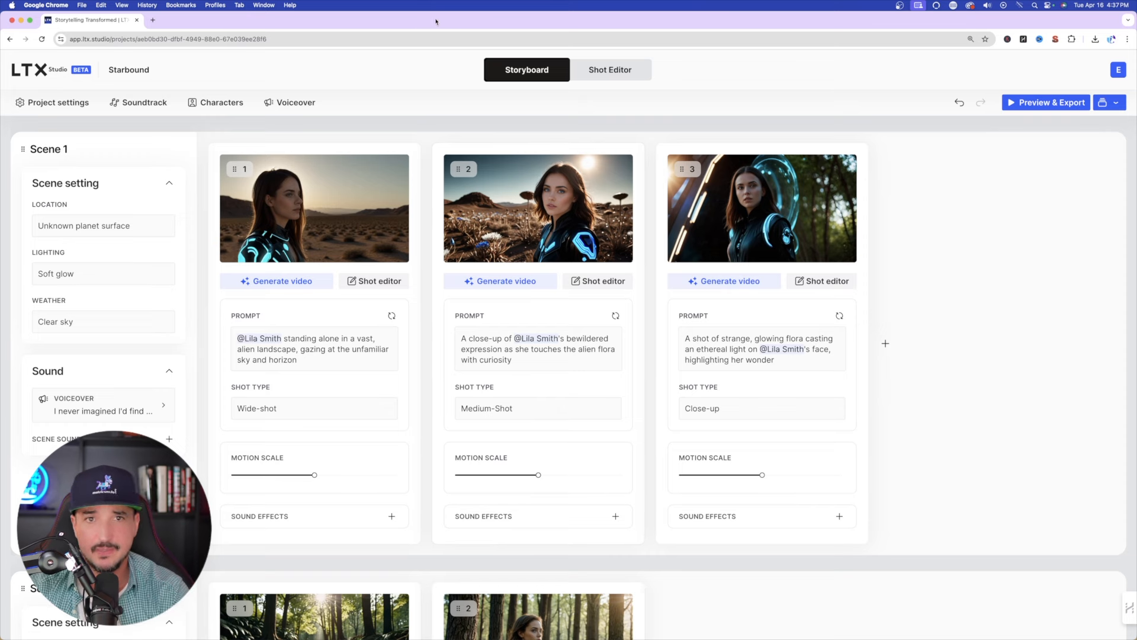
{"action": "left_click", "coordinate": [610, 69]}
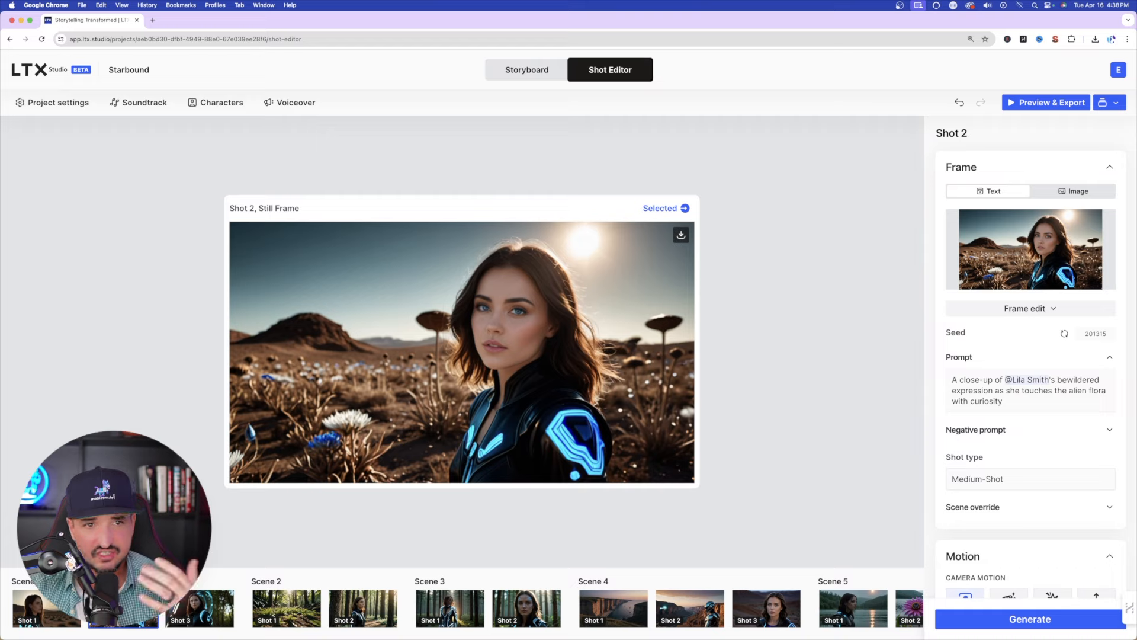
Step: Browse Scene 1 Shot 3 and Scene 4 Shot 2, then settle on Scene 1 Shot 1 and list its shot types
{"action": "left_click", "coordinate": [199, 608]}
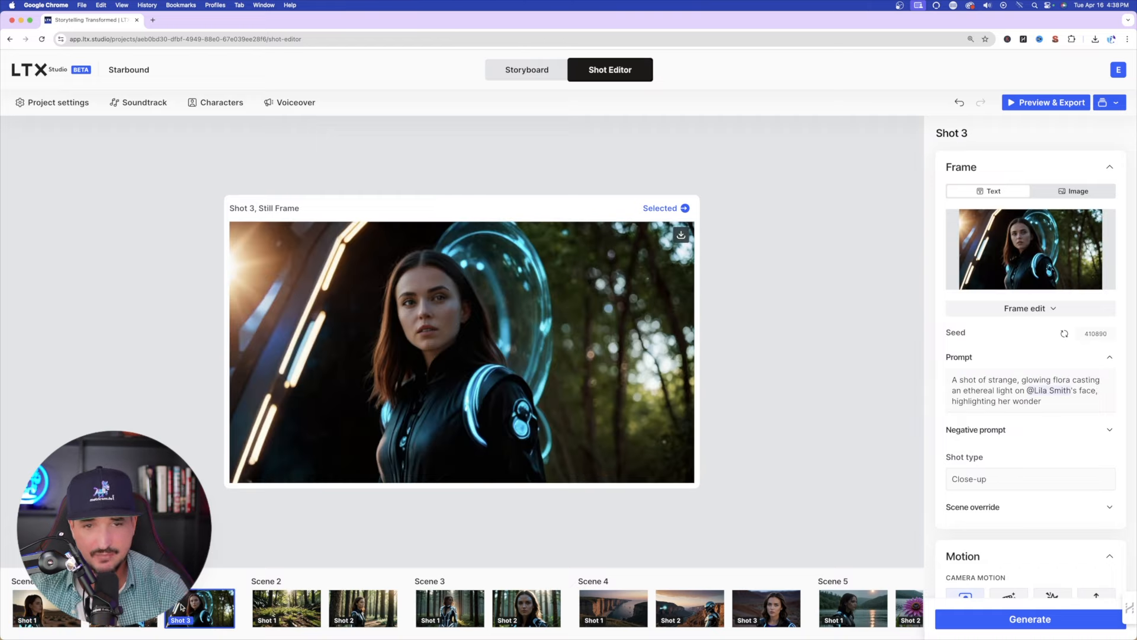
{"action": "left_click", "coordinate": [687, 608]}
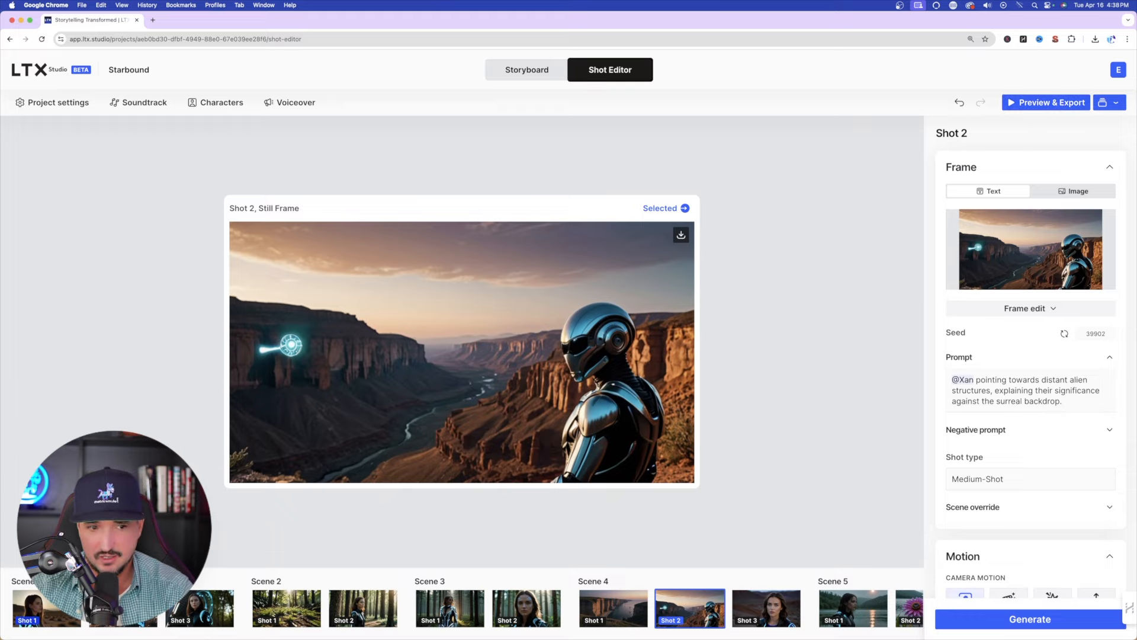
{"action": "left_click", "coordinate": [45, 608]}
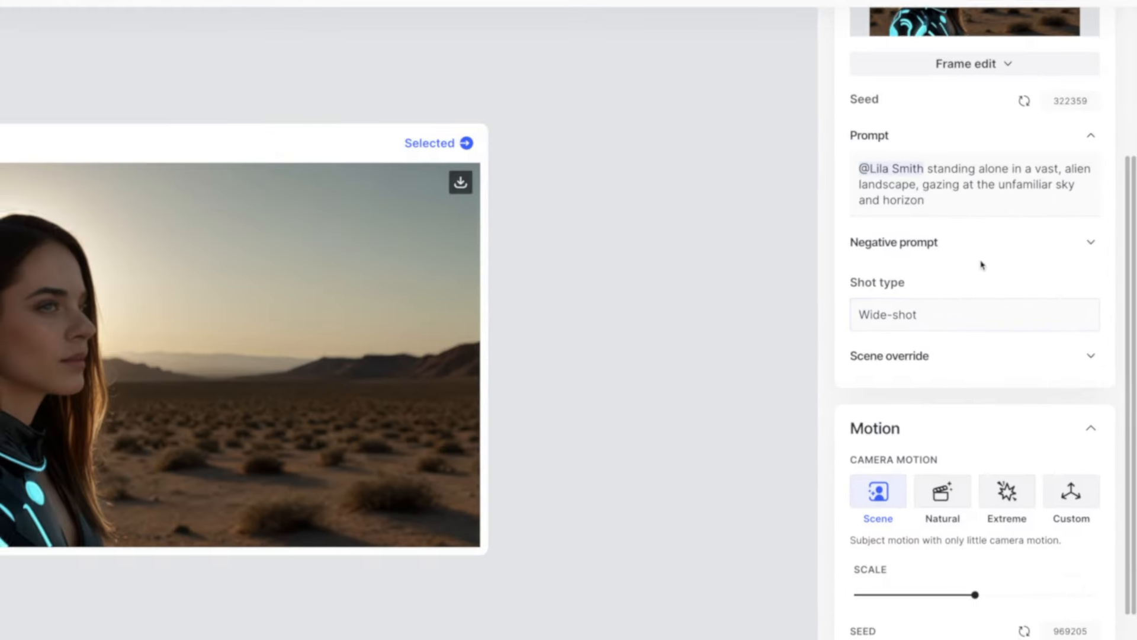
{"action": "left_click", "coordinate": [974, 314]}
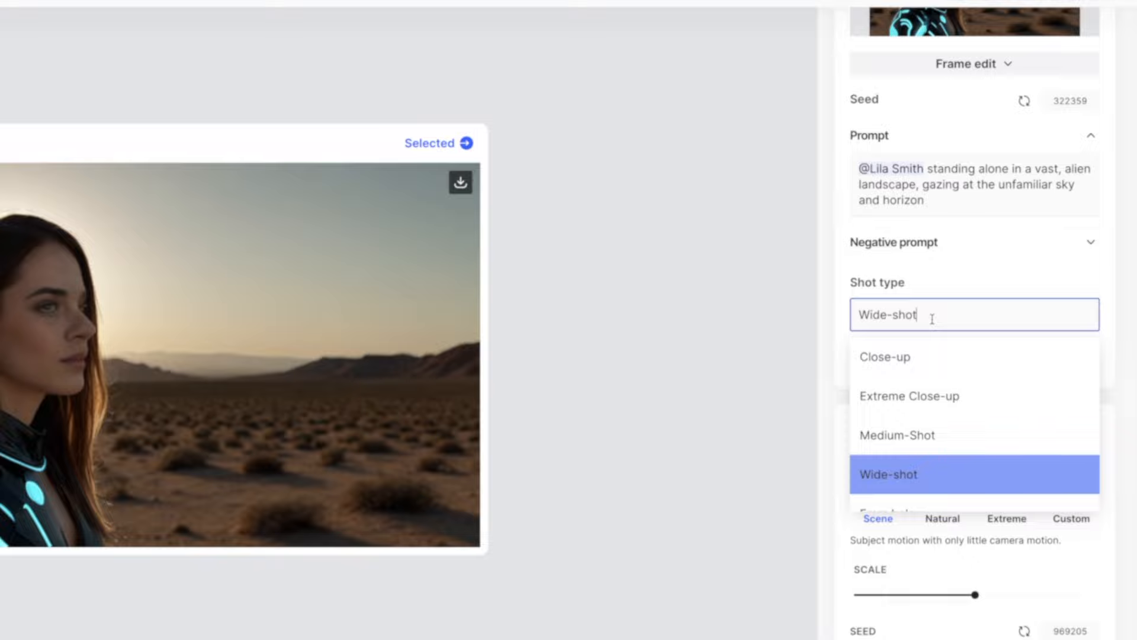
{"action": "mouse_move", "coordinate": [926, 350]}
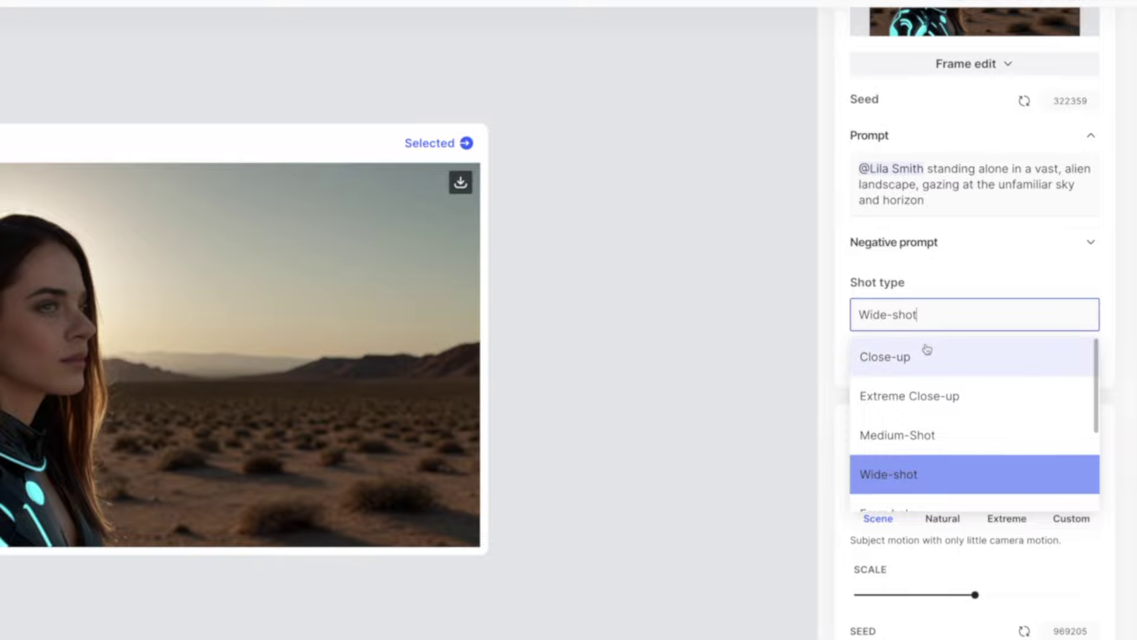
Step: Review the scene override, search 'dog' in sound effects and move to Scene 1's third shot
{"action": "scroll", "scroll_direction": "down", "scroll_amount": 3}
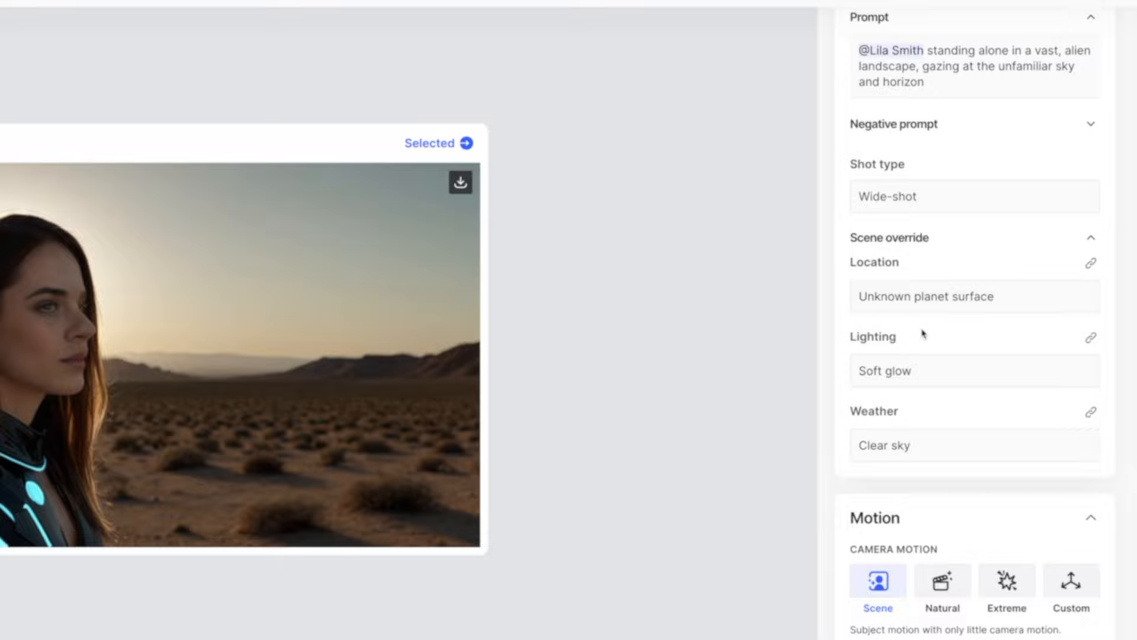
{"action": "scroll", "scroll_direction": "down", "scroll_amount": 3}
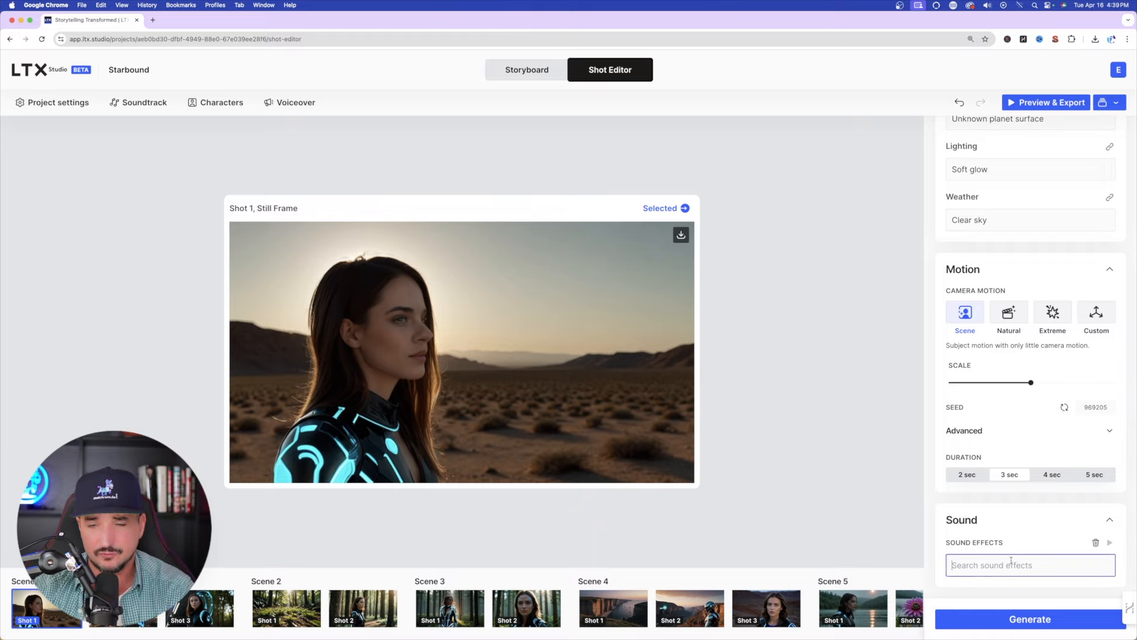
{"action": "type", "text": "dog"}
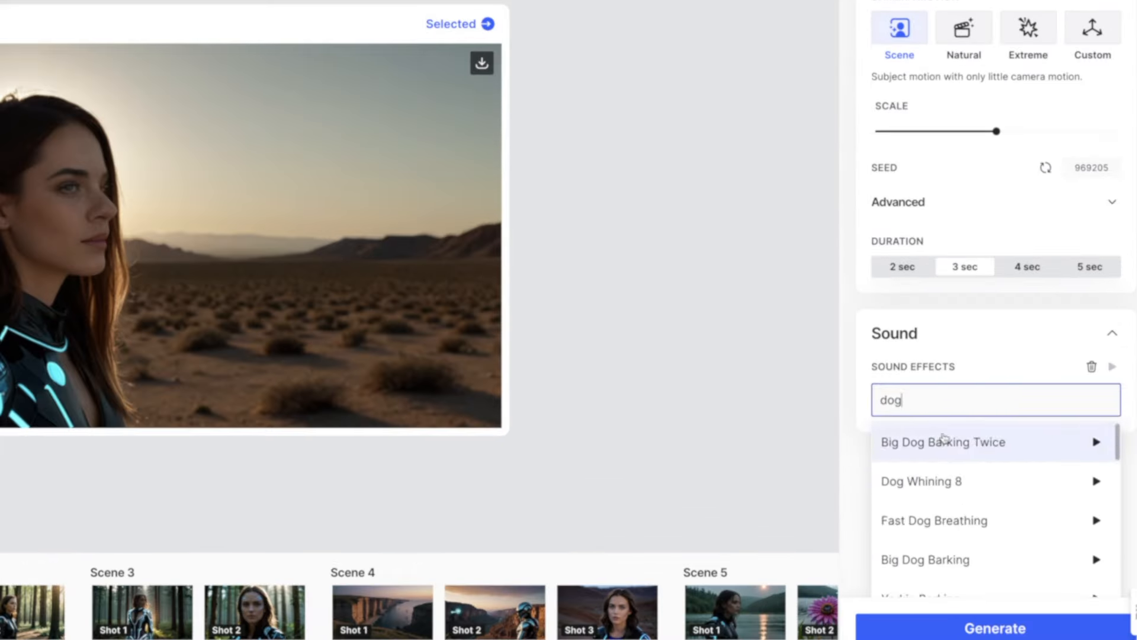
{"action": "scroll", "scroll_direction": "down", "scroll_amount": 3}
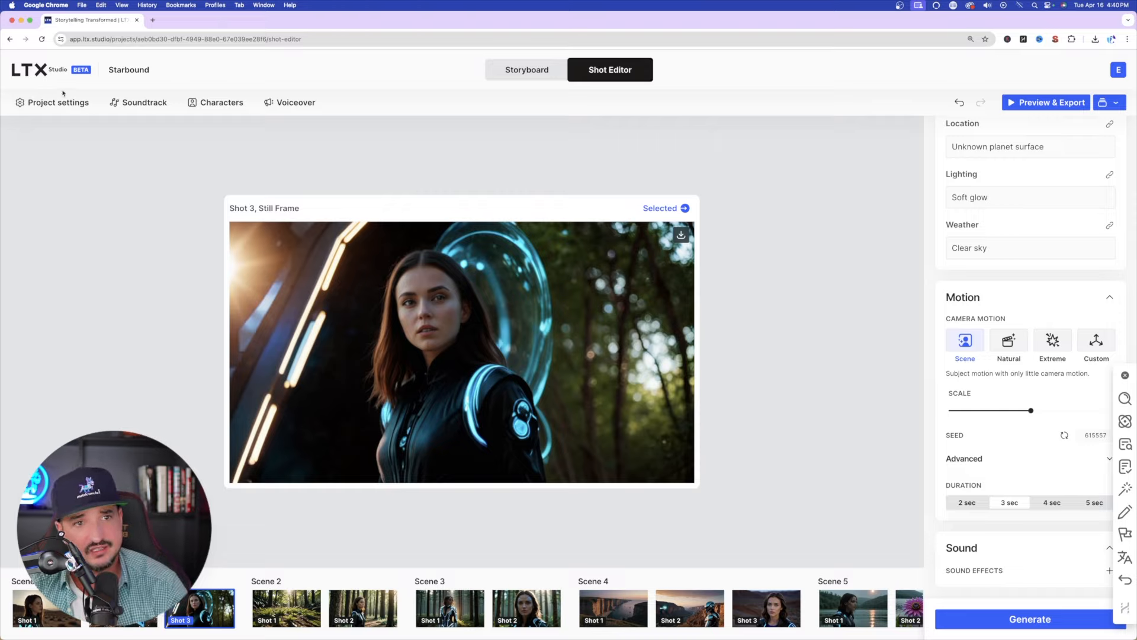
Step: Review the project settings, keeping the Photographic visual aesthetic
{"action": "left_click", "coordinate": [52, 102]}
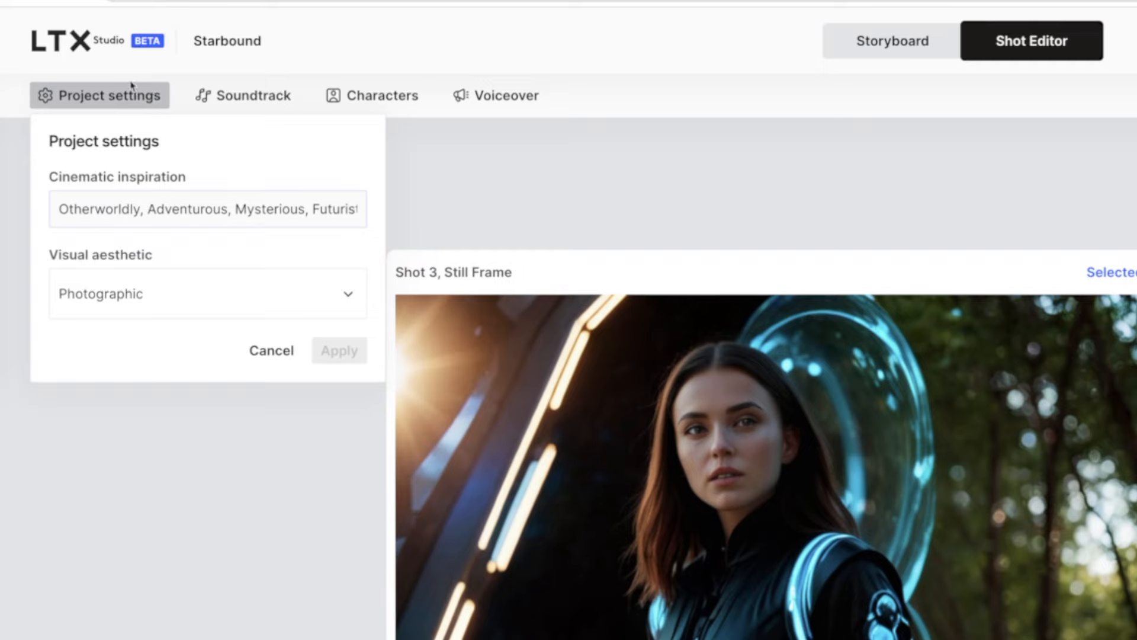
{"action": "mouse_move", "coordinate": [93, 119]}
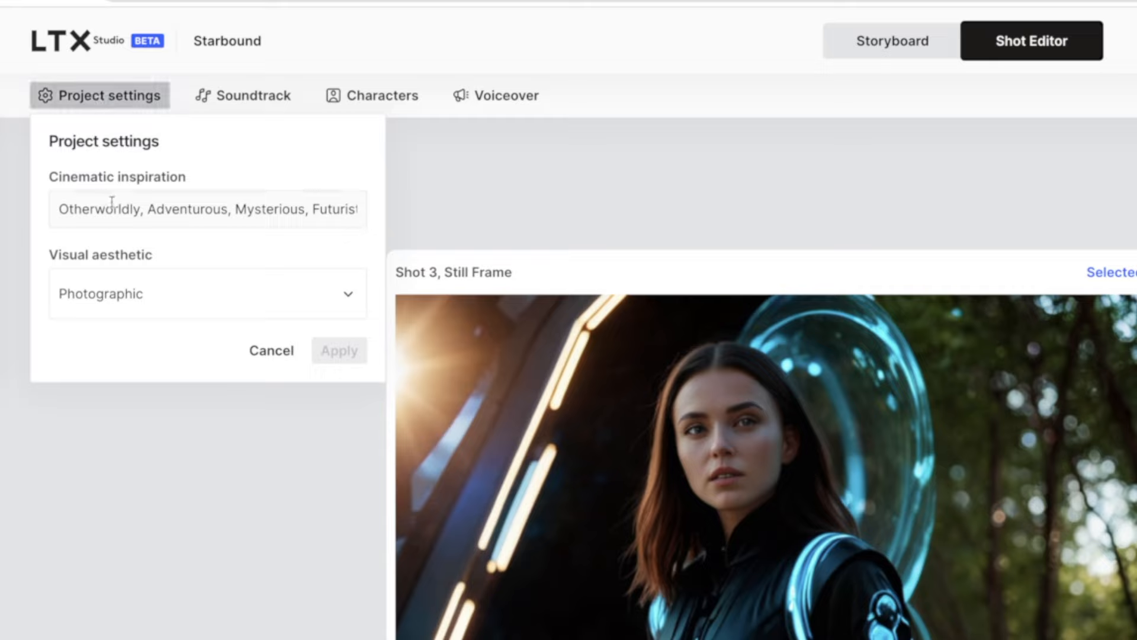
{"action": "mouse_move", "coordinate": [174, 300]}
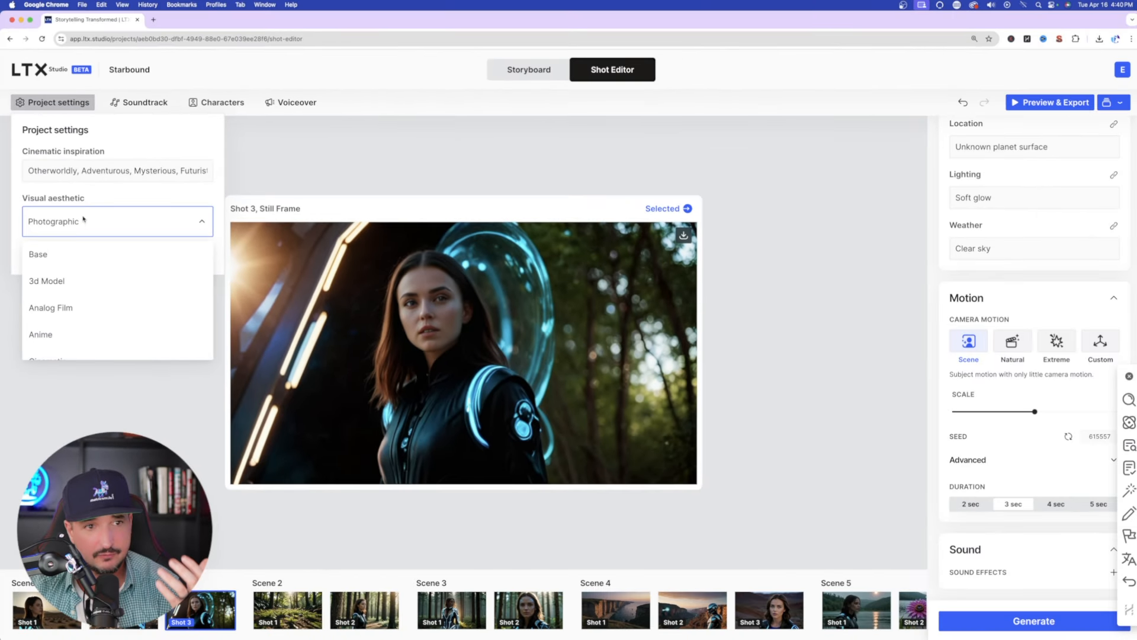
{"action": "left_click", "coordinate": [116, 221]}
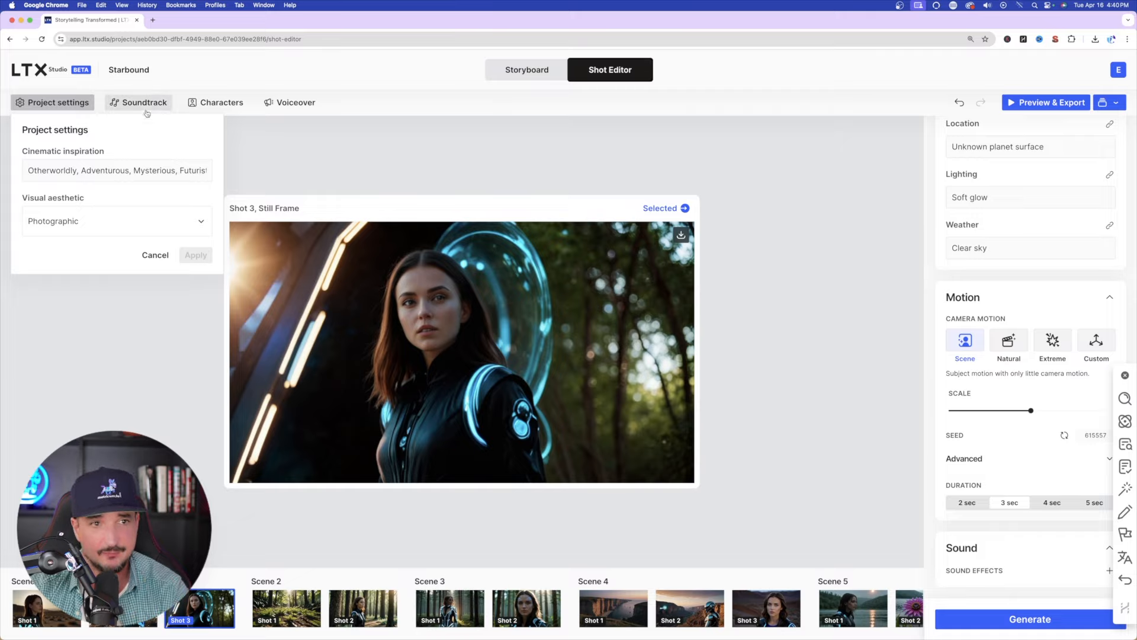
Step: Review the soundtrack settings and preview the Ethereal, Adventure, Discovery track
{"action": "left_click", "coordinate": [144, 102]}
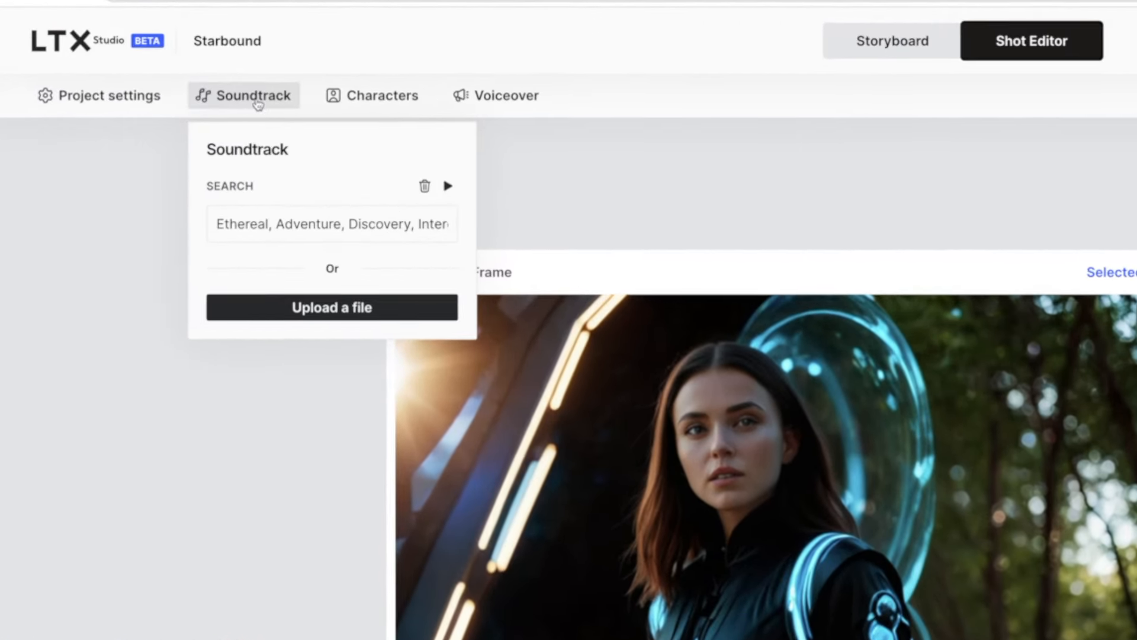
{"action": "left_click", "coordinate": [448, 186]}
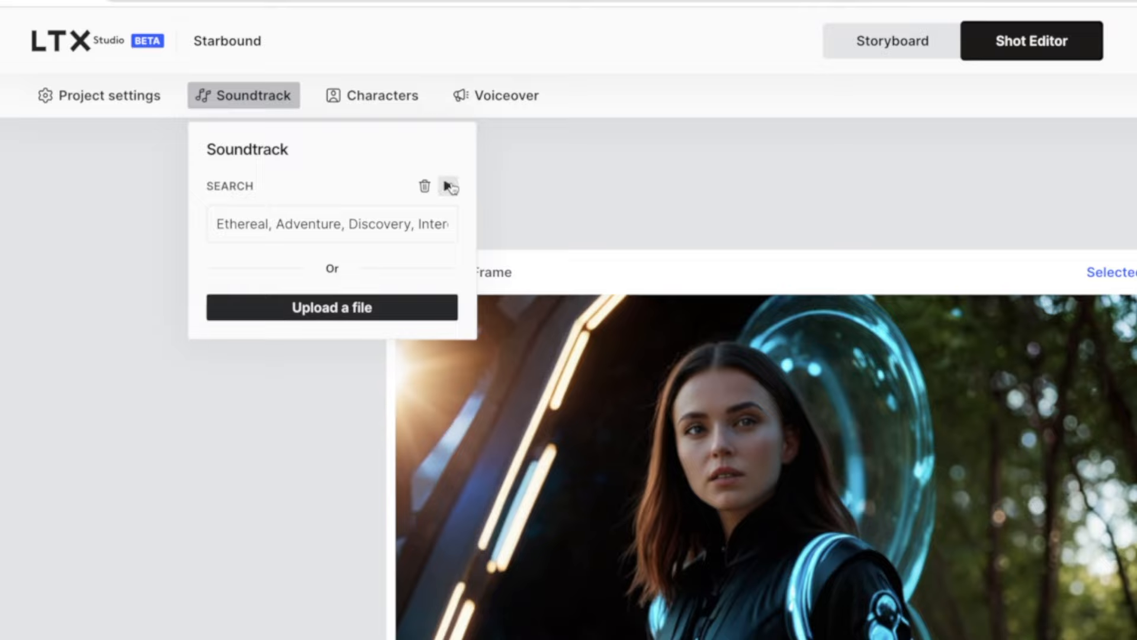
{"action": "mouse_move", "coordinate": [597, 158]}
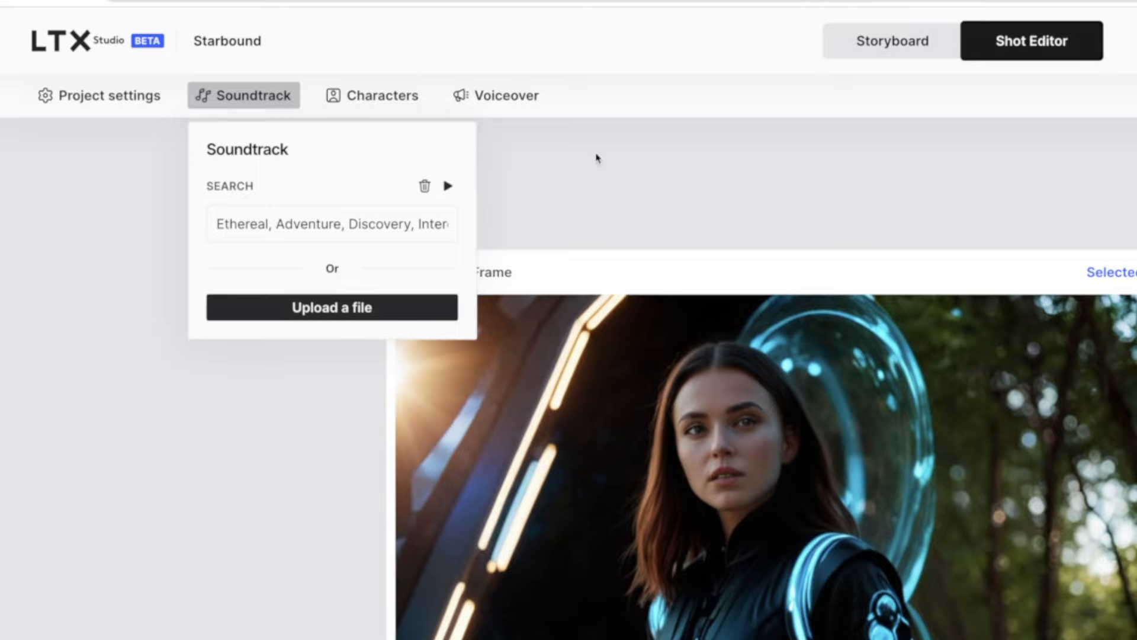
{"action": "mouse_move", "coordinate": [609, 160]}
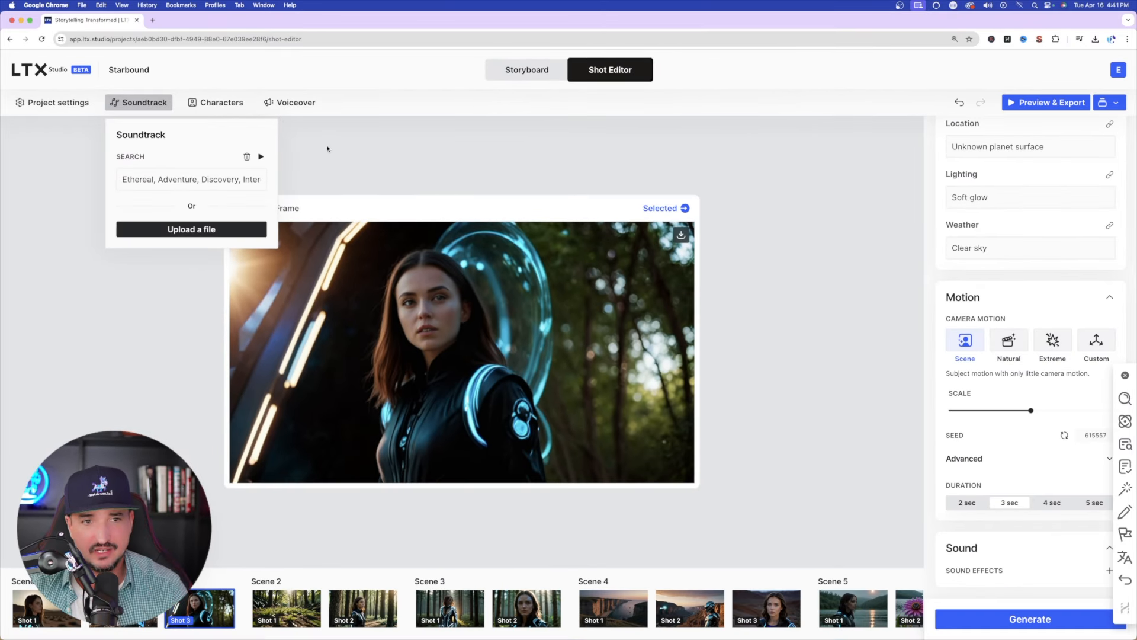
{"action": "mouse_move", "coordinate": [224, 157]}
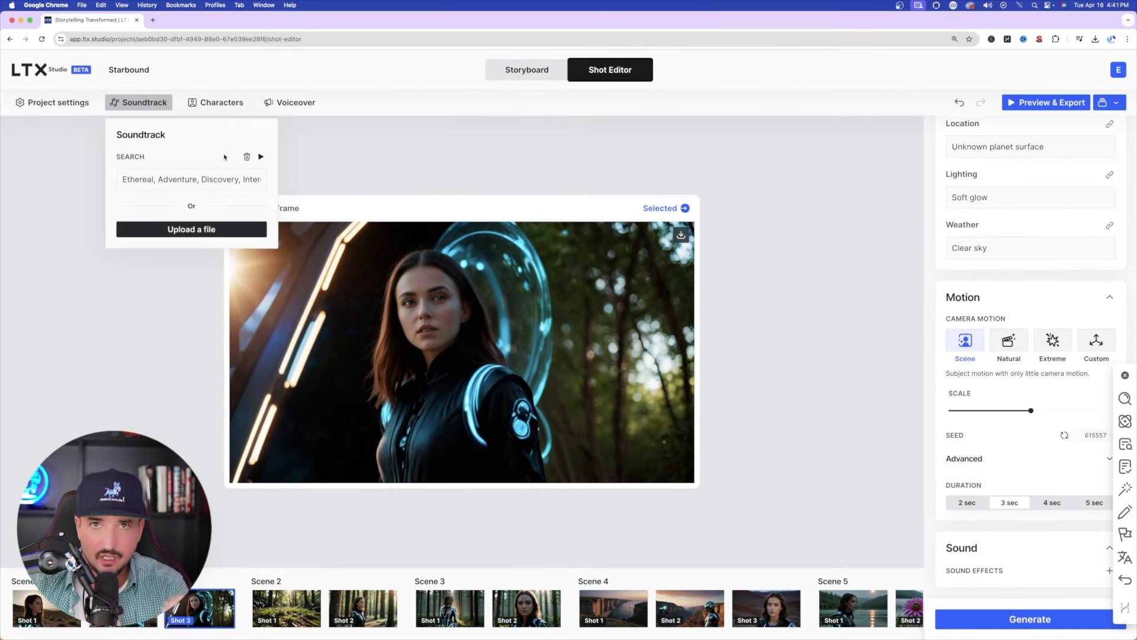
{"action": "left_click", "coordinate": [190, 229]}
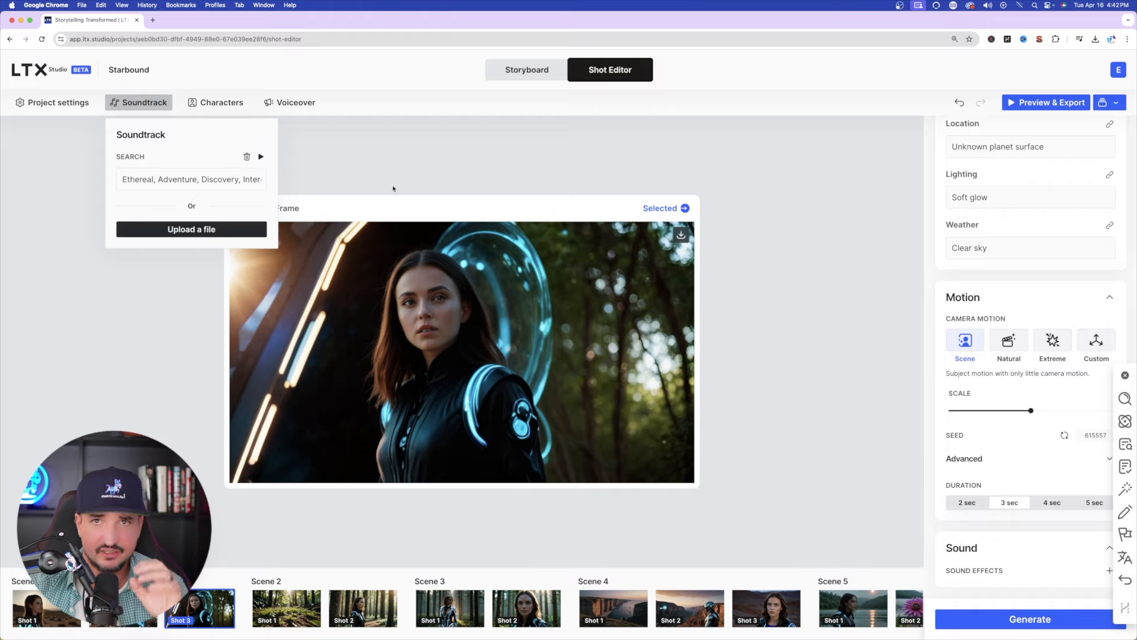
Step: Dismiss the soundtrack popover and return to the storyboard at Scene 2
{"action": "left_click", "coordinate": [525, 70]}
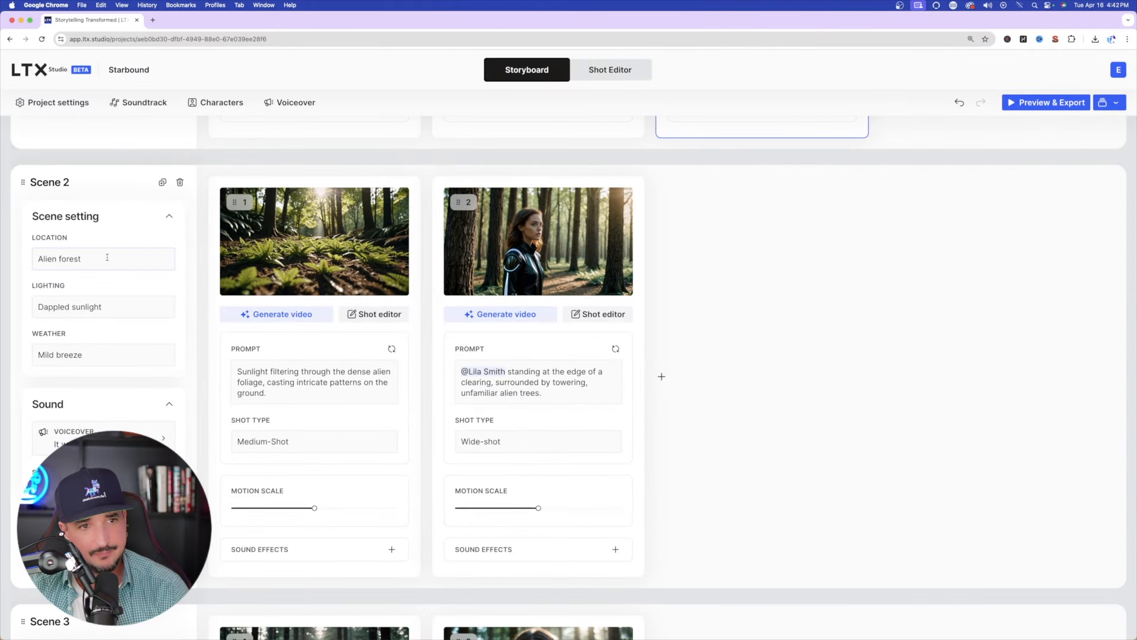
Step: Set Scene 2 on an interstellar planet with 'Blue hour, dusk' lighting and severe thunderstorm weather
{"action": "scroll", "scroll_direction": "down", "scroll_amount": 3}
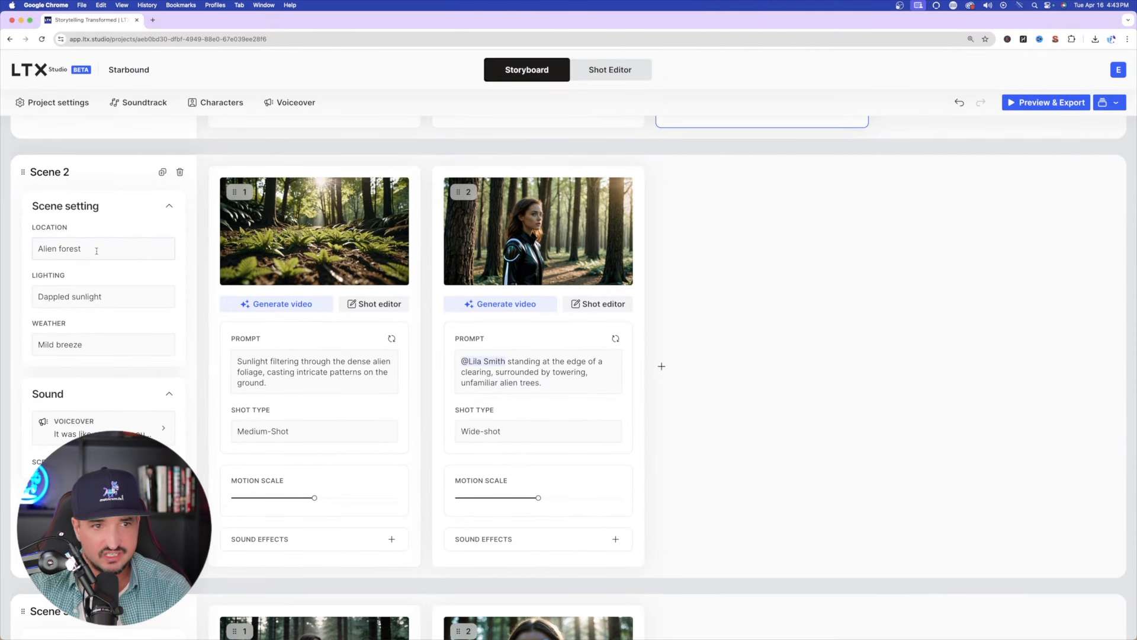
{"action": "left_click", "coordinate": [95, 247]}
{"action": "type", "text": "Blue hou"}
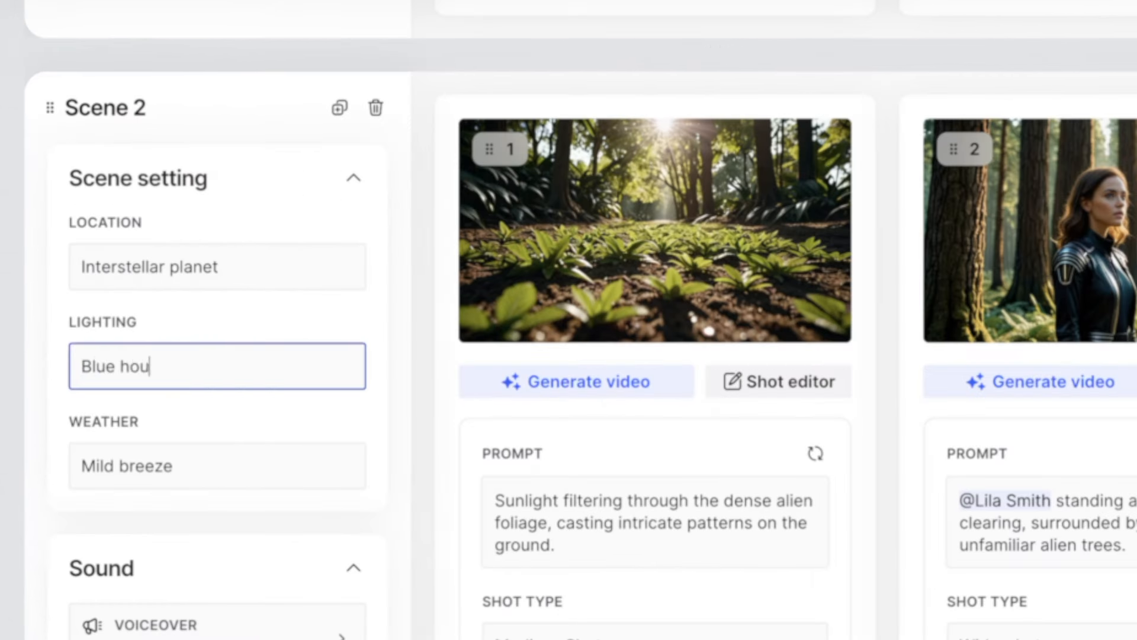
{"action": "type", "text": "r, dusk"}
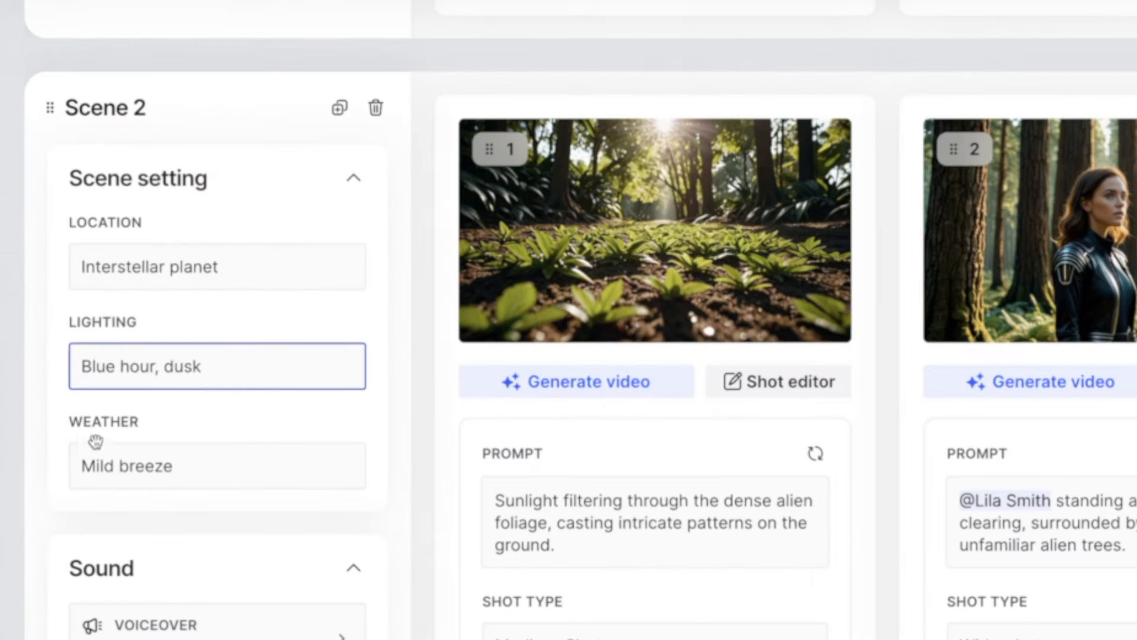
{"action": "left_click", "coordinate": [577, 380]}
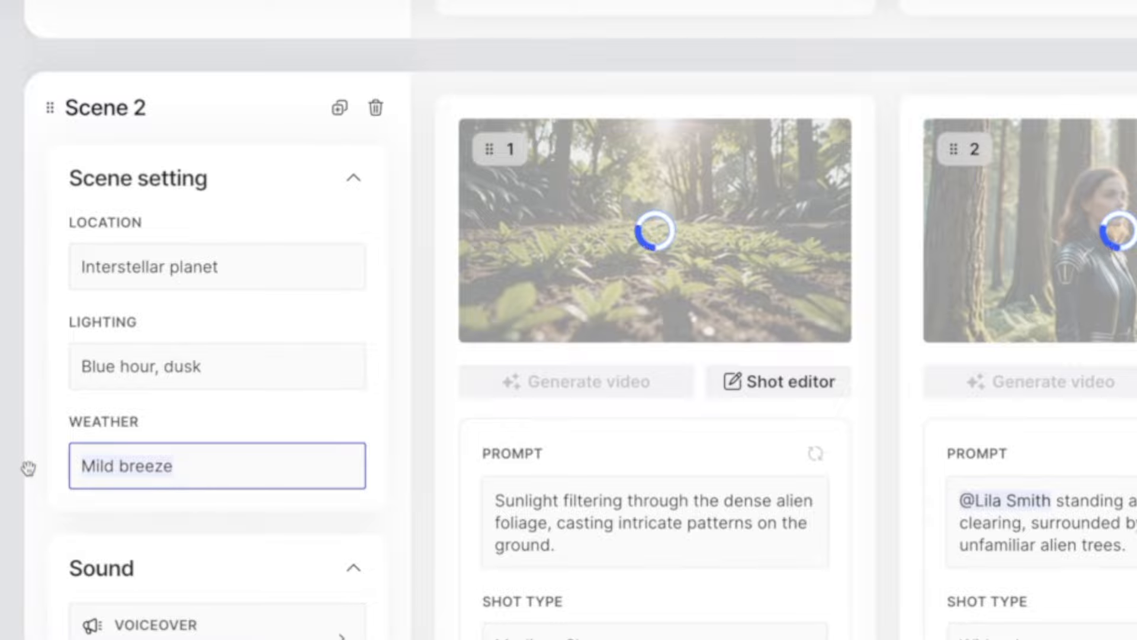
{"action": "type", "text": "Severe thun"}
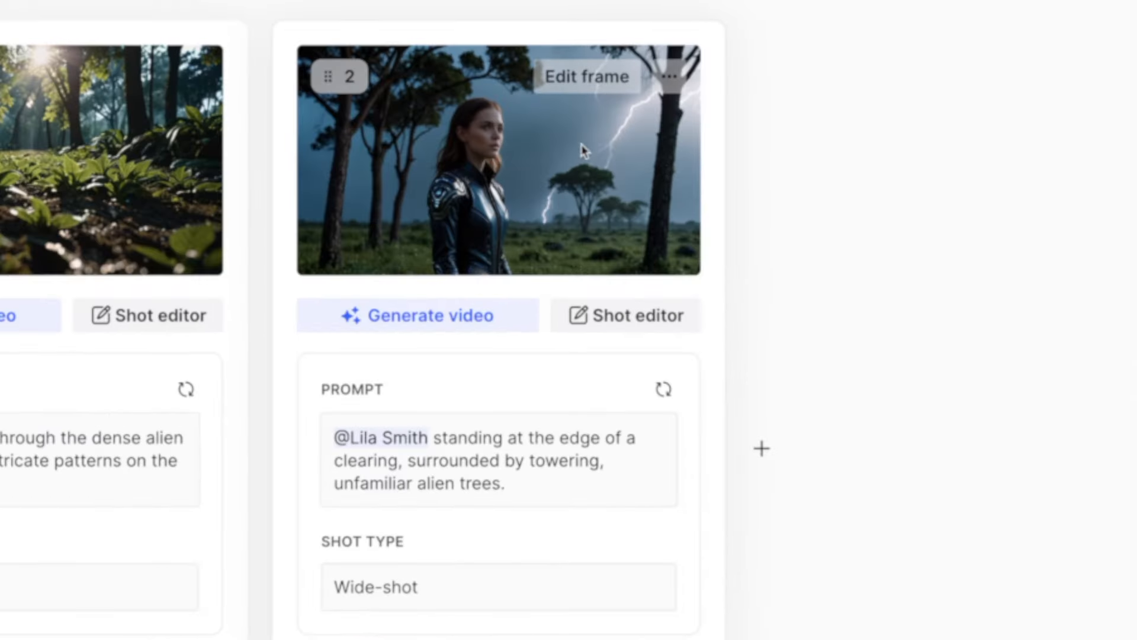
{"action": "mouse_move", "coordinate": [548, 191]}
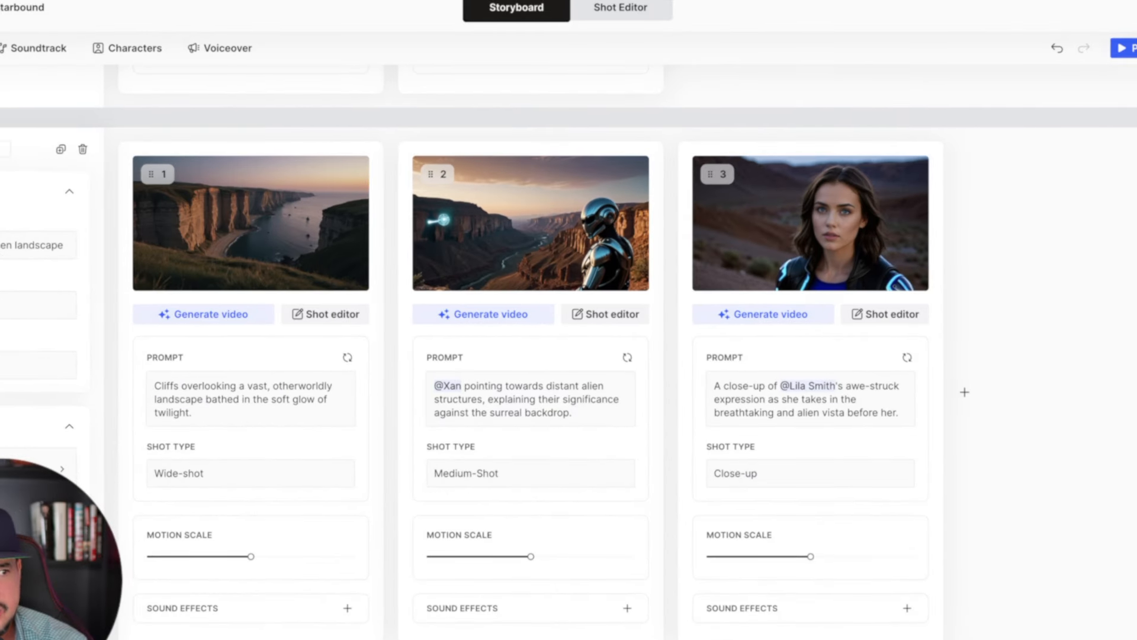
{"action": "left_click", "coordinate": [250, 222]}
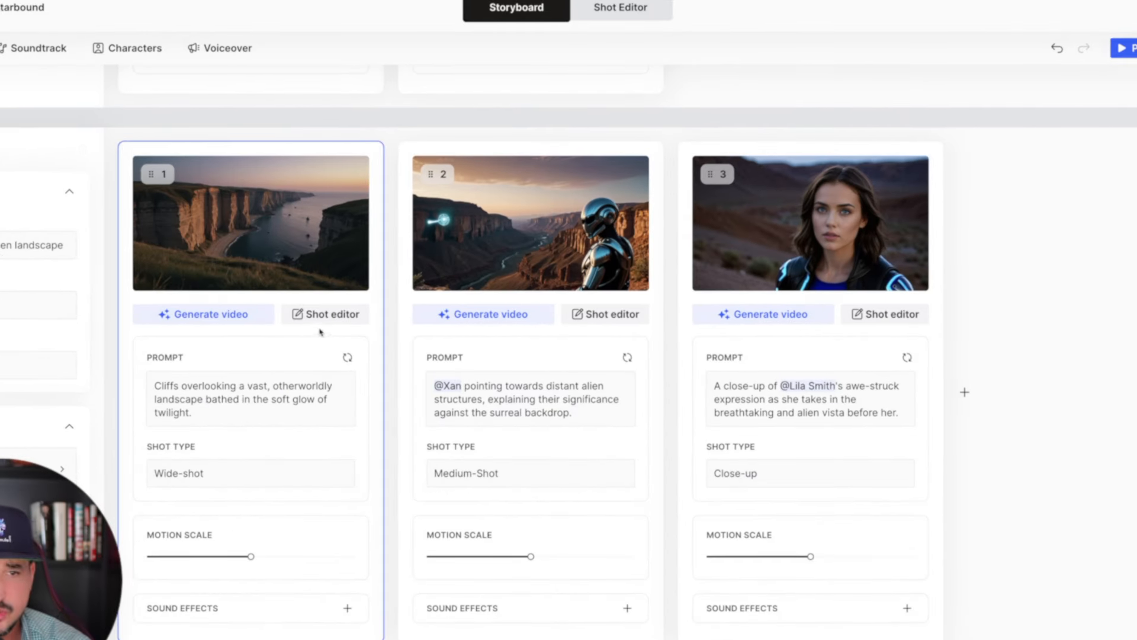
{"action": "left_click", "coordinate": [250, 473]}
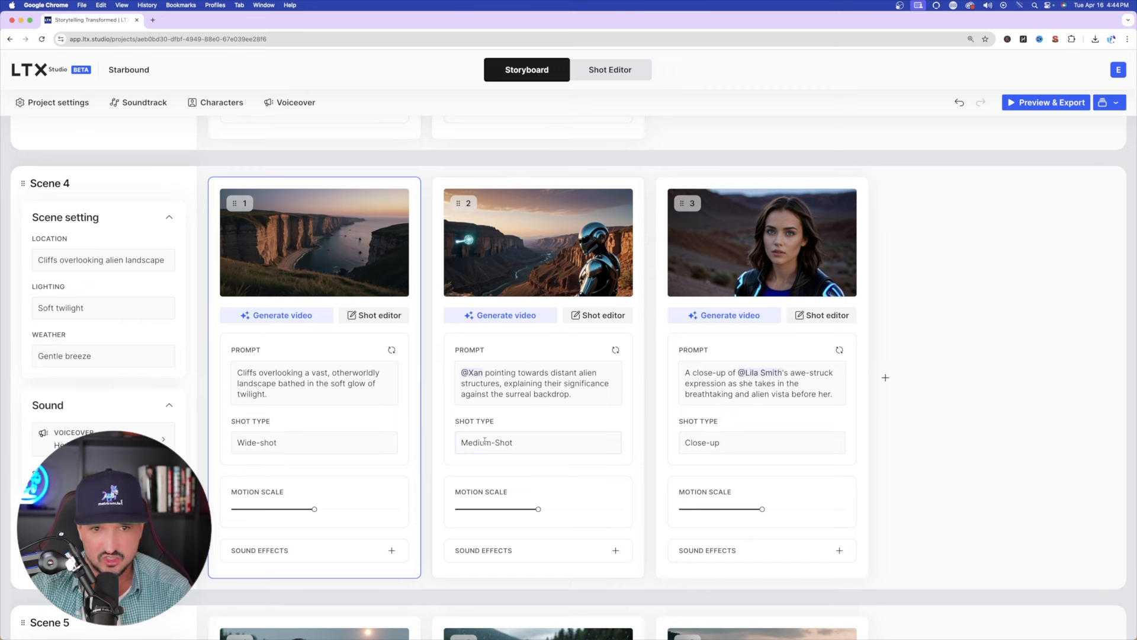
{"action": "scroll", "scroll_direction": "up", "scroll_amount": 3}
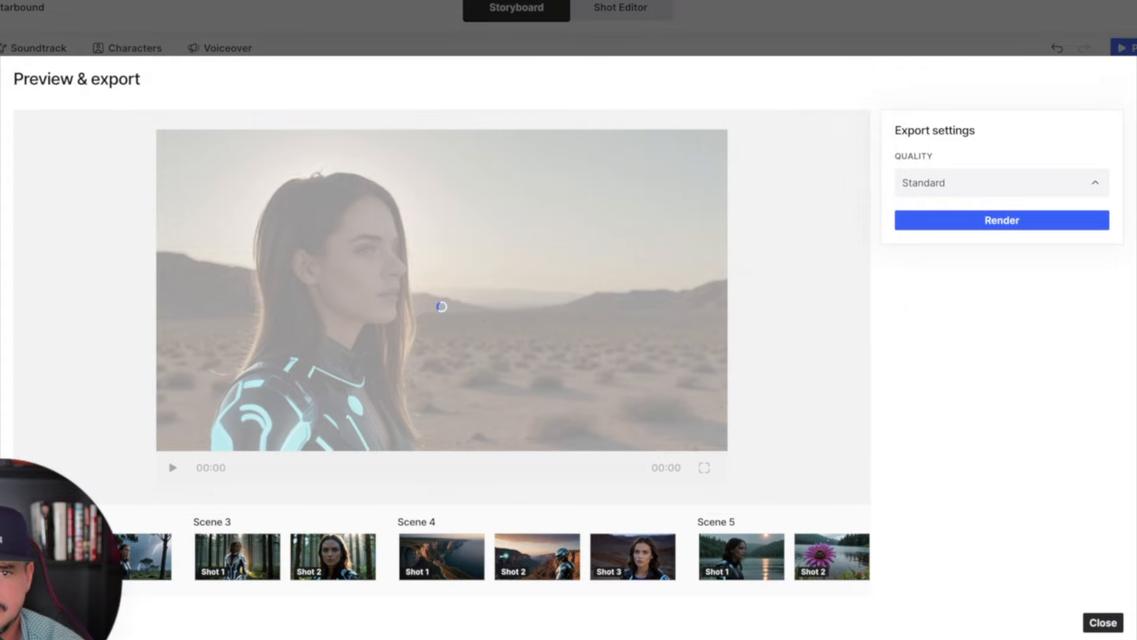
{"action": "mouse_move", "coordinate": [855, 179]}
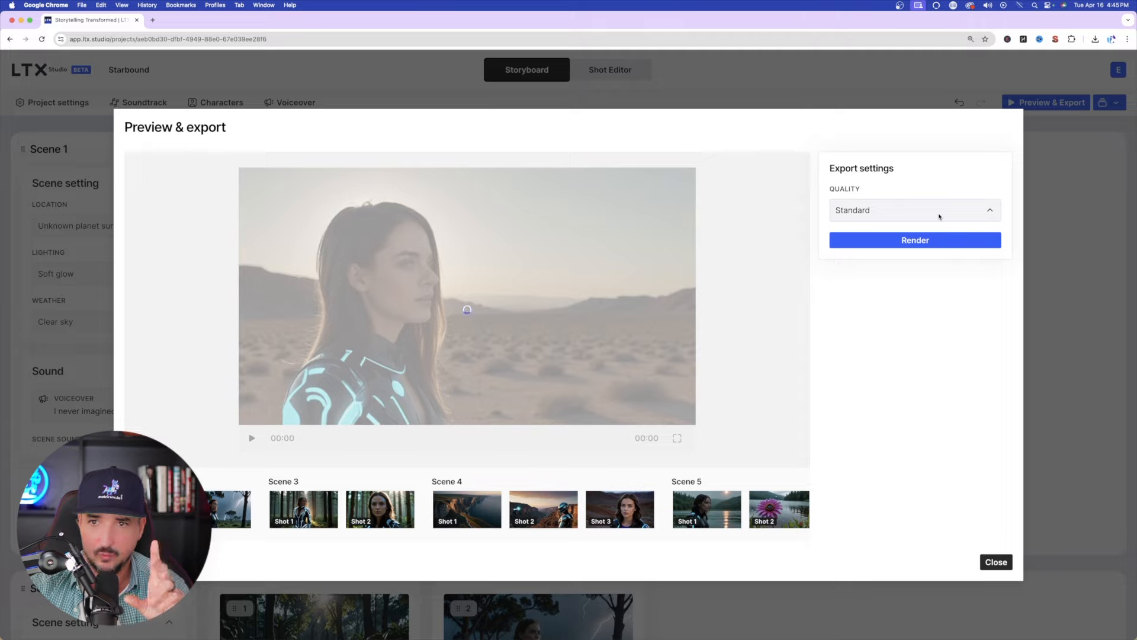
Step: List the export quality options, keeping Standard for the preview render
{"action": "left_click", "coordinate": [913, 210]}
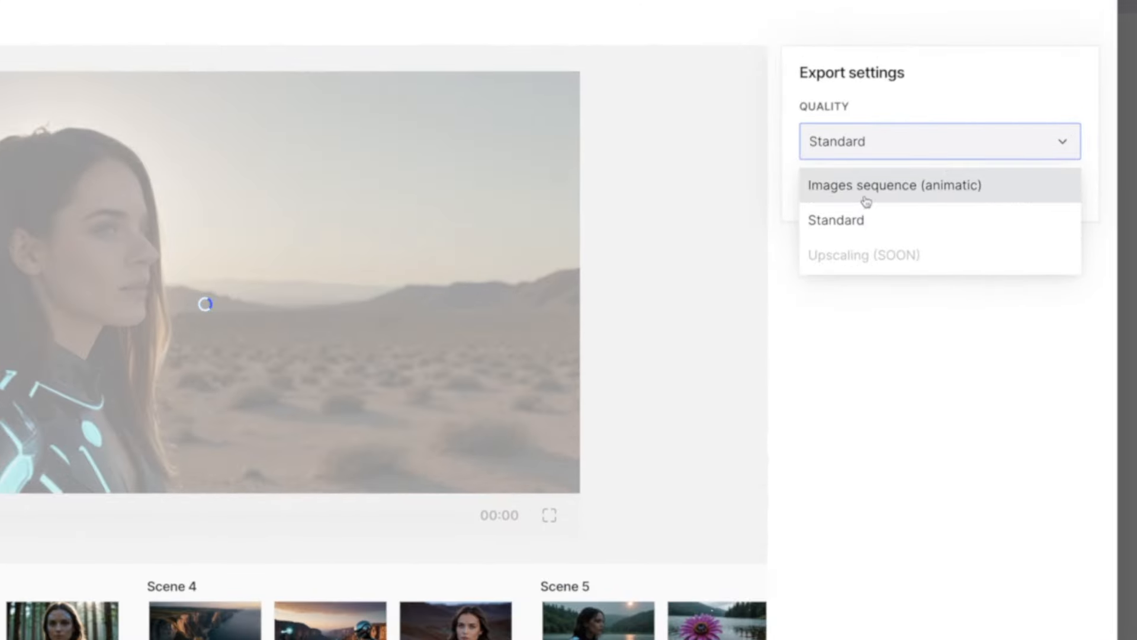
{"action": "mouse_move", "coordinate": [973, 82]}
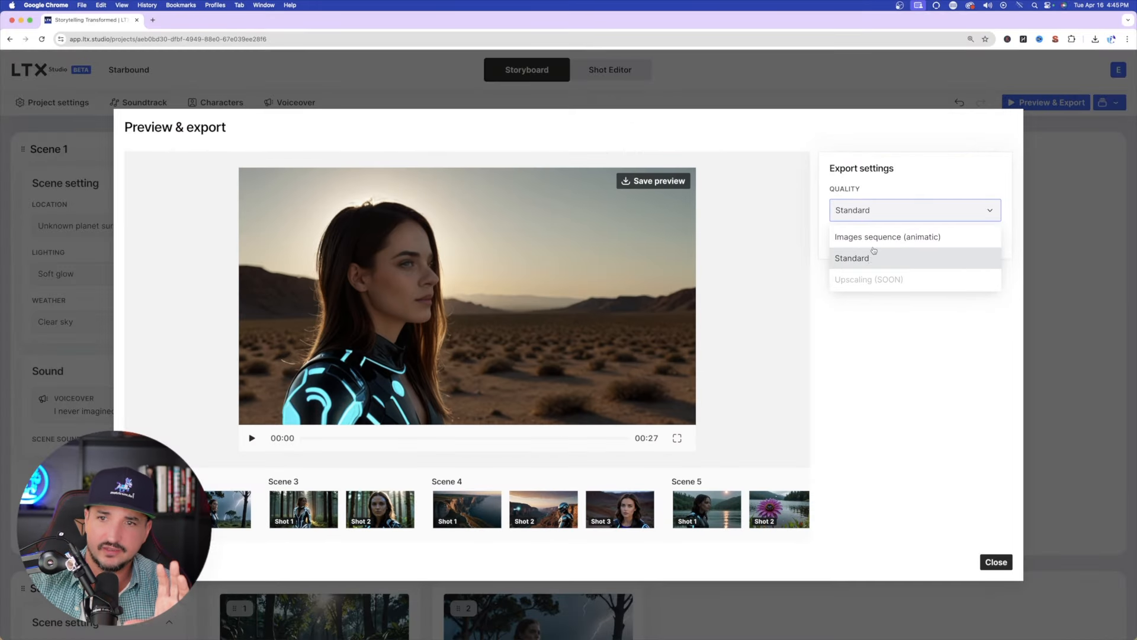
{"action": "mouse_move", "coordinate": [868, 258]}
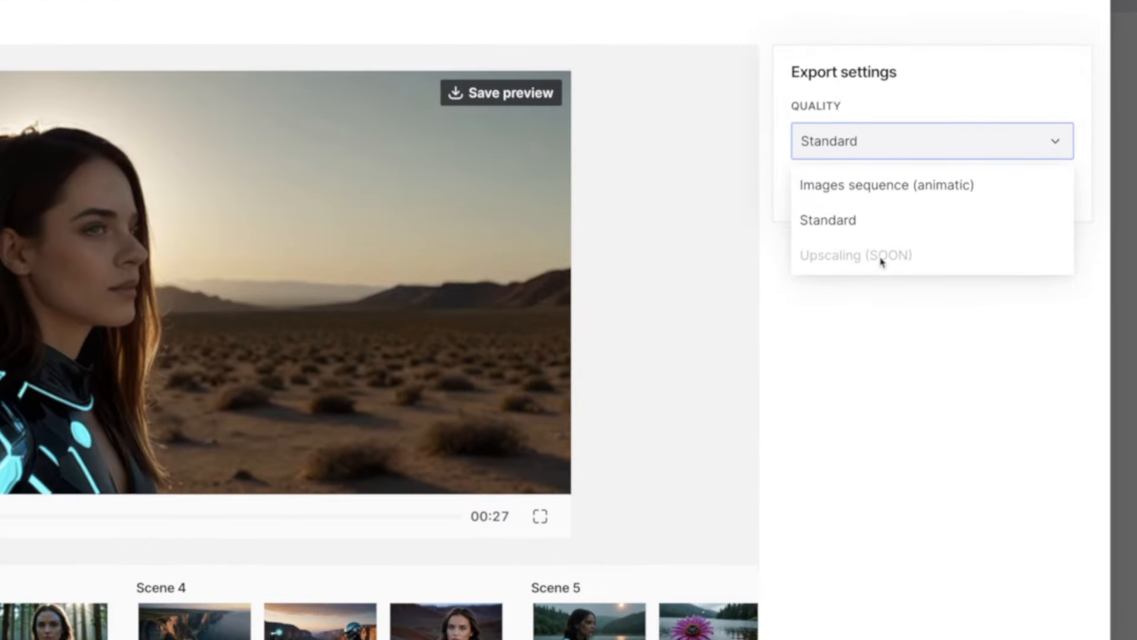
{"action": "mouse_move", "coordinate": [852, 261]}
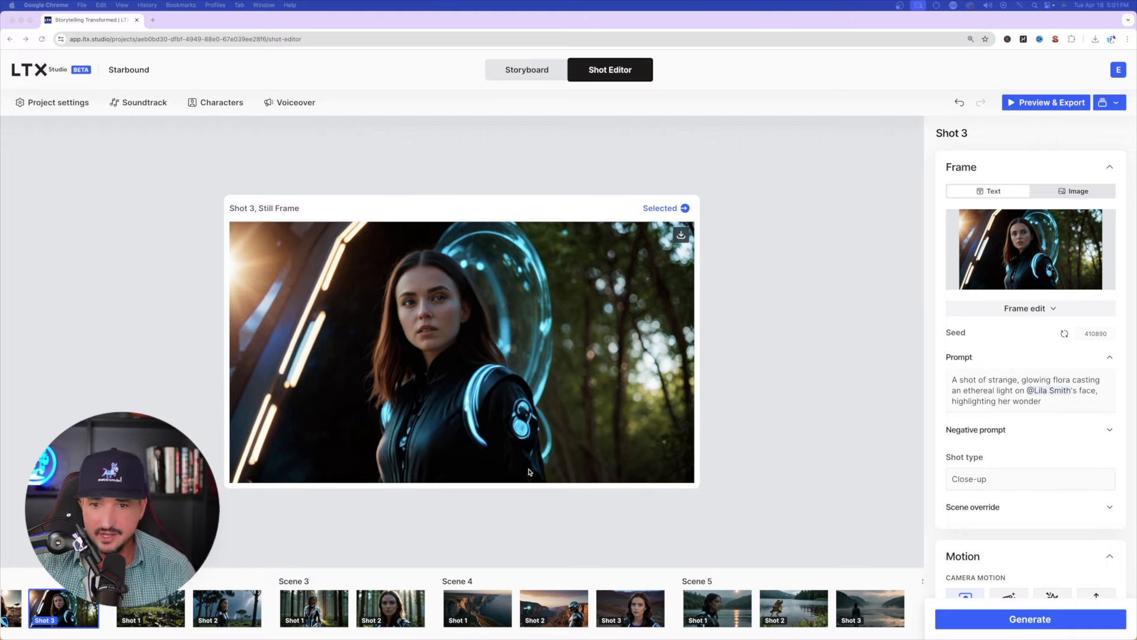
Step: Open Scene 5 Shot 2 and switch its Frame panel from Text to the Image upload option
{"action": "scroll", "scroll_direction": "right", "scroll_amount": 3}
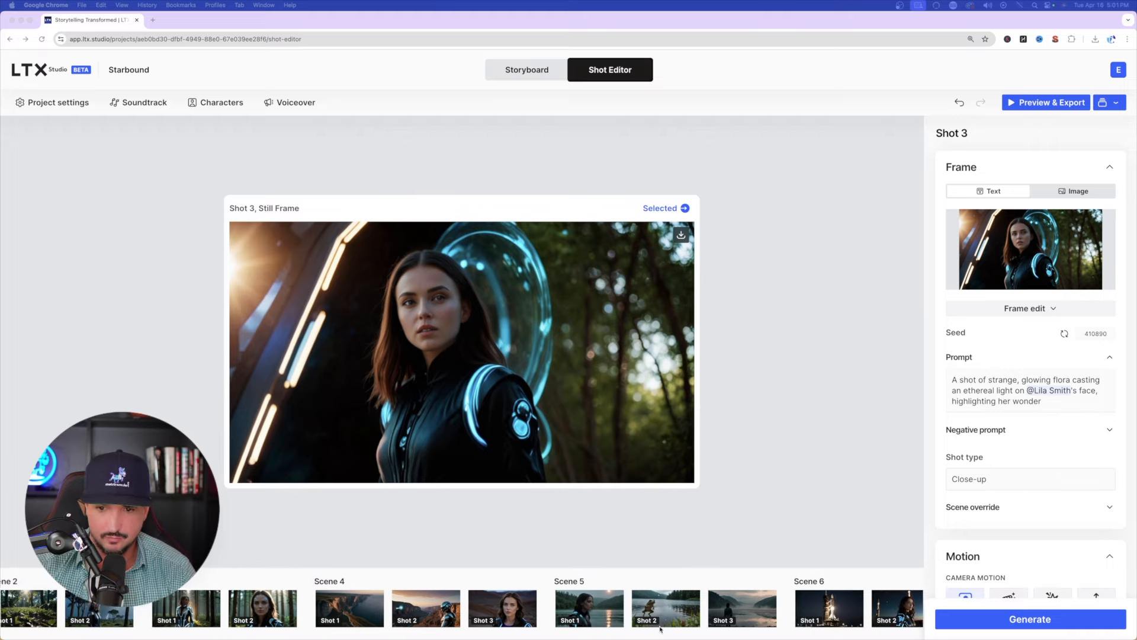
{"action": "left_click", "coordinate": [660, 607]}
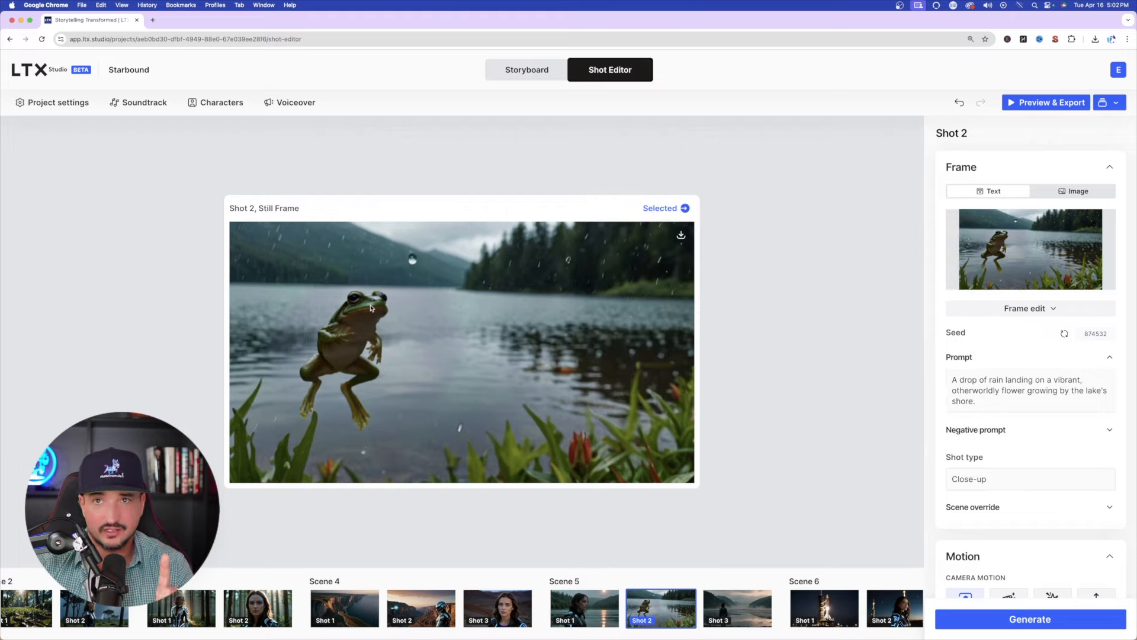
{"action": "mouse_move", "coordinate": [790, 10]}
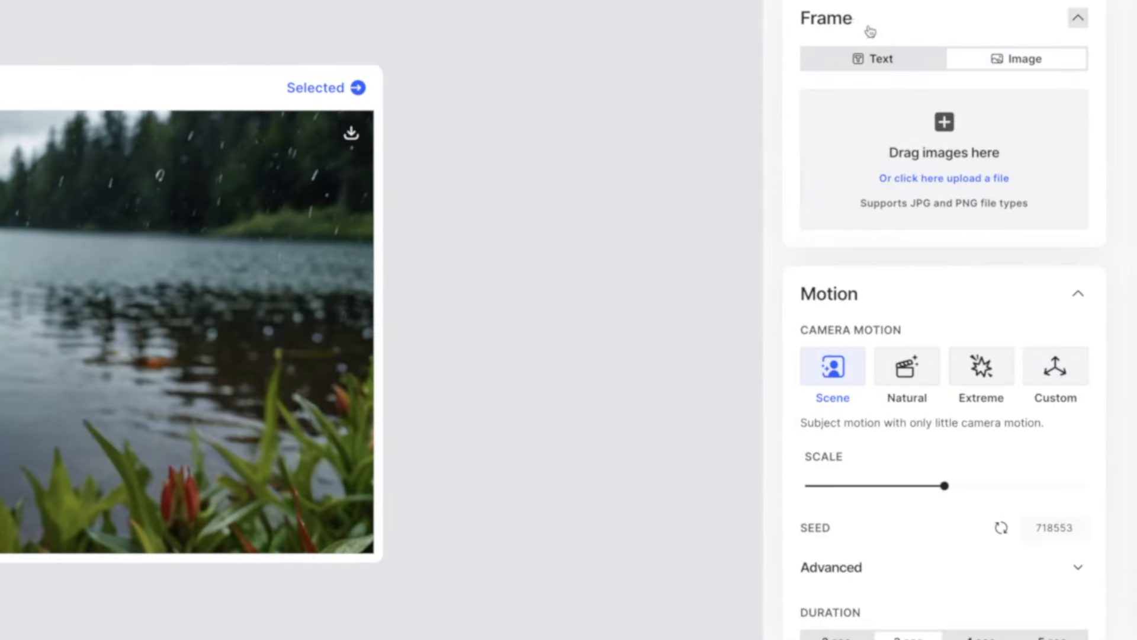
{"action": "left_click", "coordinate": [872, 60]}
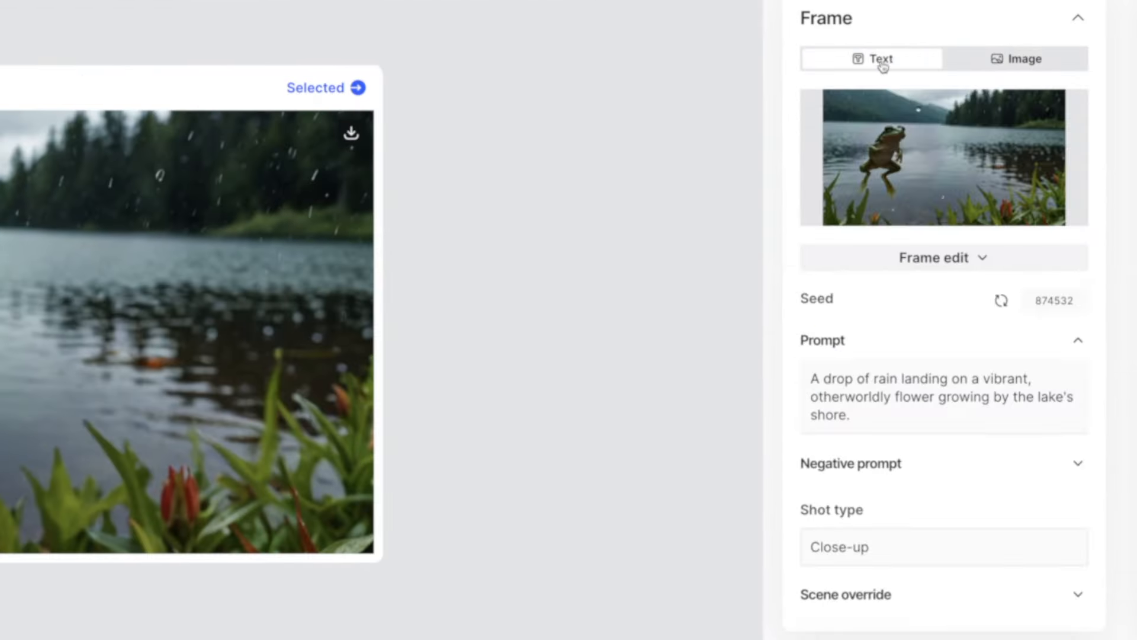
{"action": "left_click", "coordinate": [1015, 59]}
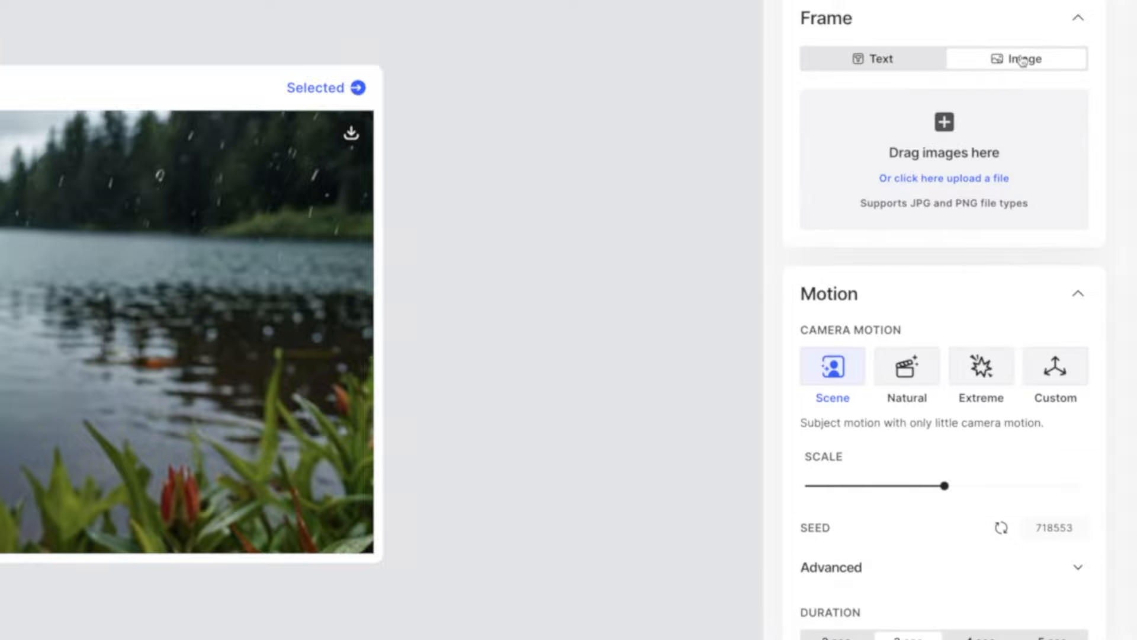
{"action": "mouse_move", "coordinate": [956, 156]}
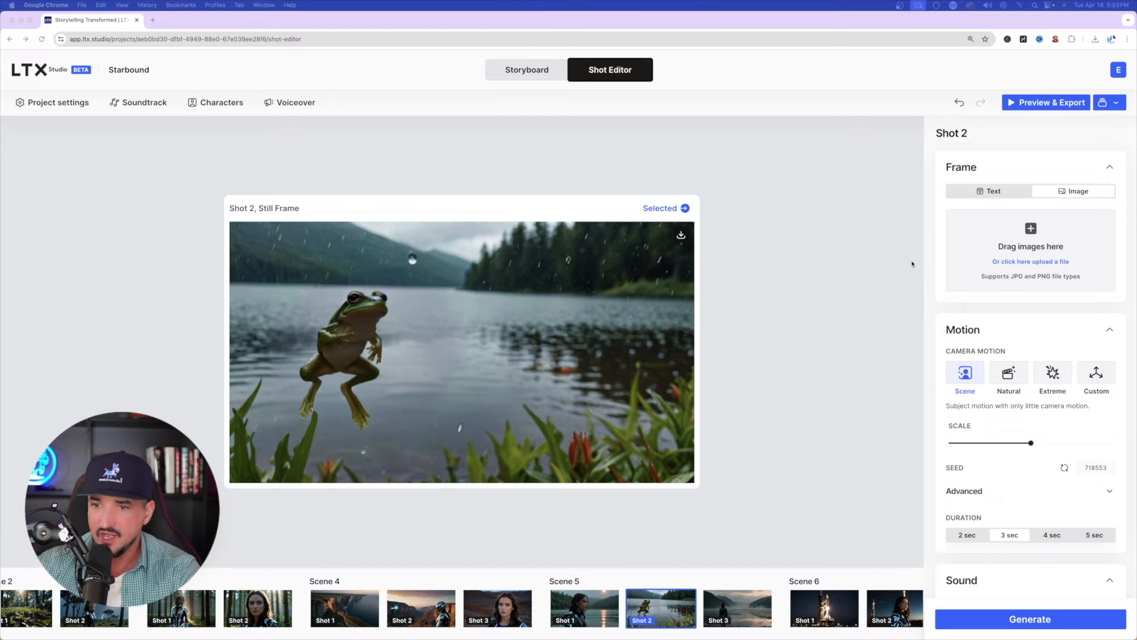
Step: Return Shot 2 to its Text prompt and reopen the Frame edit options to choose Remove objects
{"action": "left_click", "coordinate": [992, 190]}
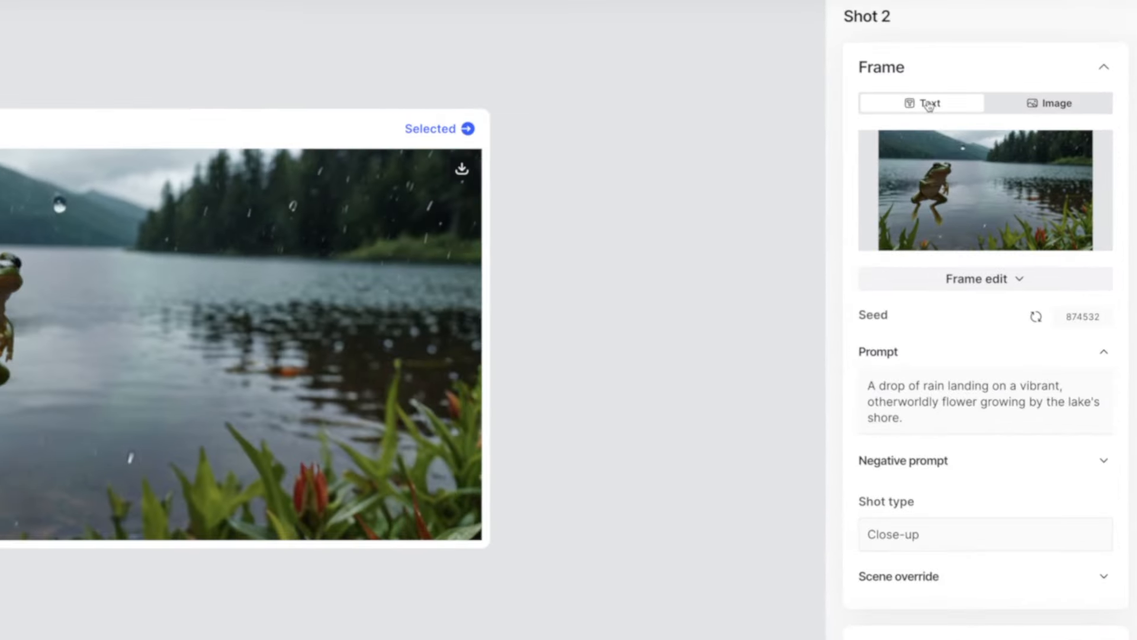
{"action": "mouse_move", "coordinate": [1067, 283]}
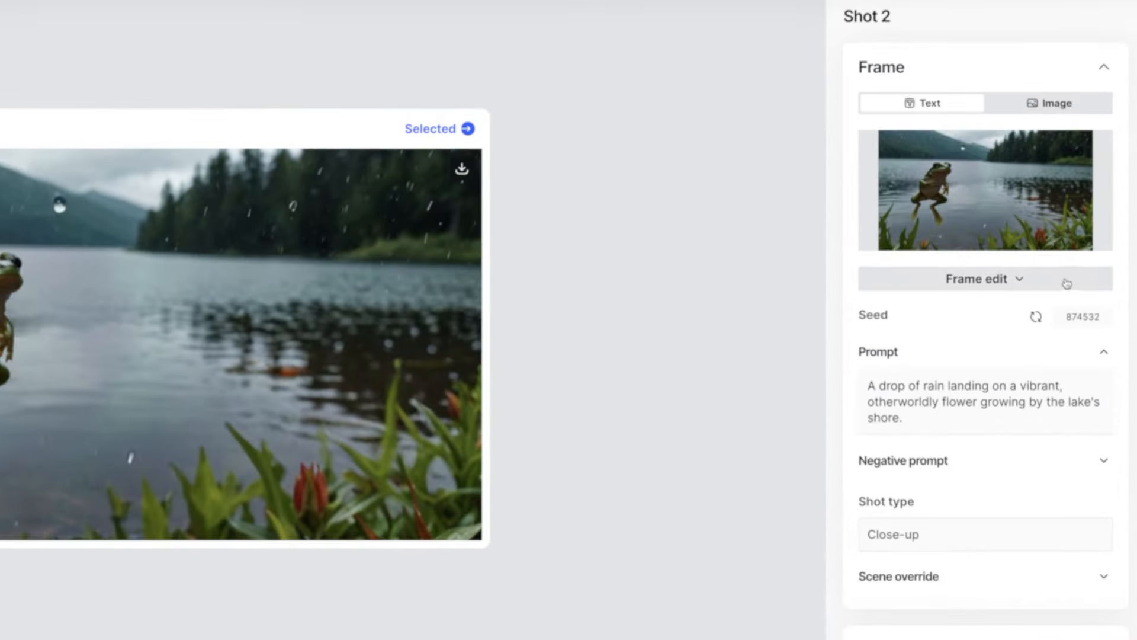
{"action": "left_click", "coordinate": [985, 278]}
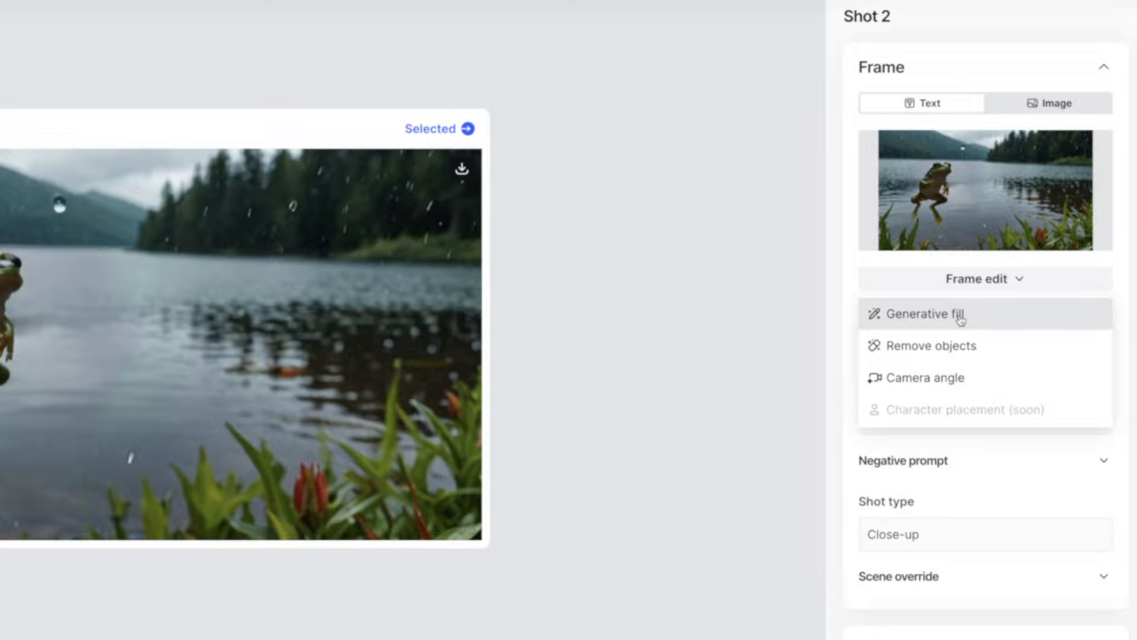
{"action": "mouse_move", "coordinate": [952, 378]}
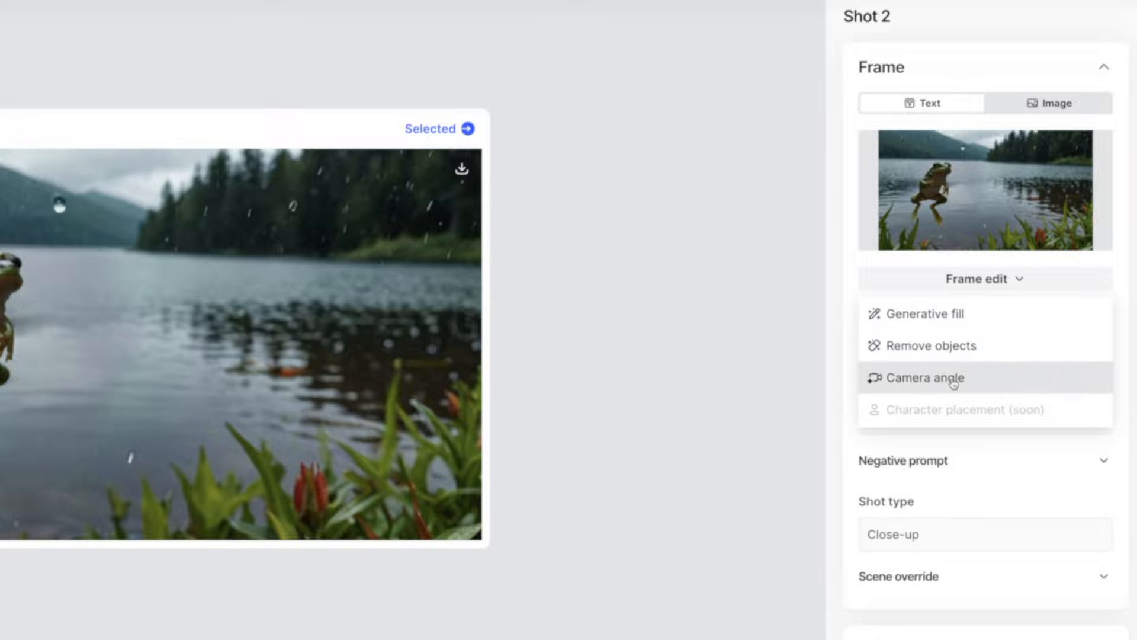
{"action": "left_click", "coordinate": [927, 377]}
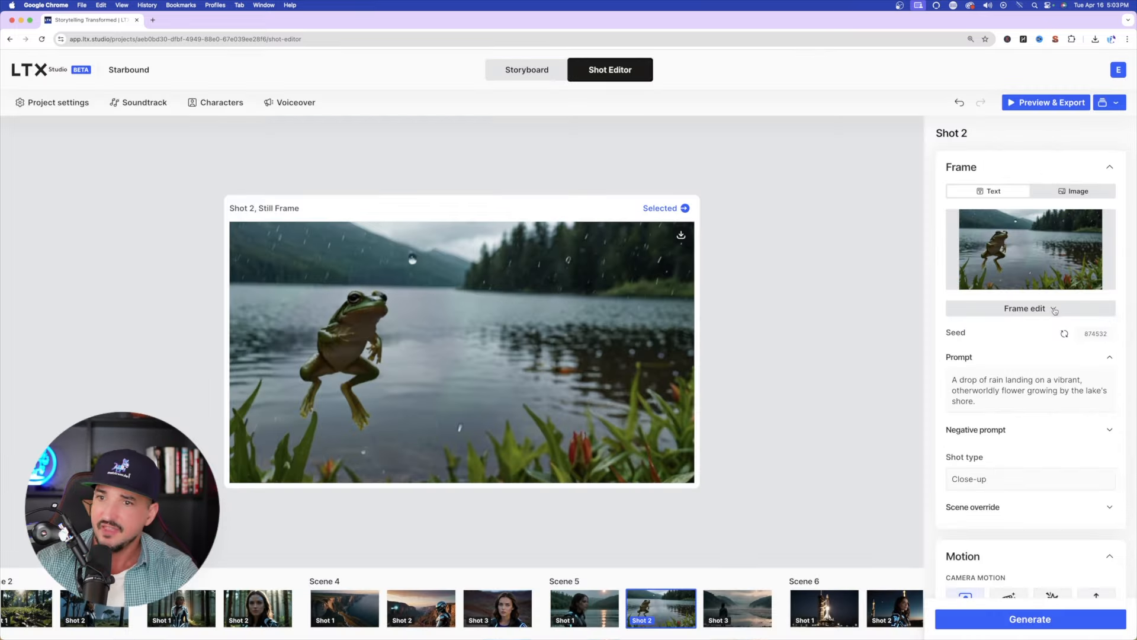
{"action": "left_click", "coordinate": [1024, 308]}
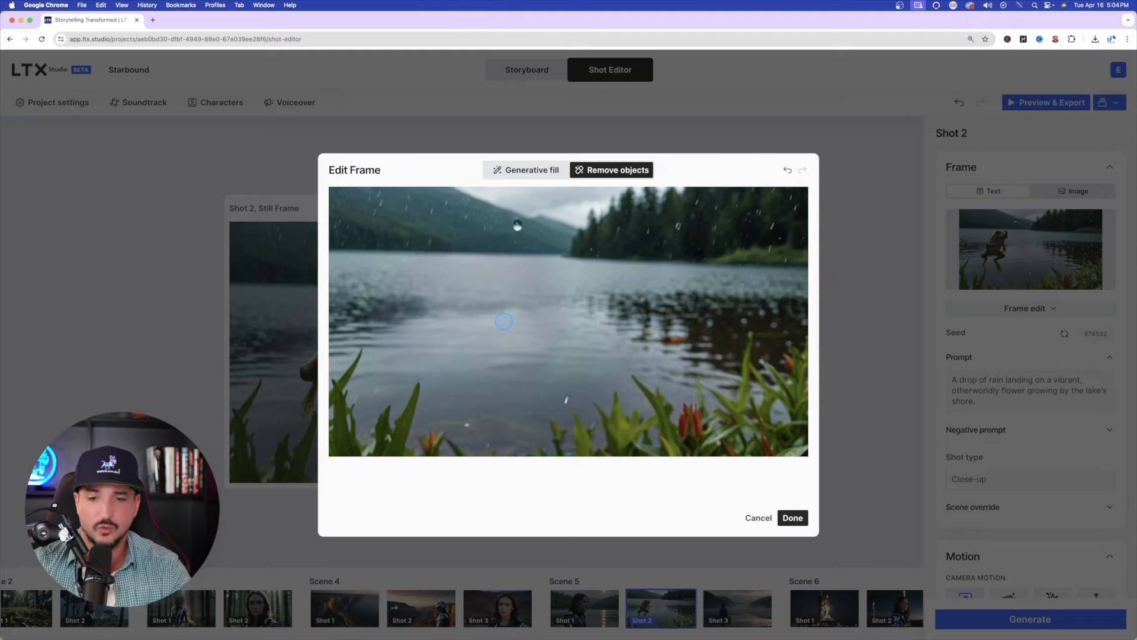
Step: Cancel object removal and start a Generative fill edit on the Shot 2 frame
{"action": "left_click", "coordinate": [793, 518]}
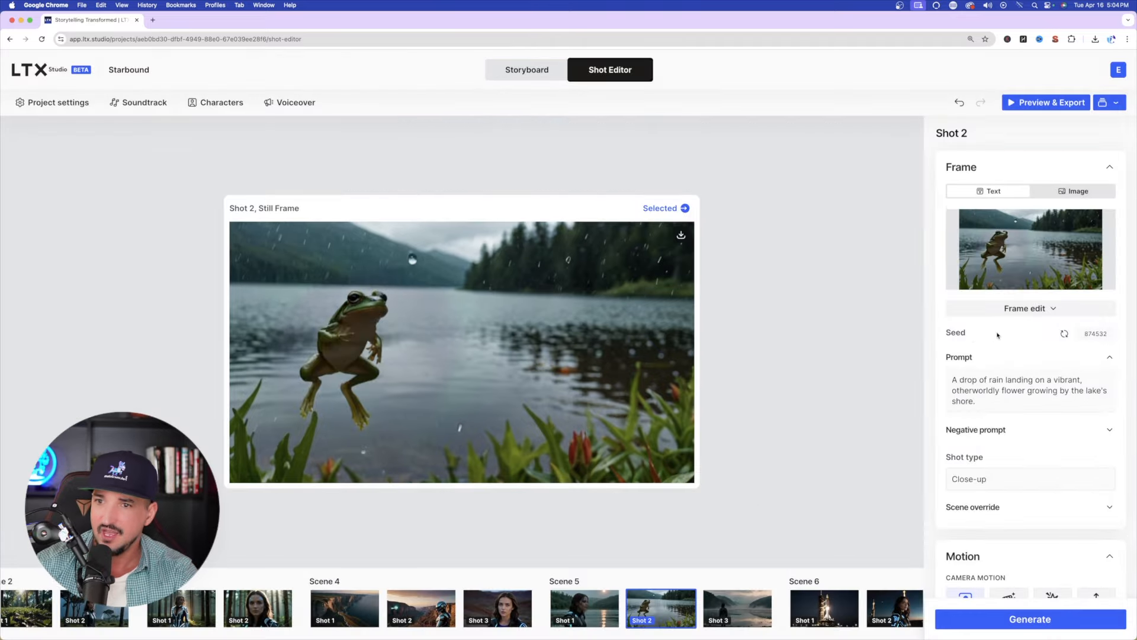
{"action": "left_click", "coordinate": [1025, 308]}
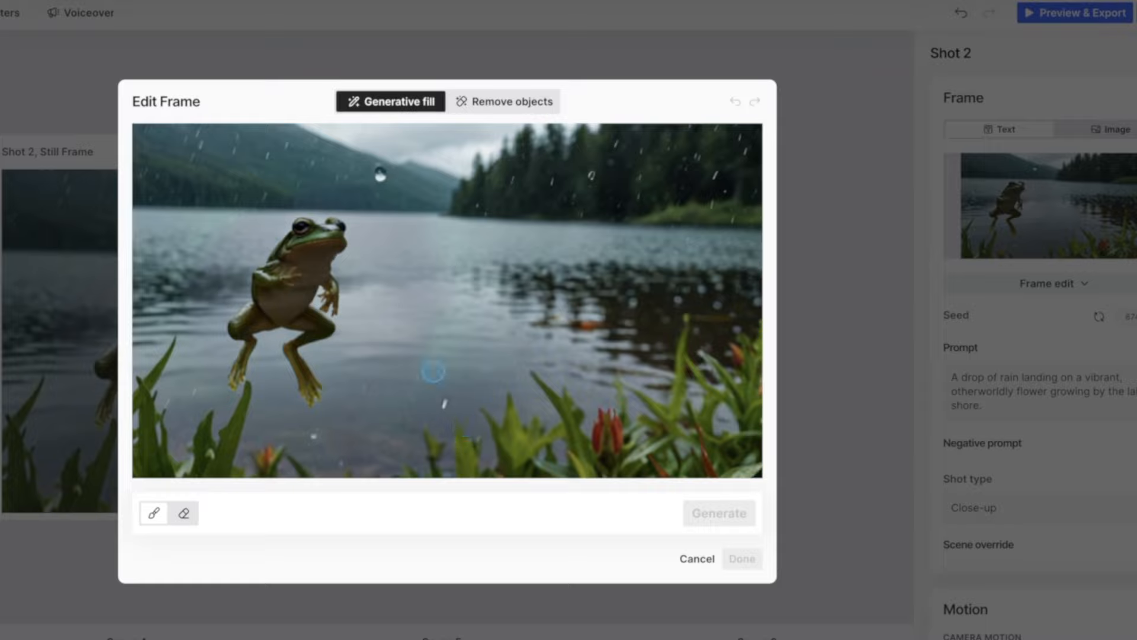
{"action": "mouse_move", "coordinate": [318, 259]}
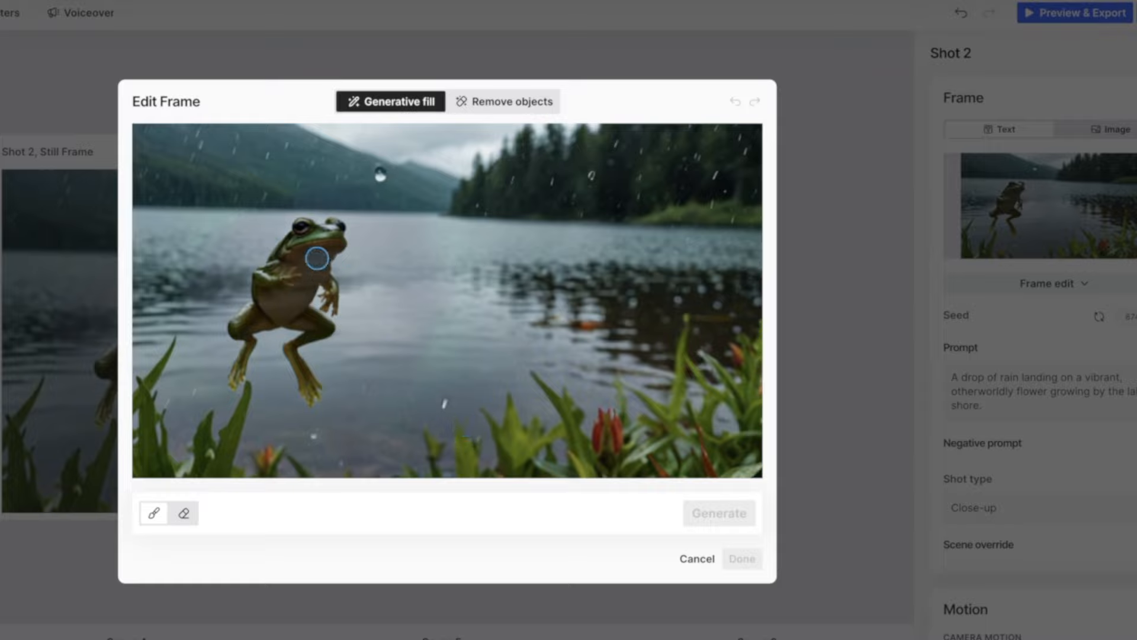
{"action": "mouse_move", "coordinate": [291, 446]}
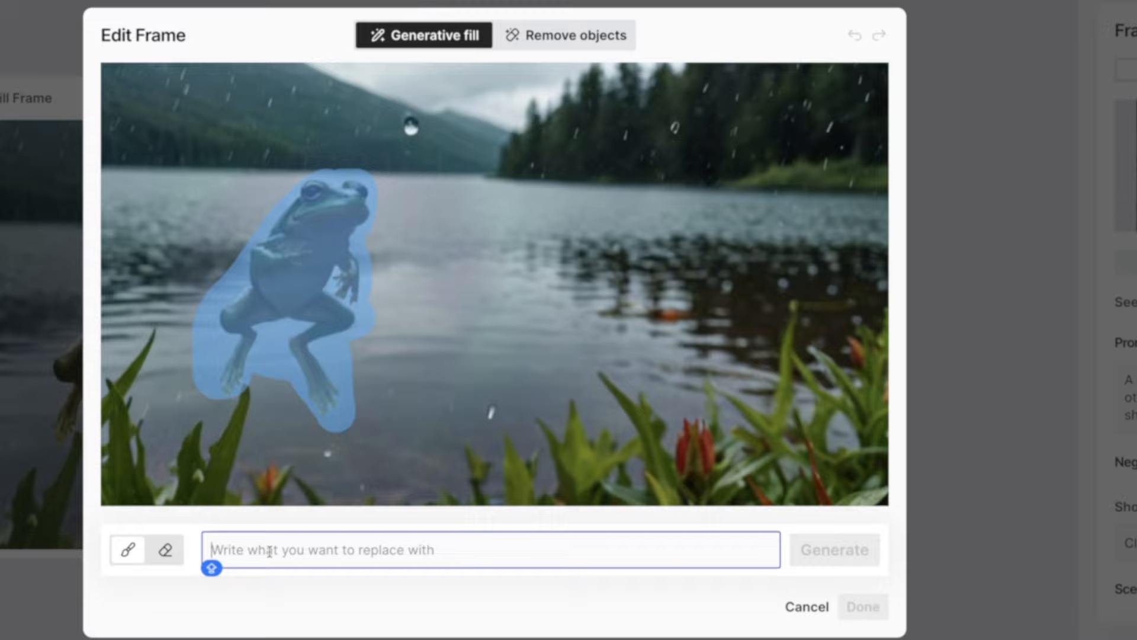
Step: Describe the frog's replacement ('A beautiful in the form of a tulip'), generate it, and accept the result
{"action": "type", "text": "A BEAU"}
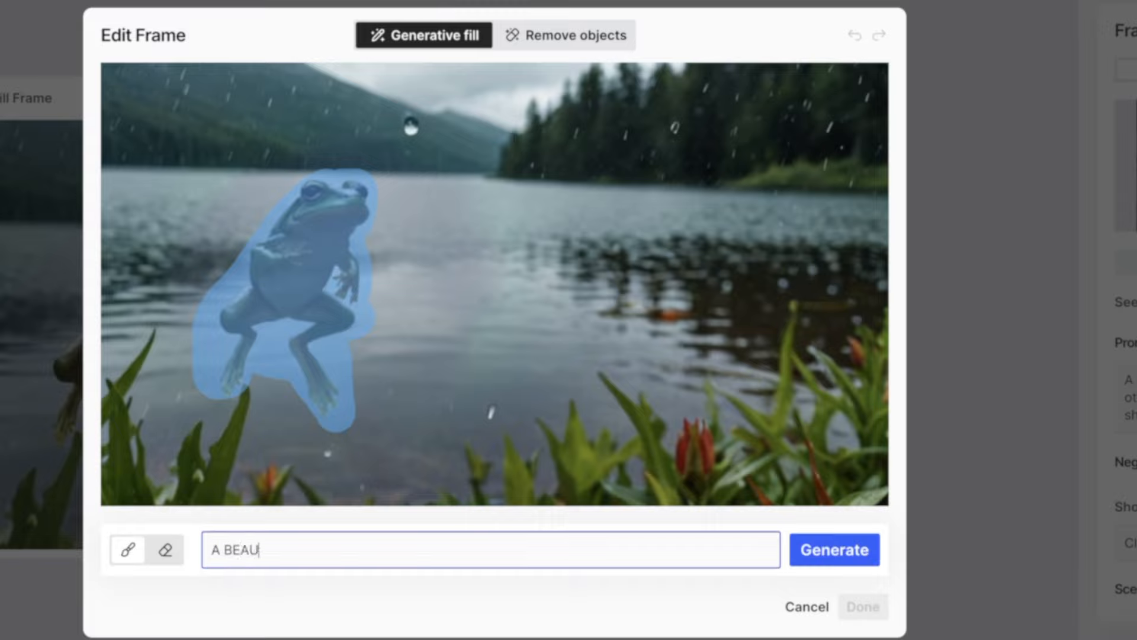
{"action": "type", "text": "TIFUL IN THE FORM OF"}
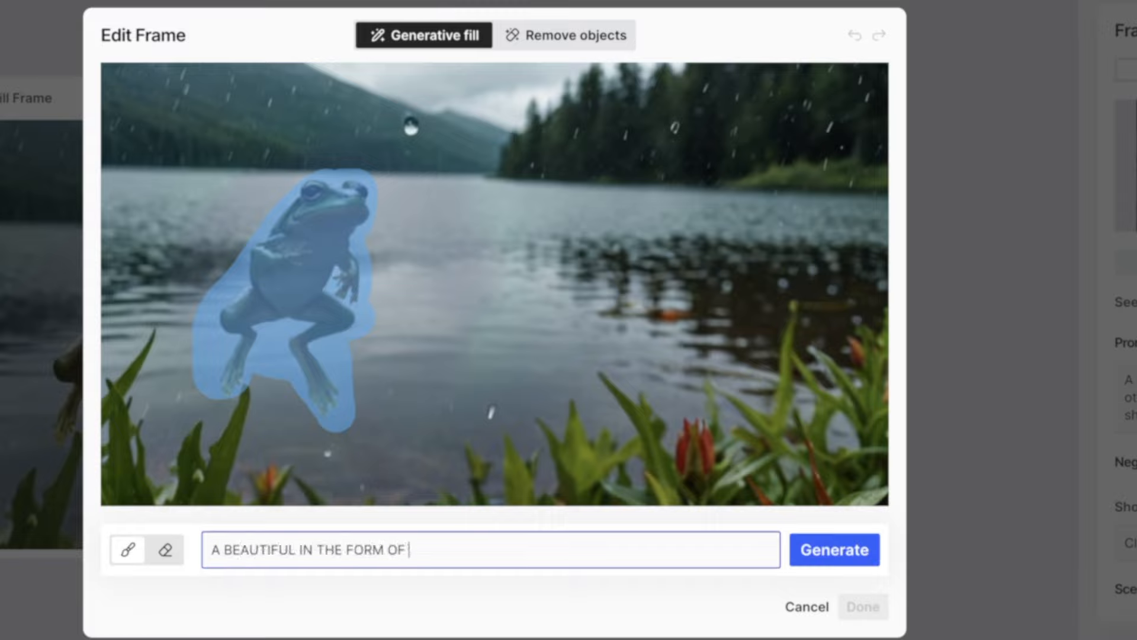
{"action": "type", "text": "A TULIP"}
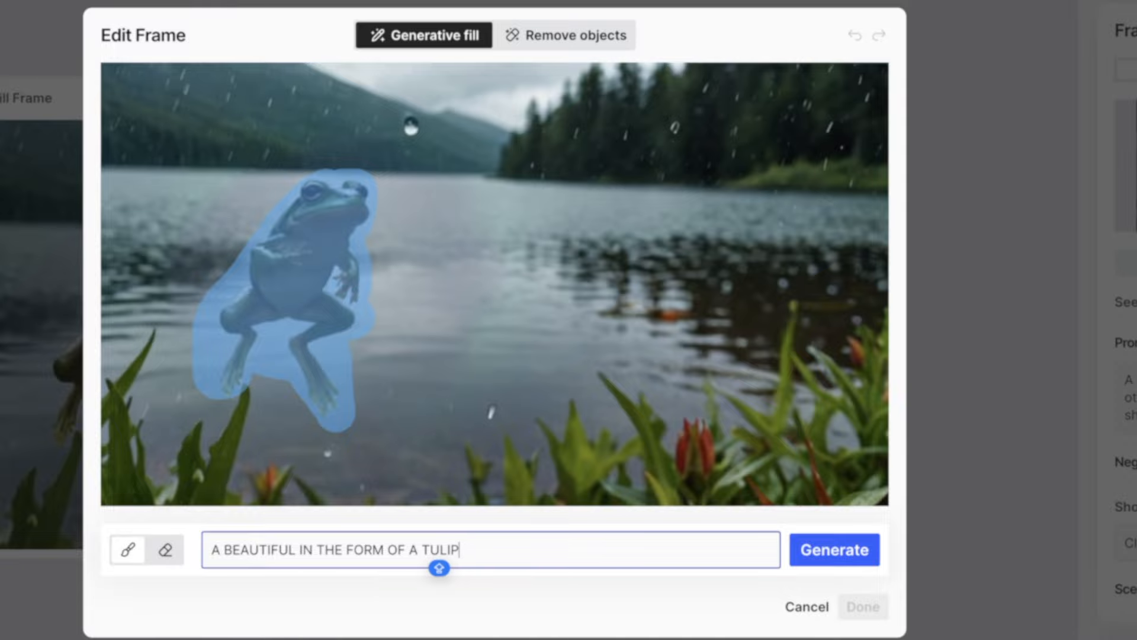
{"action": "left_click", "coordinate": [833, 549]}
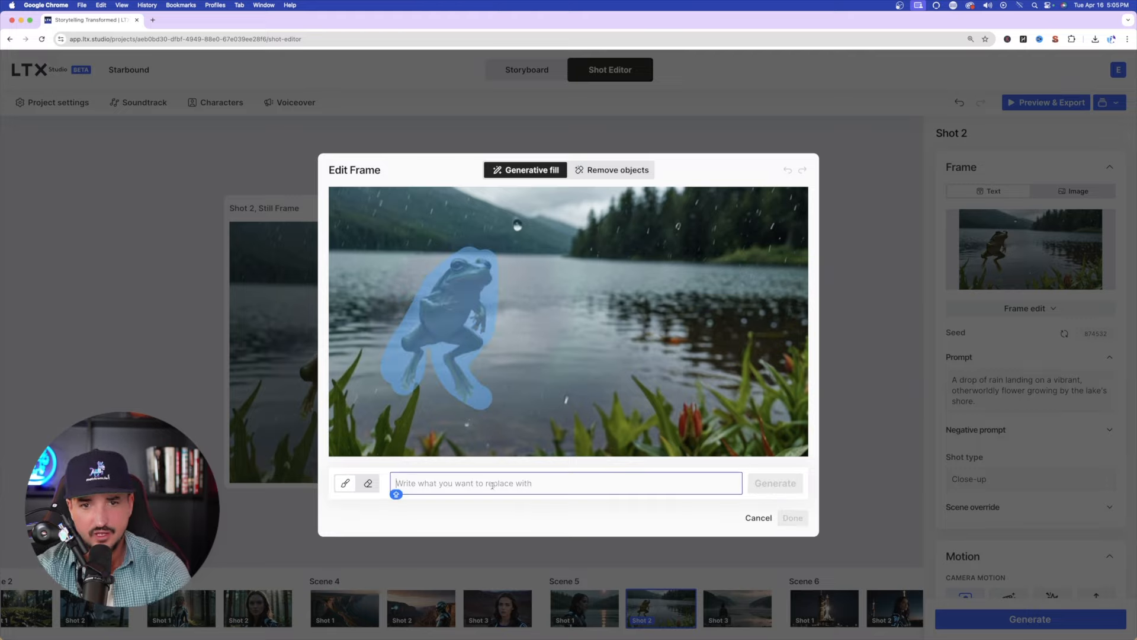
{"action": "left_click", "coordinate": [775, 484]}
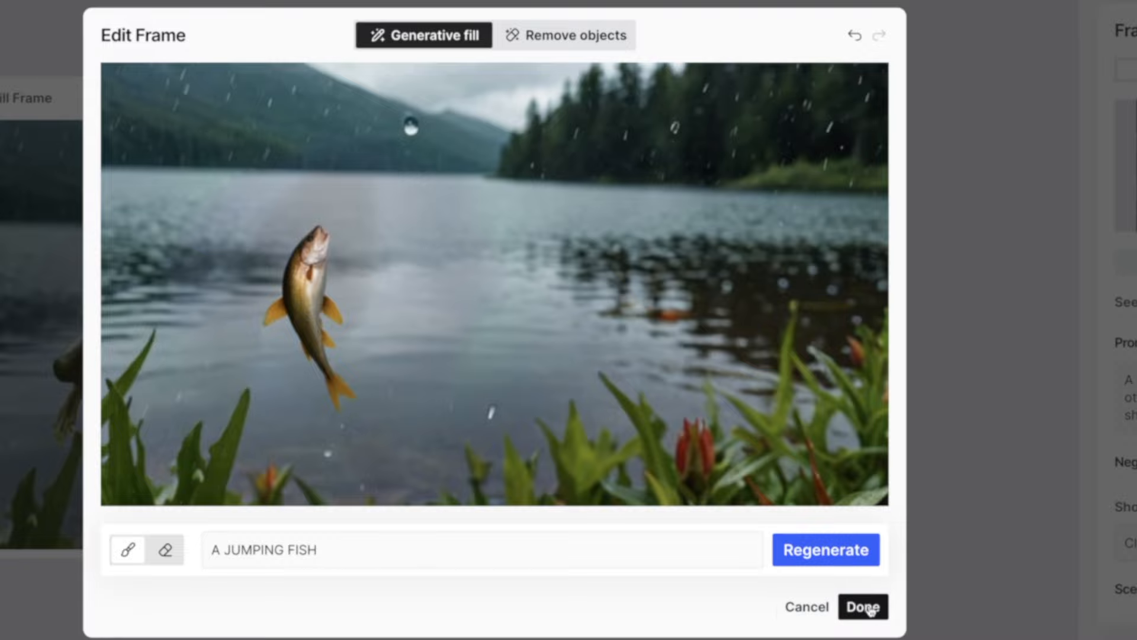
{"action": "left_click", "coordinate": [862, 607]}
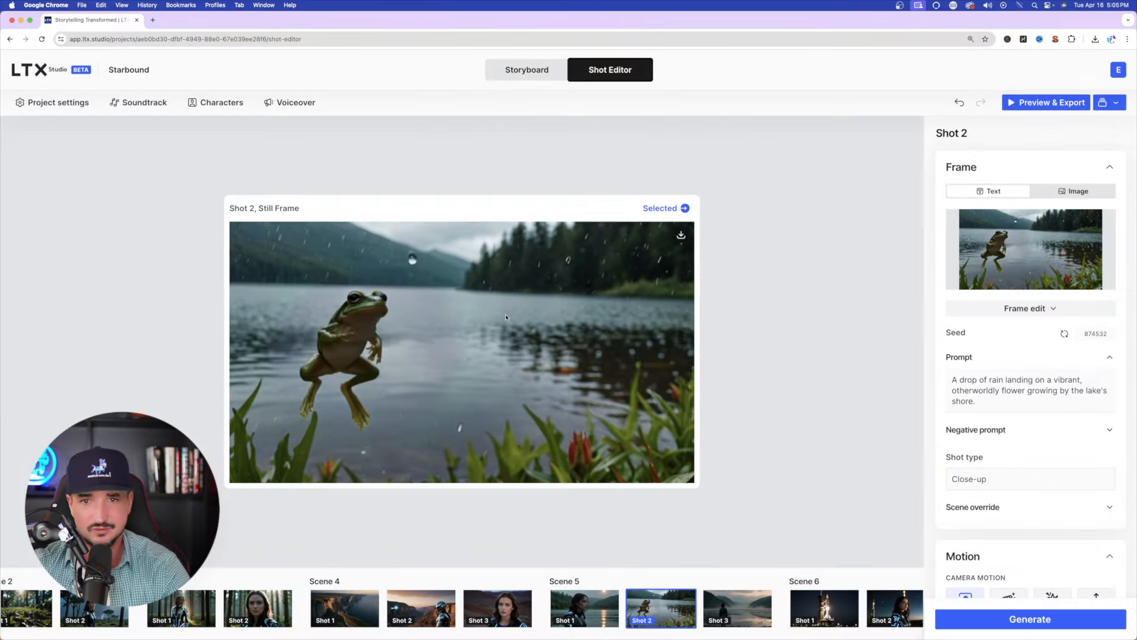
{"action": "mouse_move", "coordinate": [573, 463]}
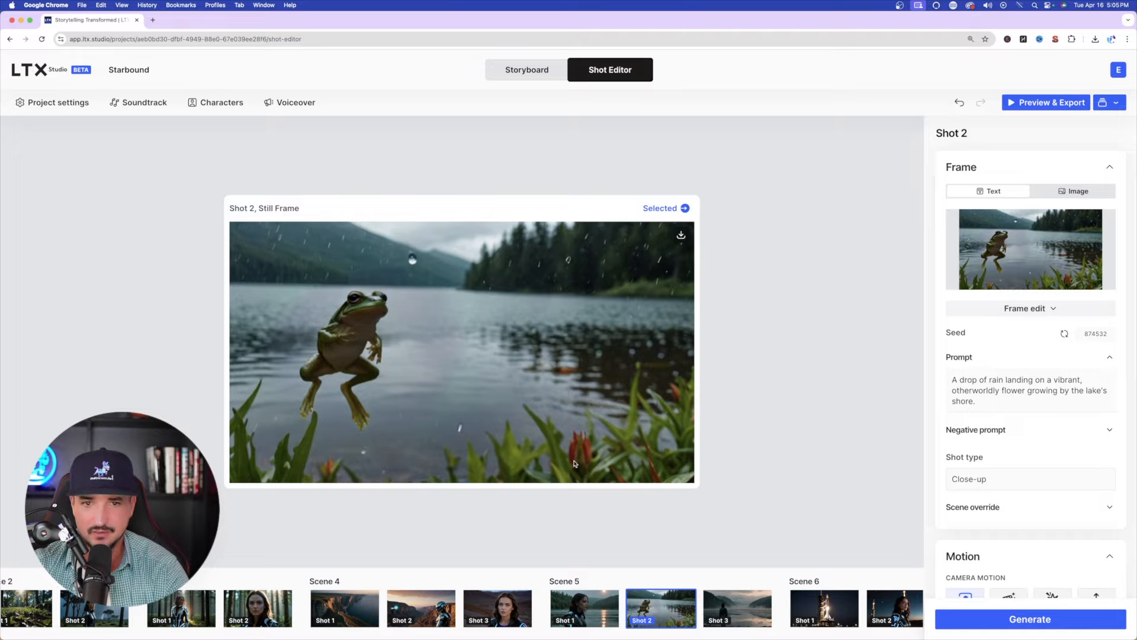